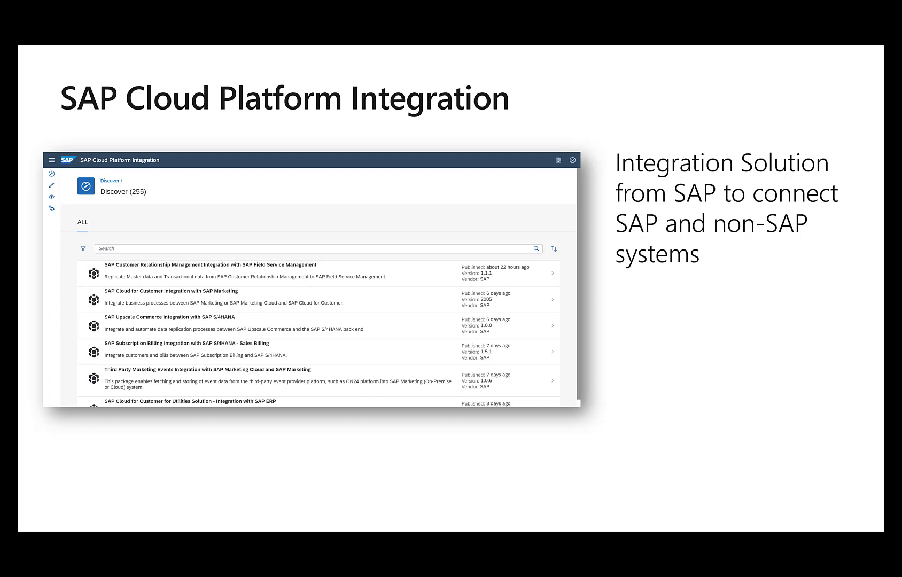
# Step: Advance to the slide on prepackaged integration content in SAP API Business Hub
pyautogui.press('Right')
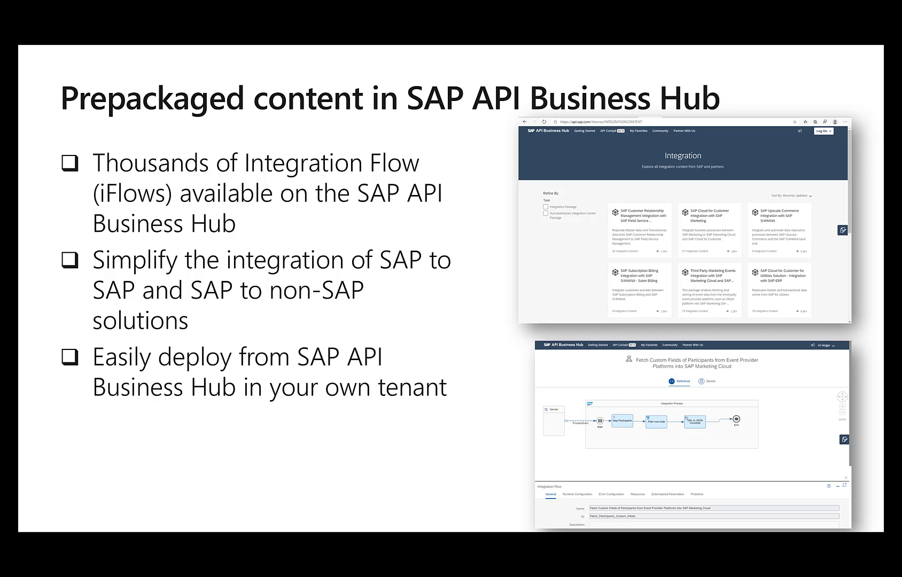
pyautogui.press('right')
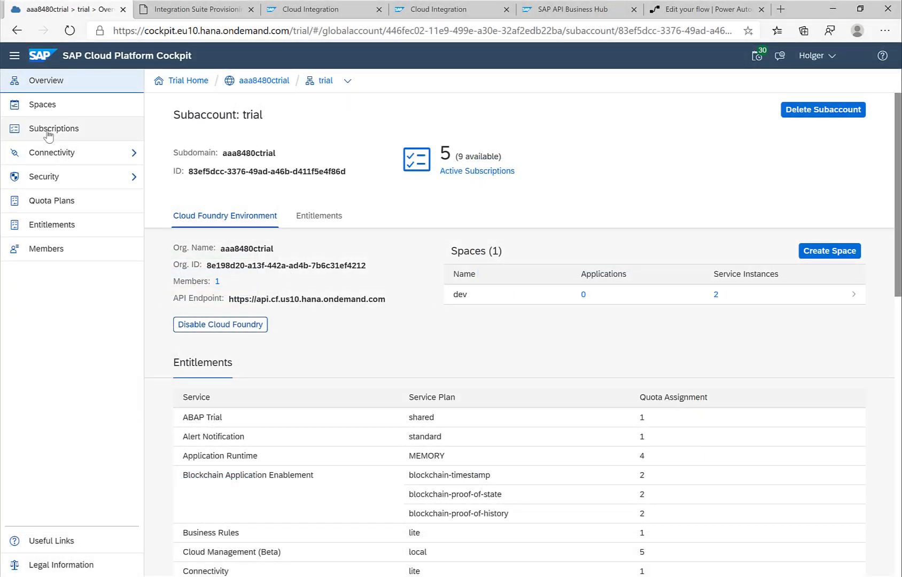
# Step: Open the subaccount's Subscriptions and launch the subscribed Integration Suite application
pyautogui.click(52, 129)
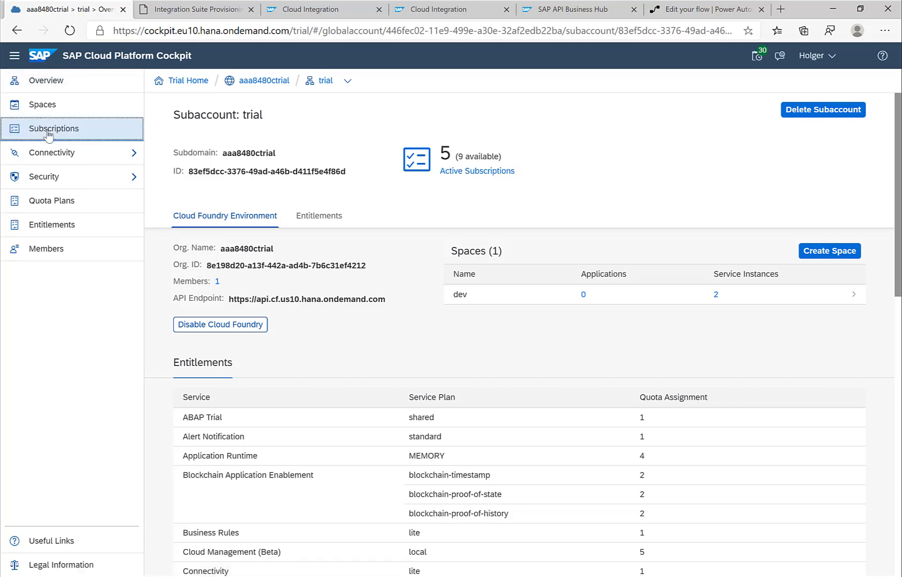
pyautogui.click(53, 128)
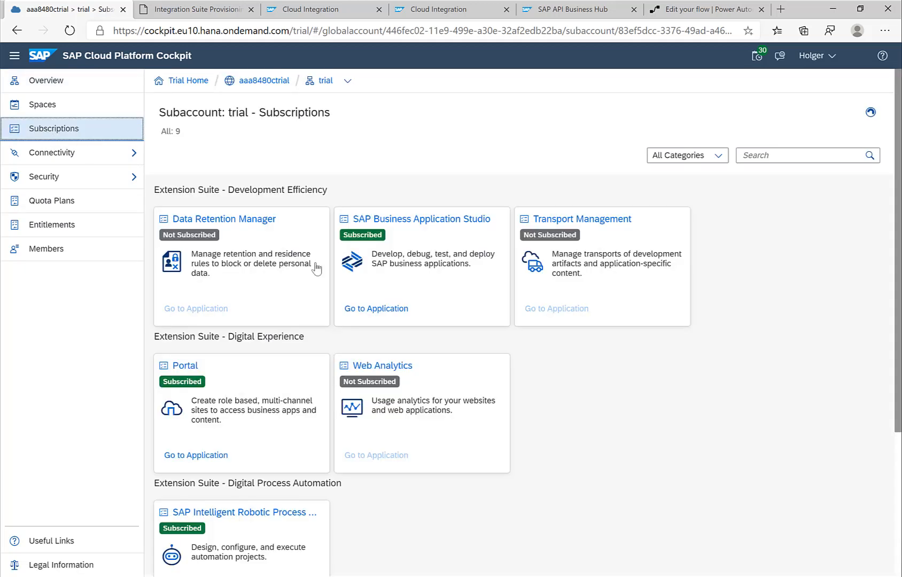
pyautogui.scroll(-3)
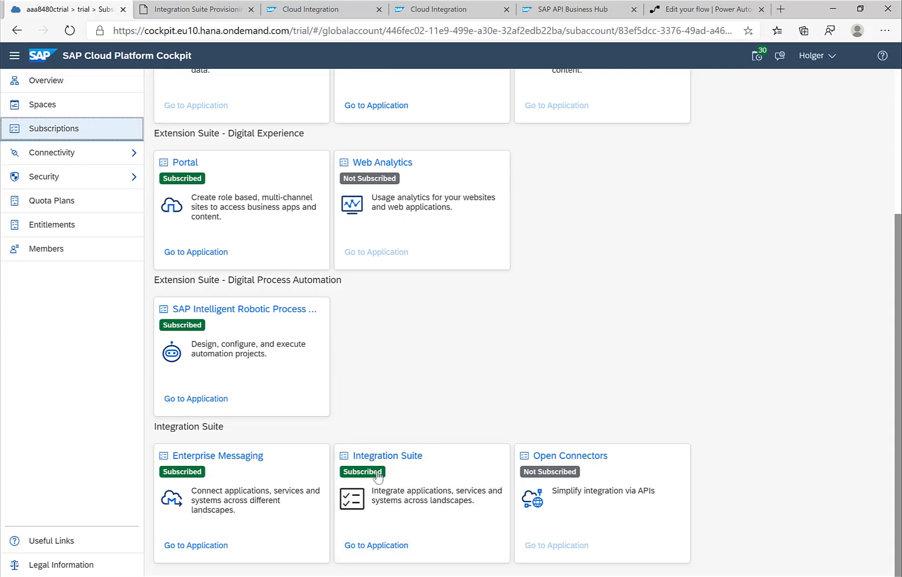
pyautogui.moveTo(375, 545)
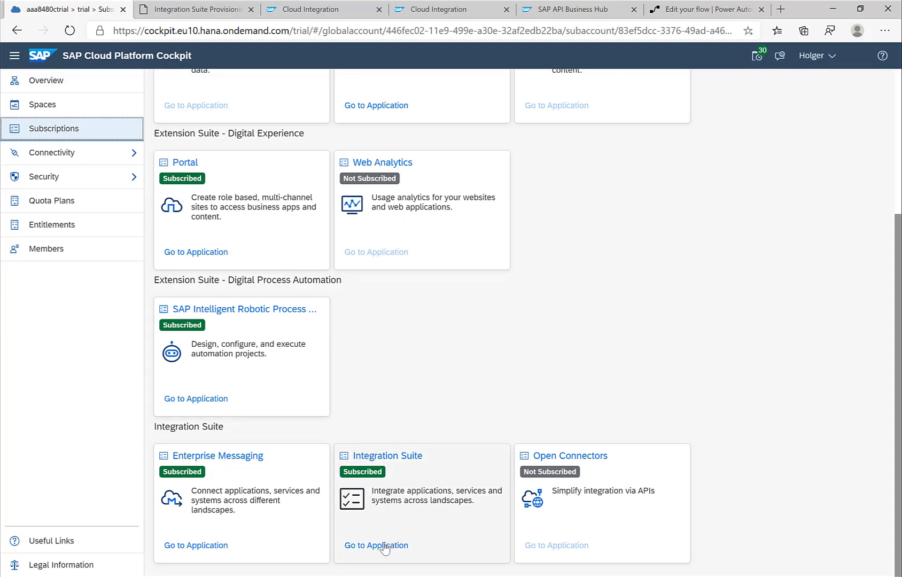
pyautogui.click(376, 545)
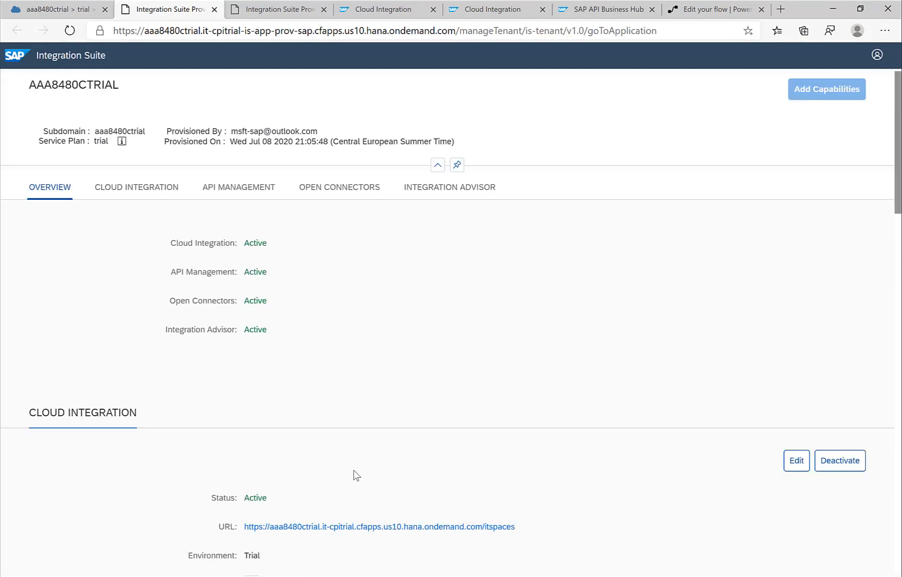
# Step: Browse the Cloud Integration Discover catalogue of 255 packages, then switch to SAP API Business Hub
pyautogui.scroll(-3)
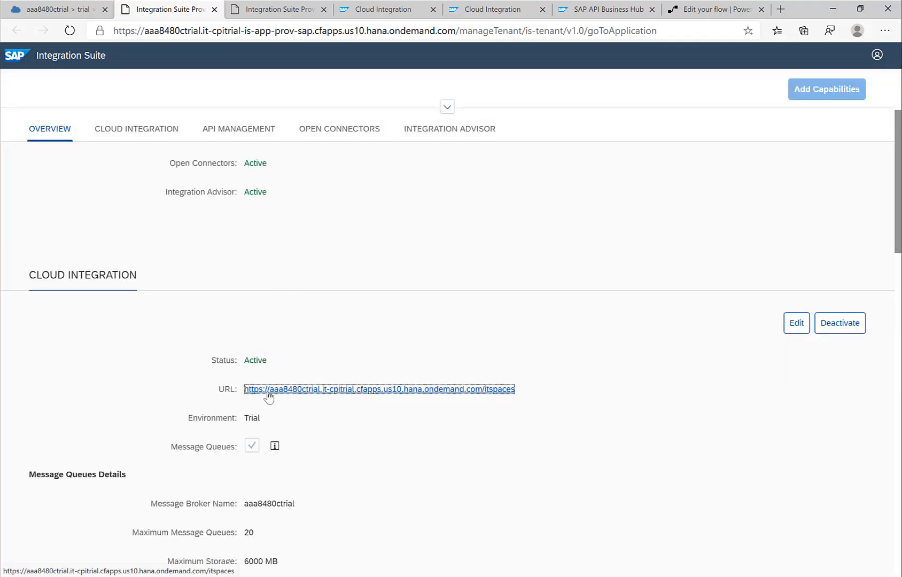
pyautogui.click(378, 389)
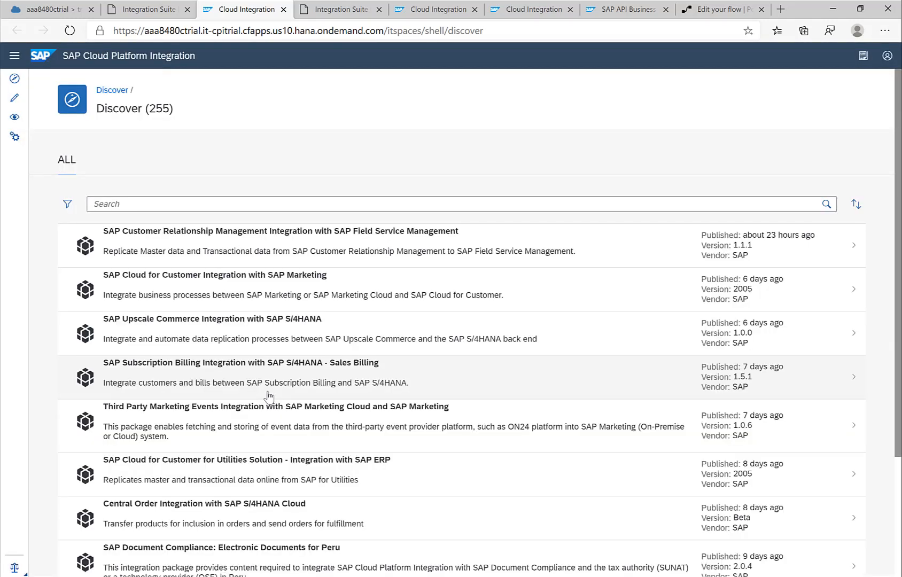
pyautogui.scroll(-3)
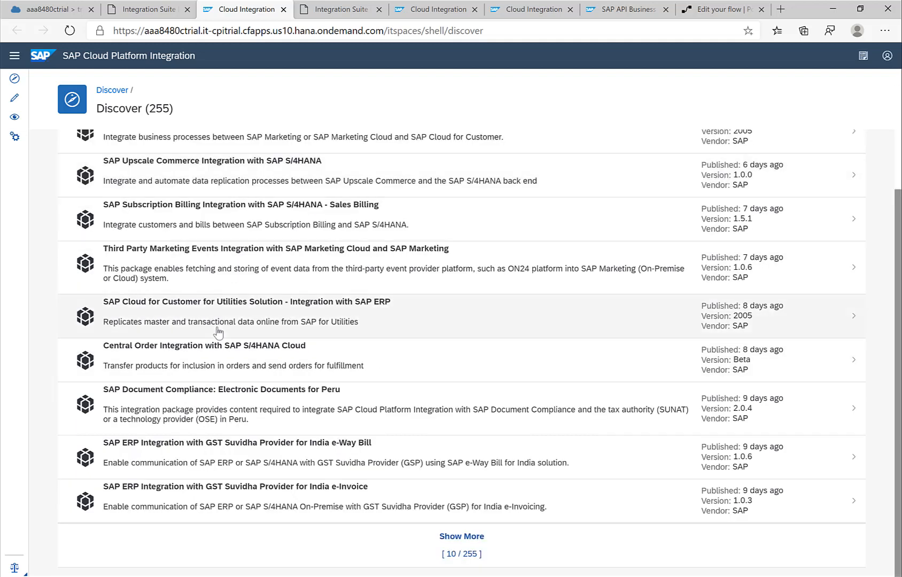
pyautogui.scroll(3)
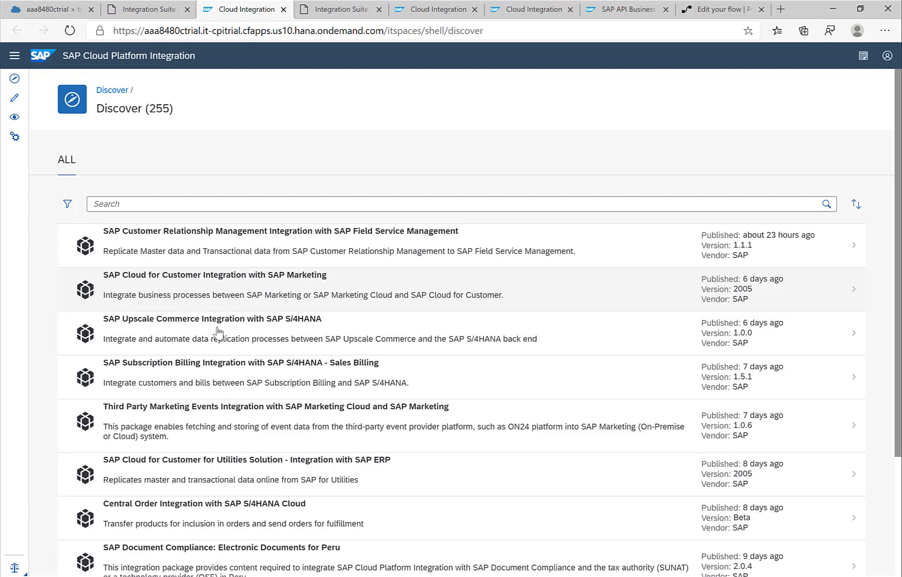
pyautogui.moveTo(169, 328)
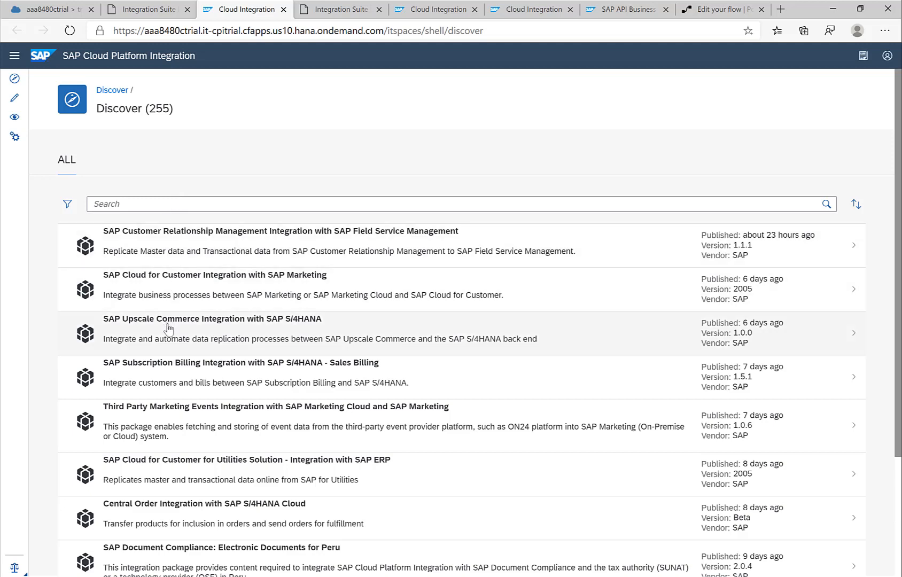
pyautogui.moveTo(338, 85)
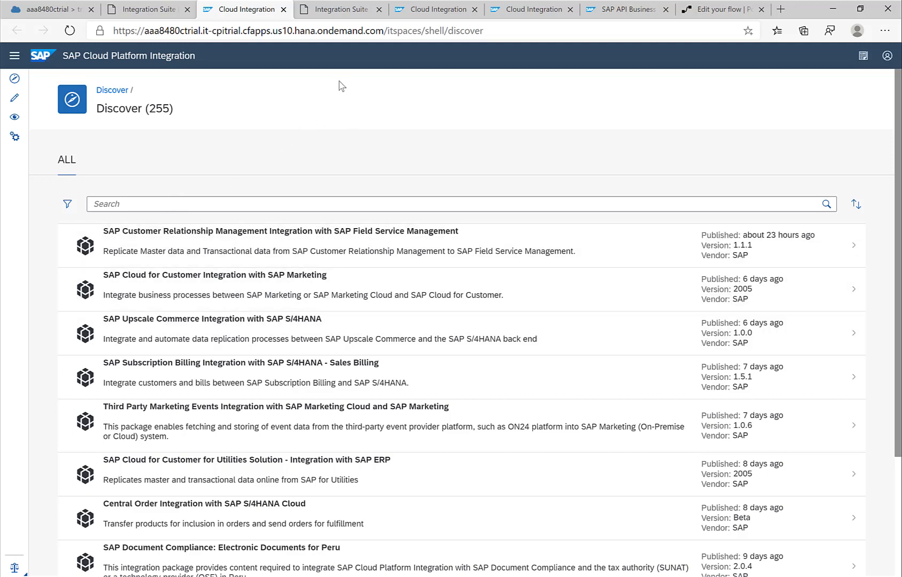
pyautogui.click(623, 9)
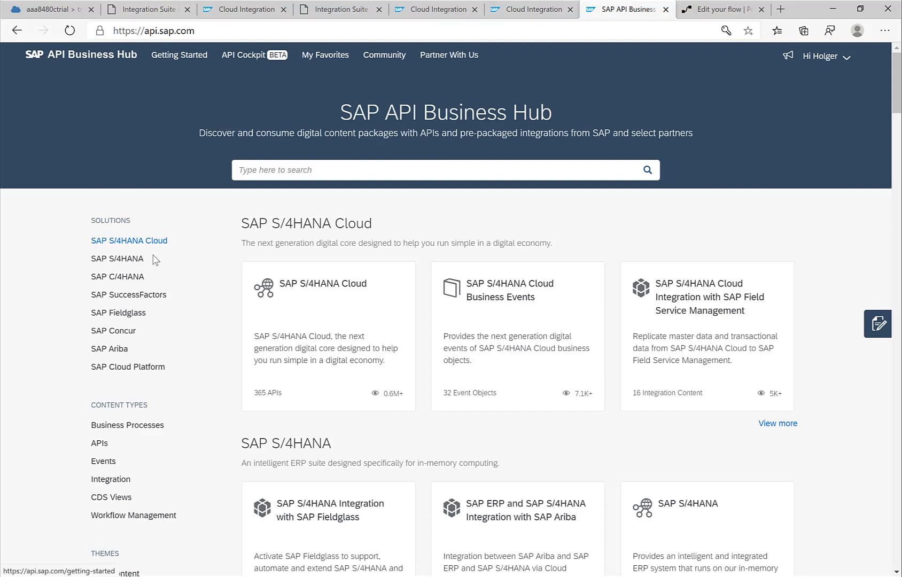
pyautogui.moveTo(110, 479)
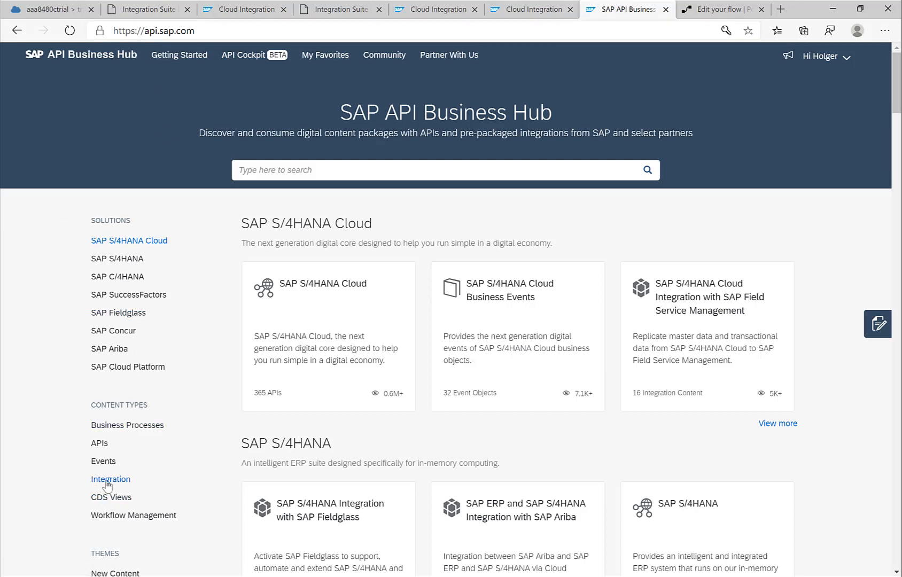
# Step: List the integration flows of the CRM–Field Service Management package
pyautogui.scroll(-3)
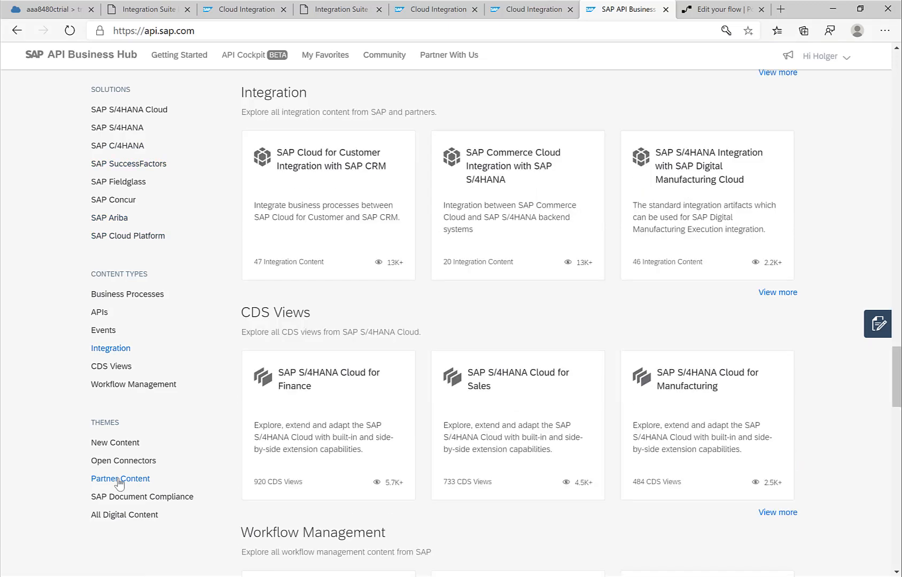
pyautogui.moveTo(698, 297)
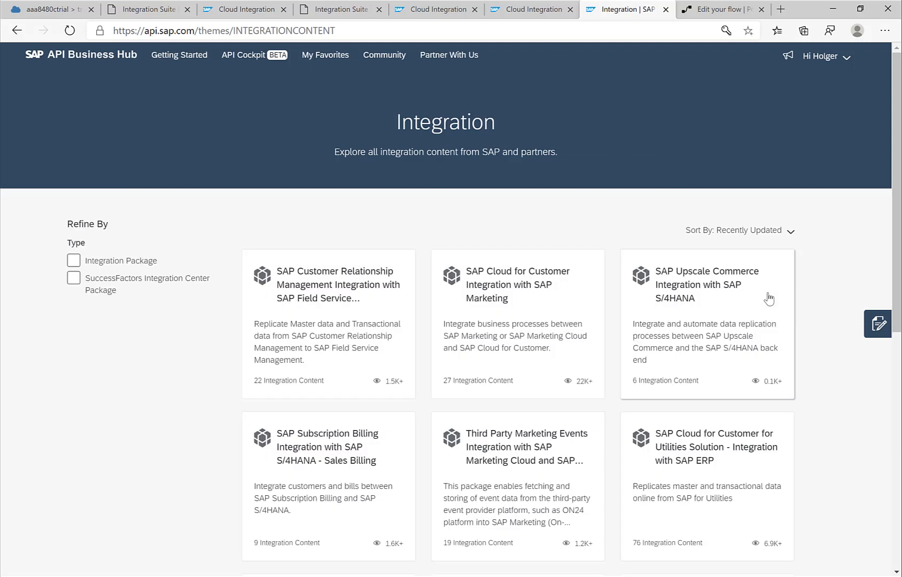
pyautogui.moveTo(391, 284)
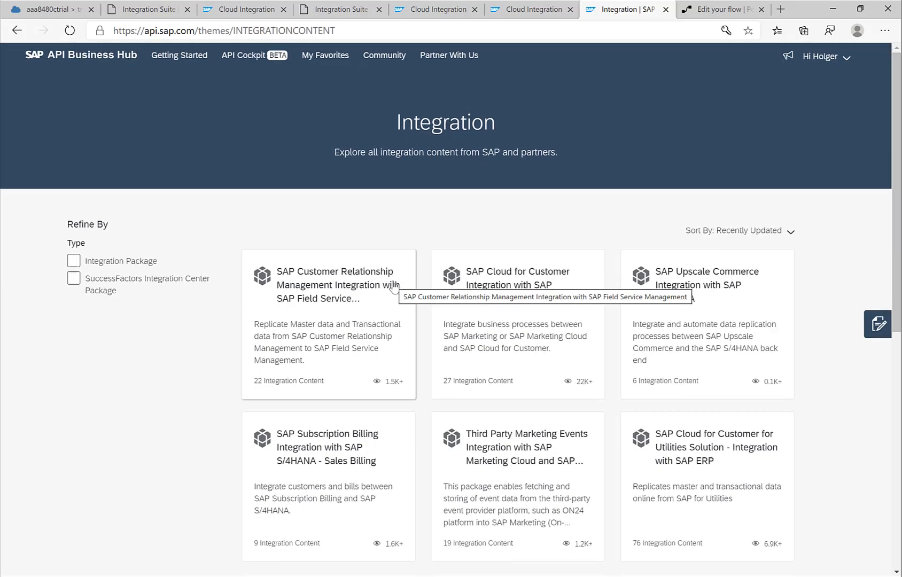
pyautogui.scroll(-3)
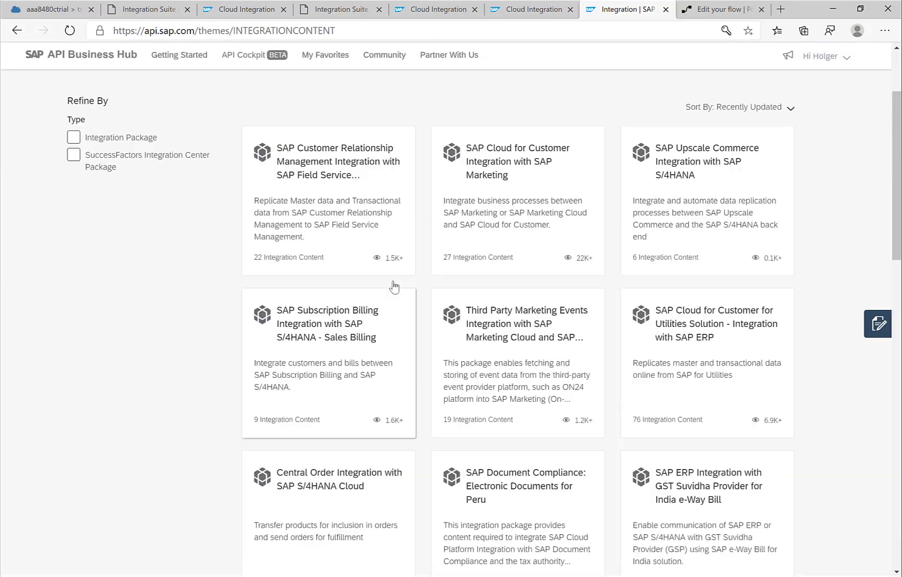
pyautogui.scroll(3)
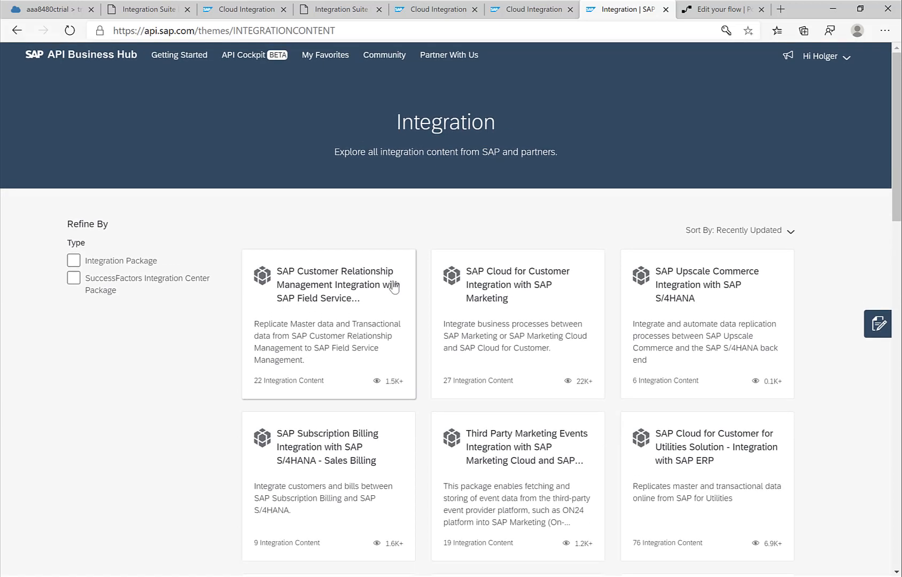
pyautogui.moveTo(358, 353)
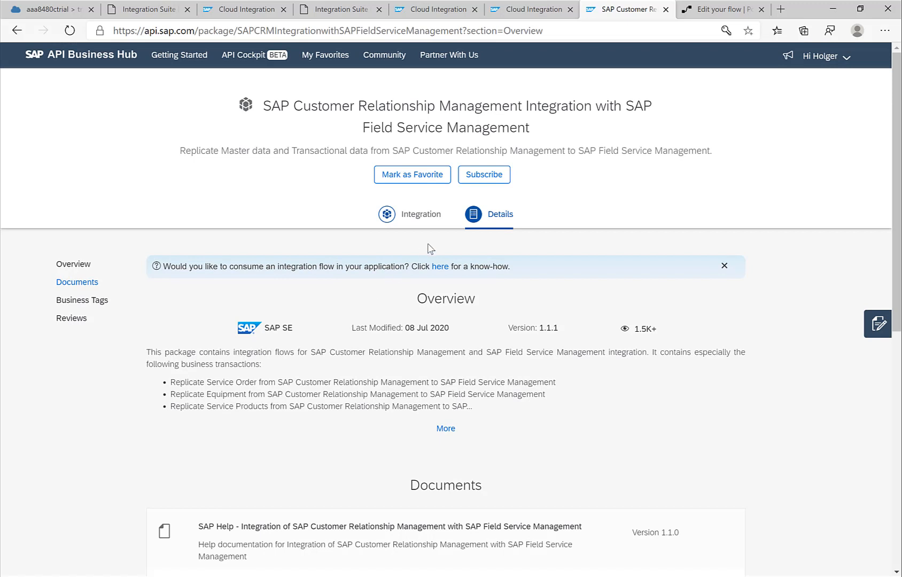
pyautogui.click(420, 214)
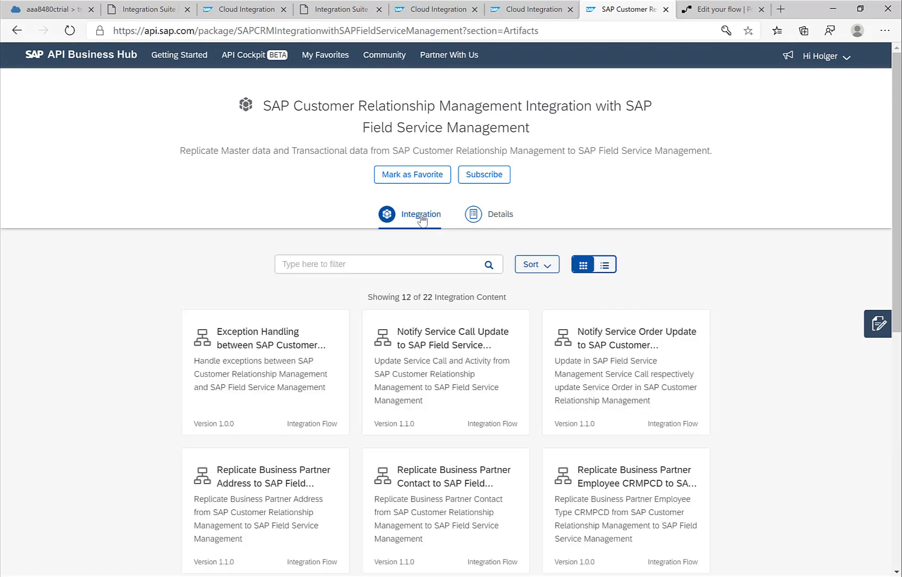
# Step: Inspect the Exception Handling flow's Send Email step, then return to the Cloud Integration catalogue
pyautogui.click(262, 338)
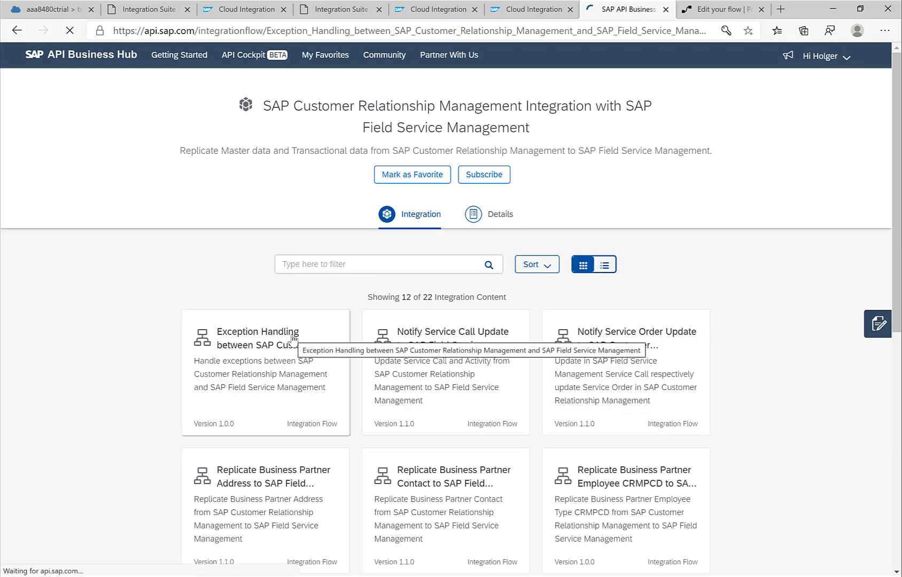
pyautogui.click(256, 337)
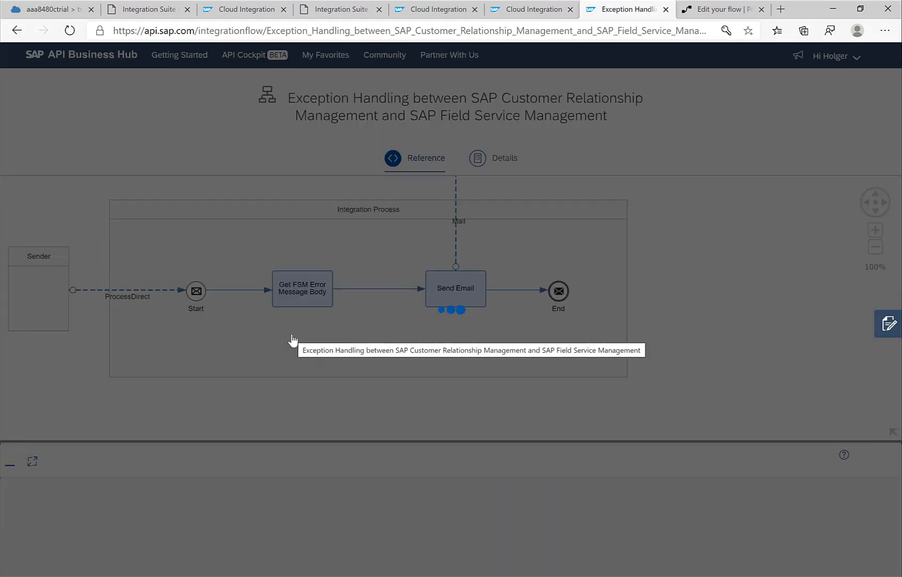
pyautogui.click(455, 288)
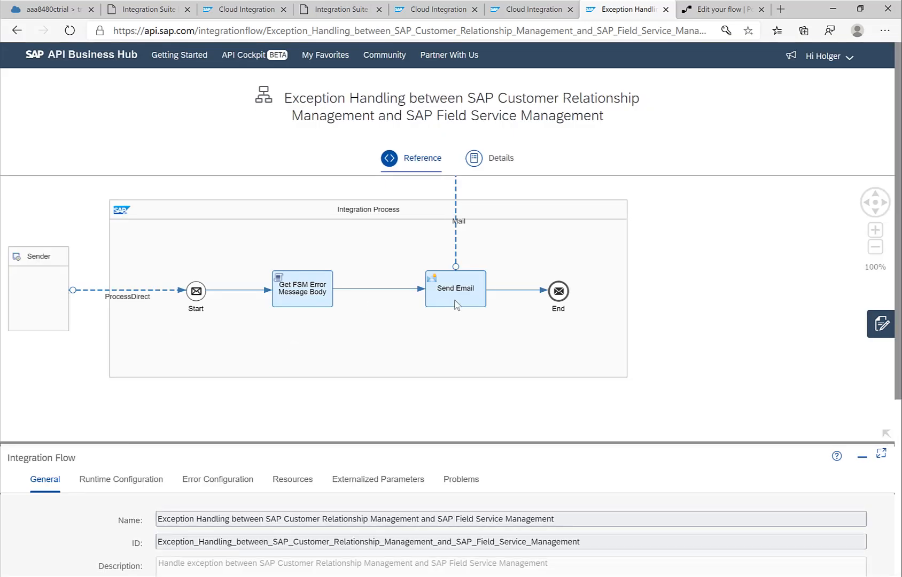
pyautogui.moveTo(568, 277)
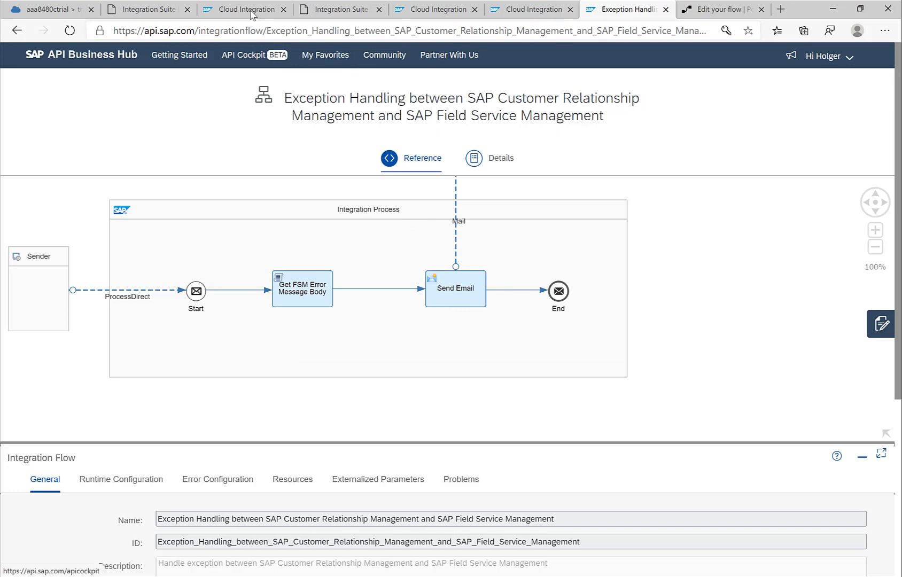
pyautogui.click(242, 9)
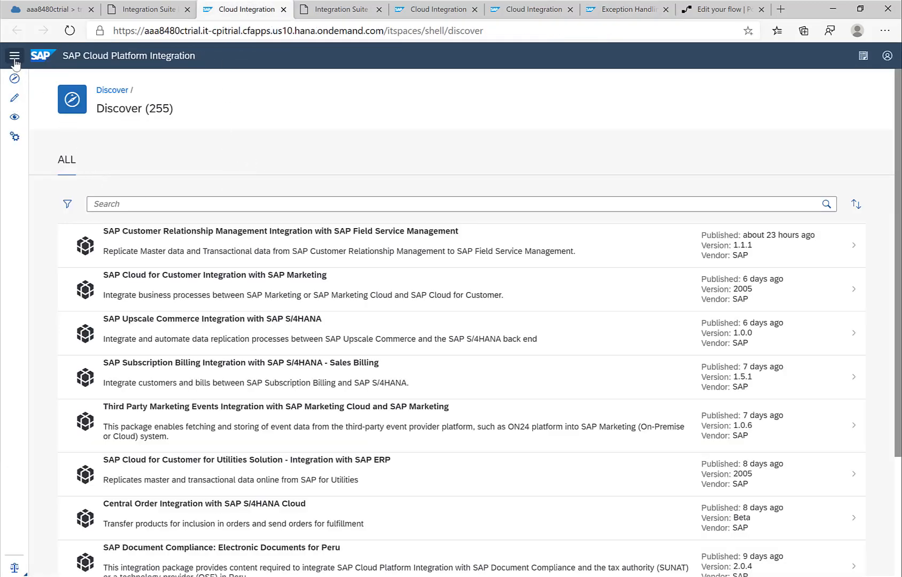
# Step: Open the Monitor overview and its Manage Keystore page listing 8 keys and certificates
pyautogui.click(14, 55)
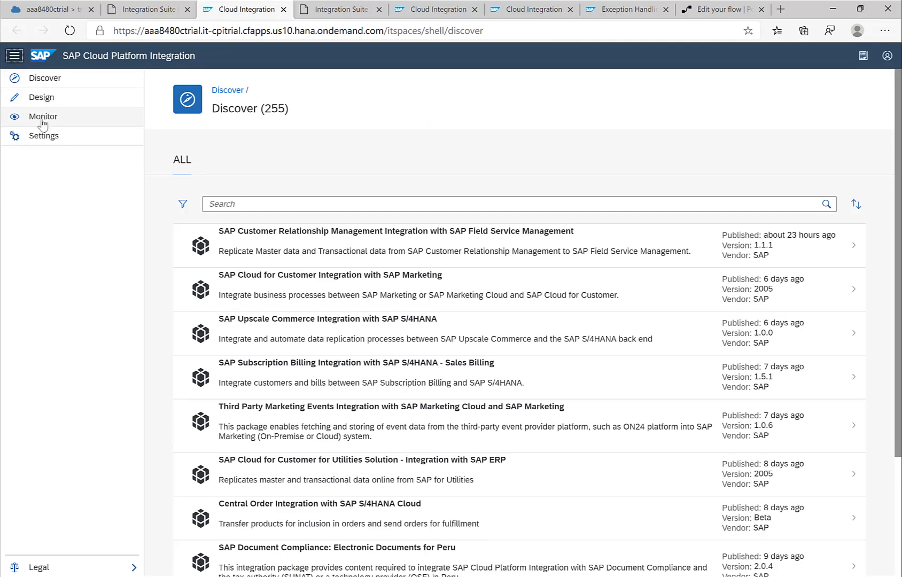
pyautogui.click(43, 116)
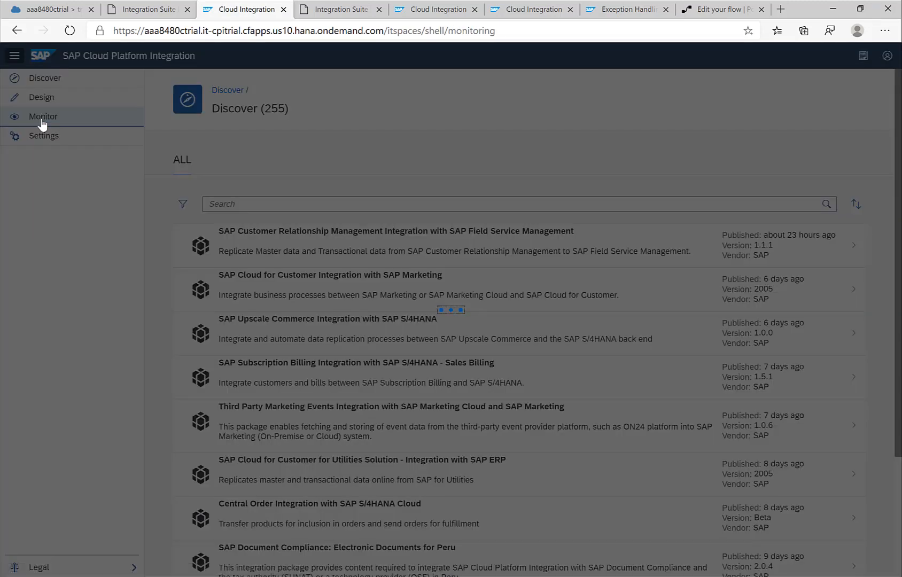
pyautogui.click(43, 117)
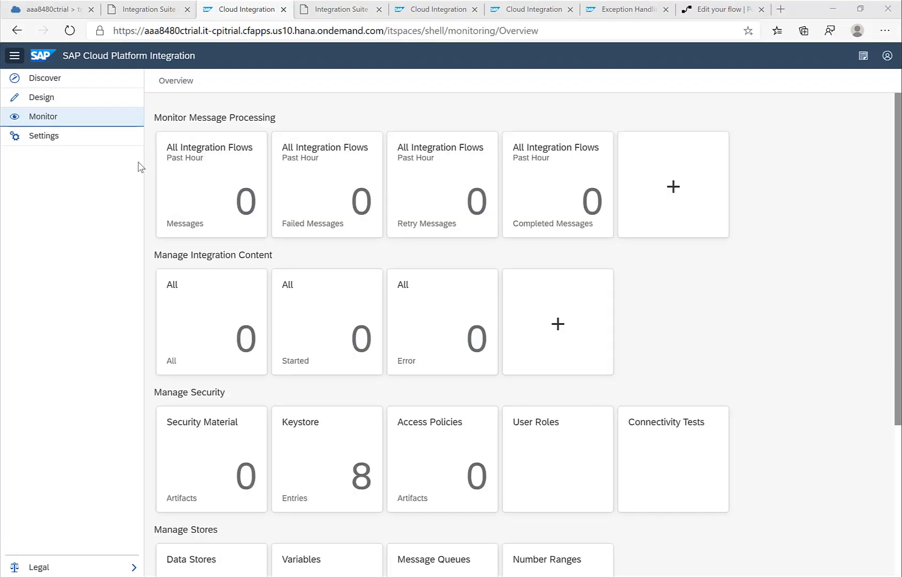
pyautogui.moveTo(191, 321)
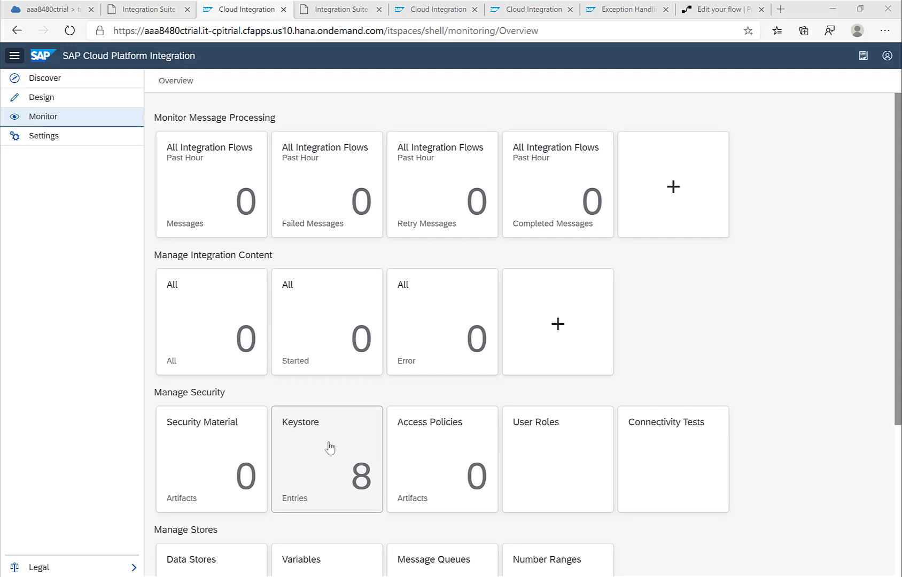
pyautogui.click(326, 458)
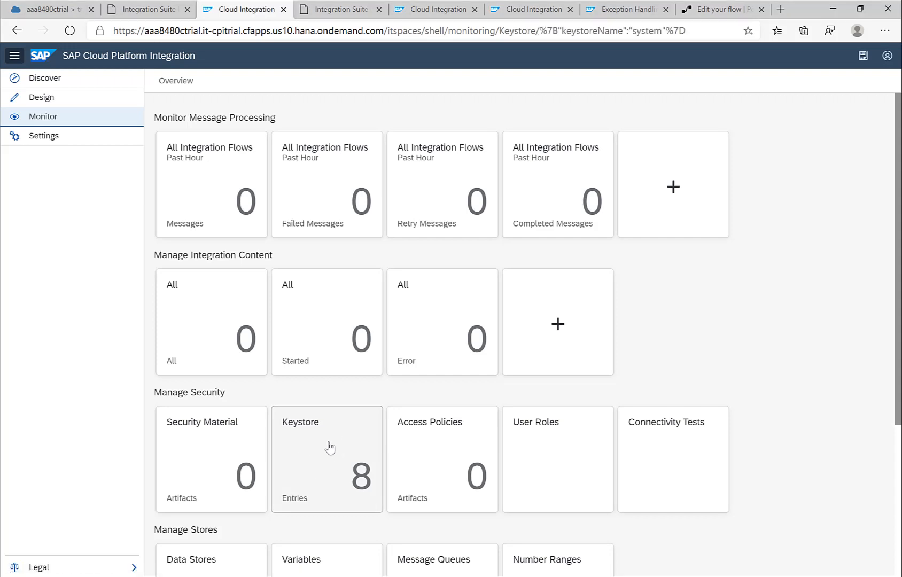
pyautogui.click(326, 458)
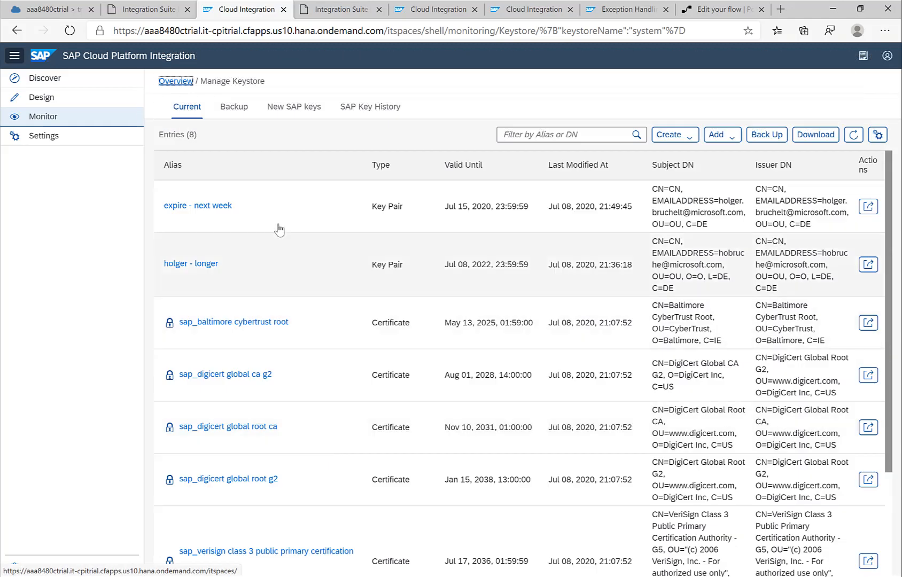
pyautogui.moveTo(471, 301)
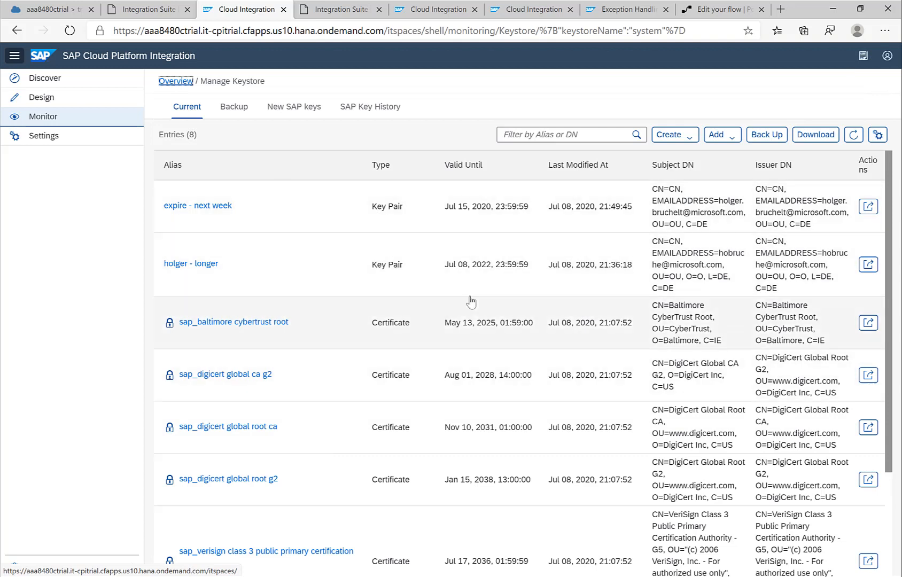
pyautogui.moveTo(461, 246)
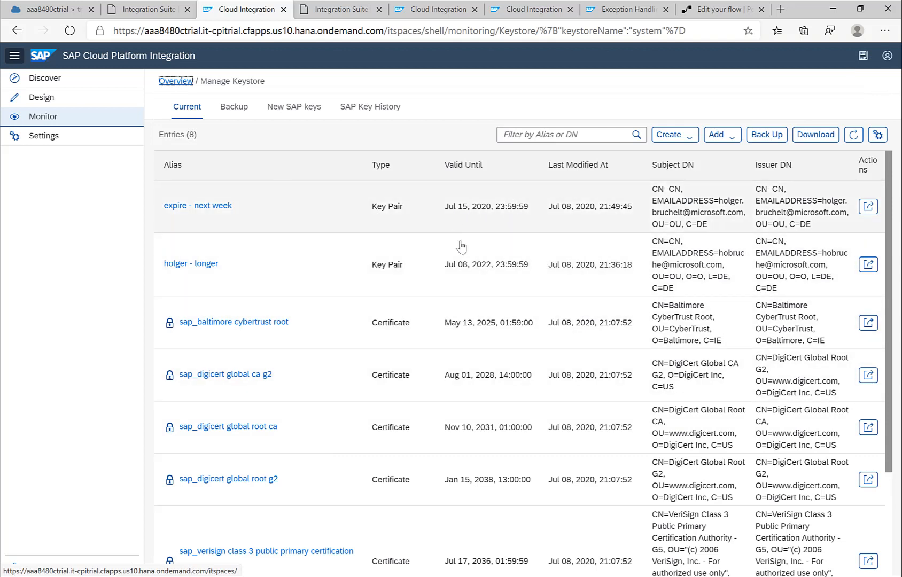
pyautogui.moveTo(483, 439)
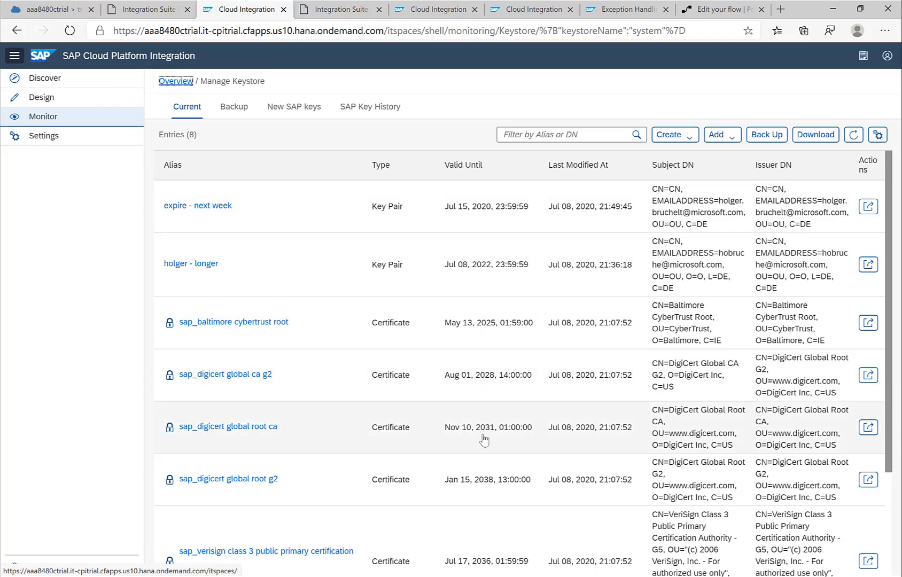
pyautogui.moveTo(501, 290)
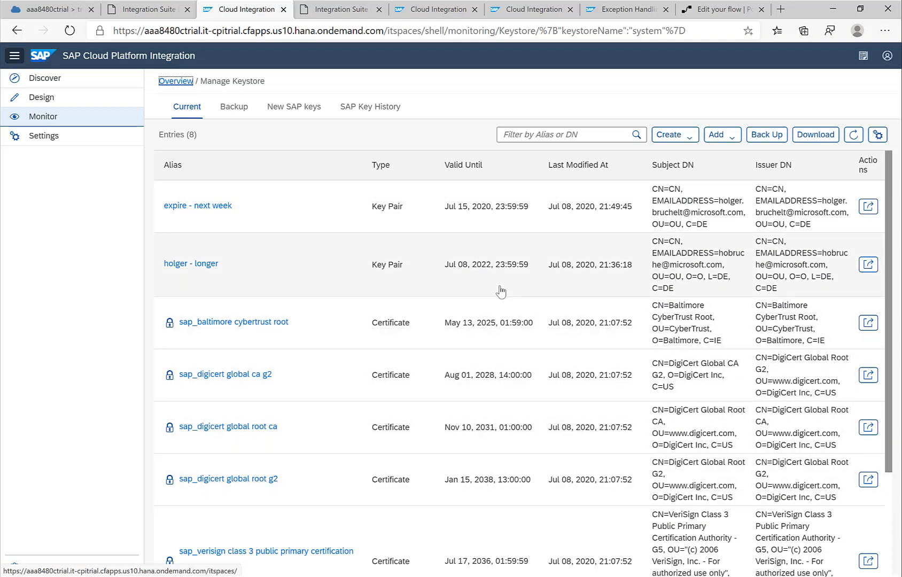
pyautogui.moveTo(536, 224)
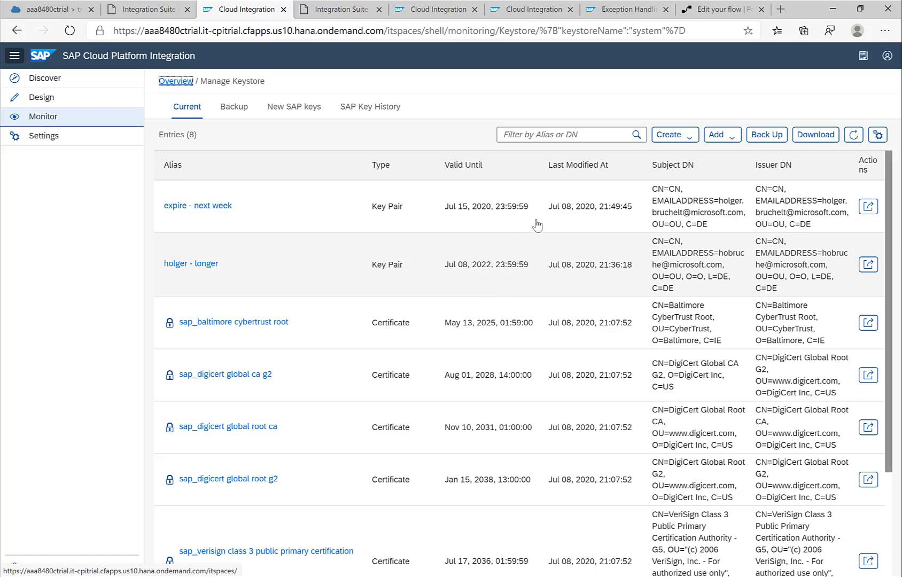
pyautogui.moveTo(495, 112)
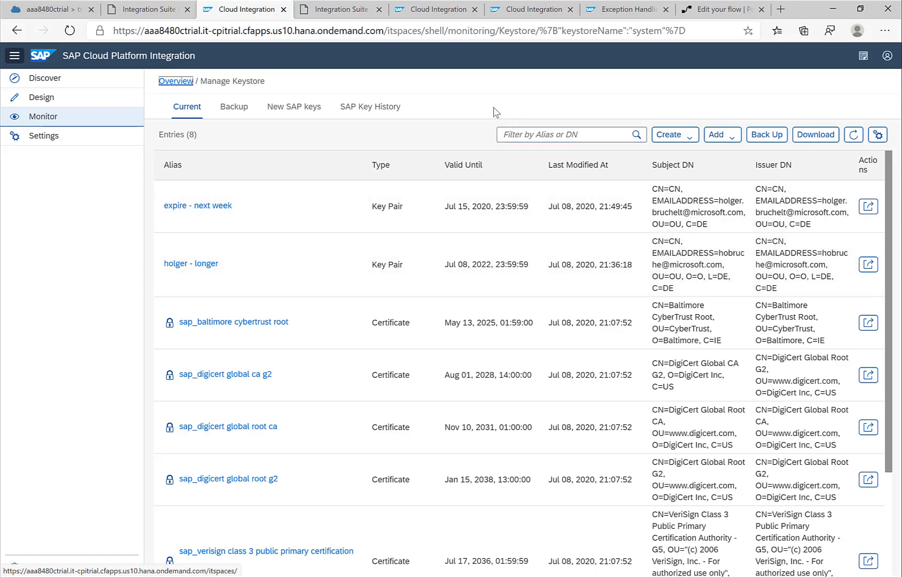
# Step: Navigate SAP Cloud Platform > Integration > Security Content to the Keystore Entries GET reference
pyautogui.click(627, 9)
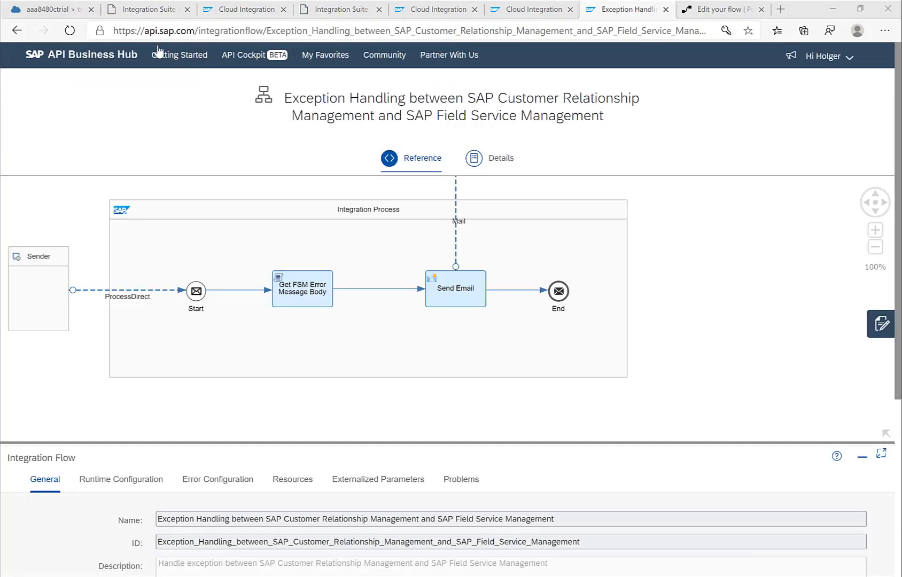
pyautogui.click(81, 54)
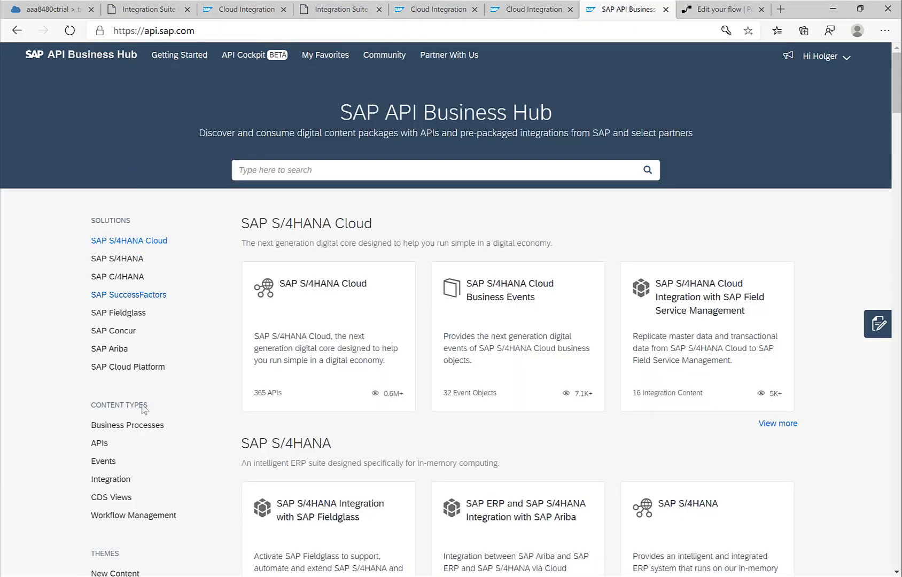
pyautogui.scroll(-3)
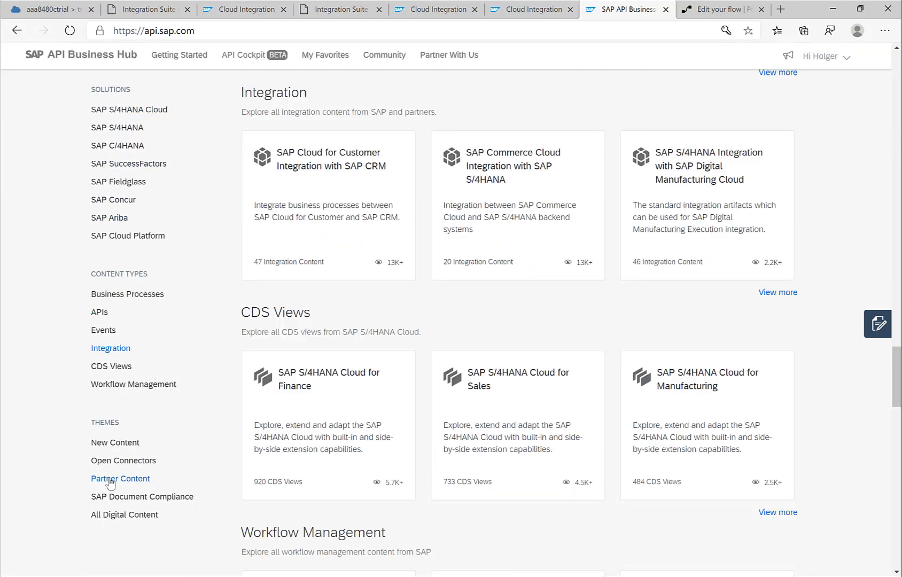
pyautogui.moveTo(186, 242)
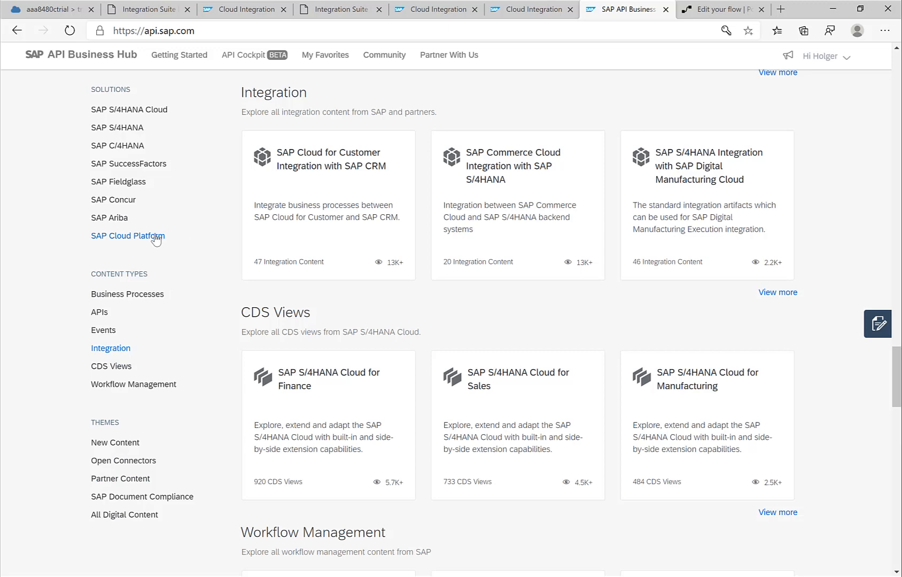
pyautogui.click(128, 235)
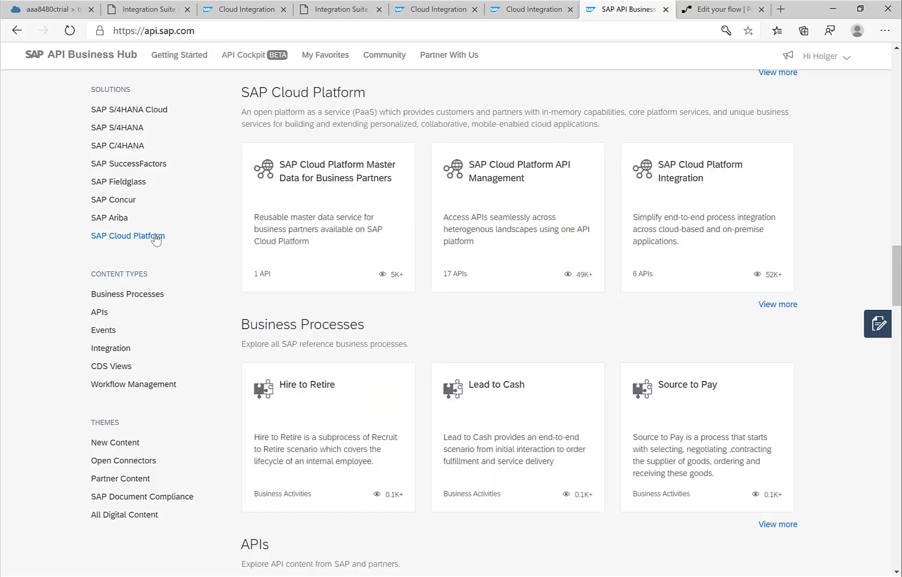
pyautogui.moveTo(716, 193)
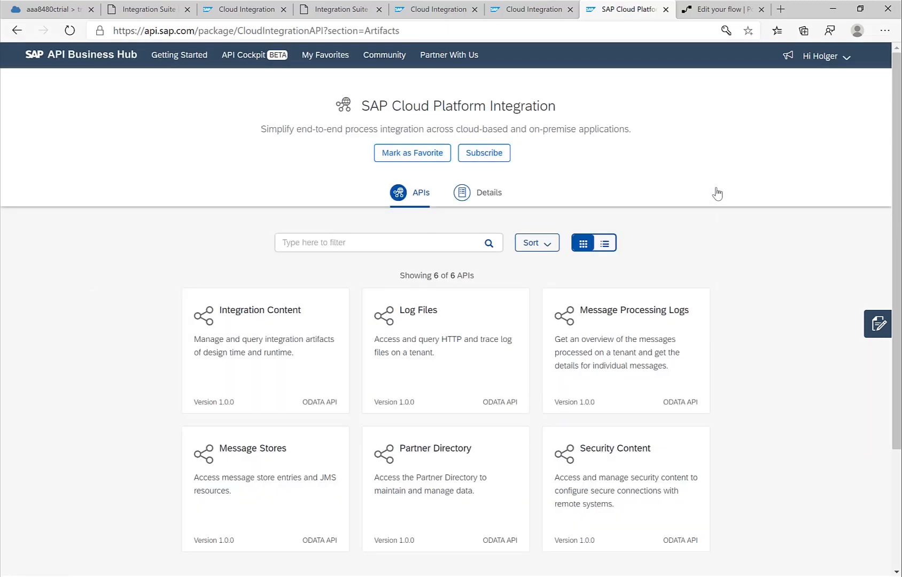
pyautogui.moveTo(637, 374)
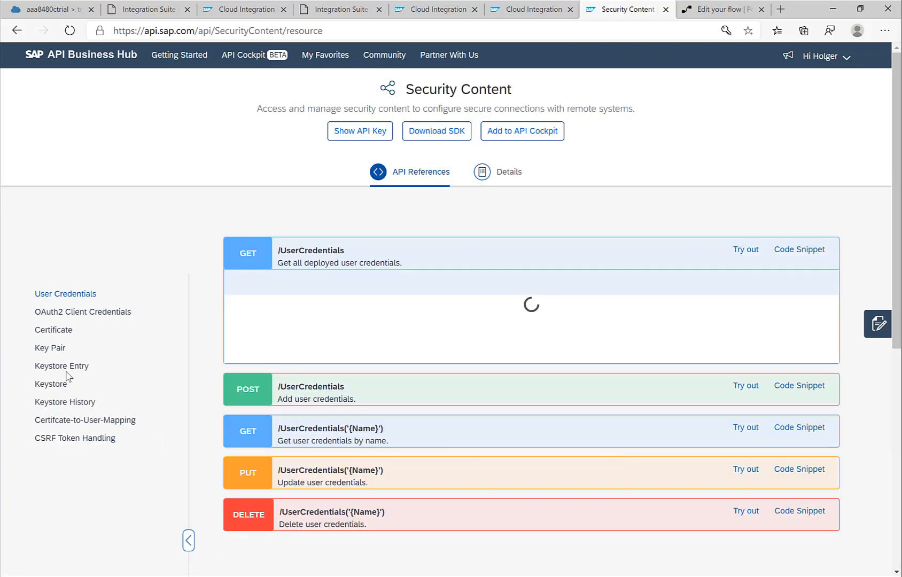
pyautogui.moveTo(61, 369)
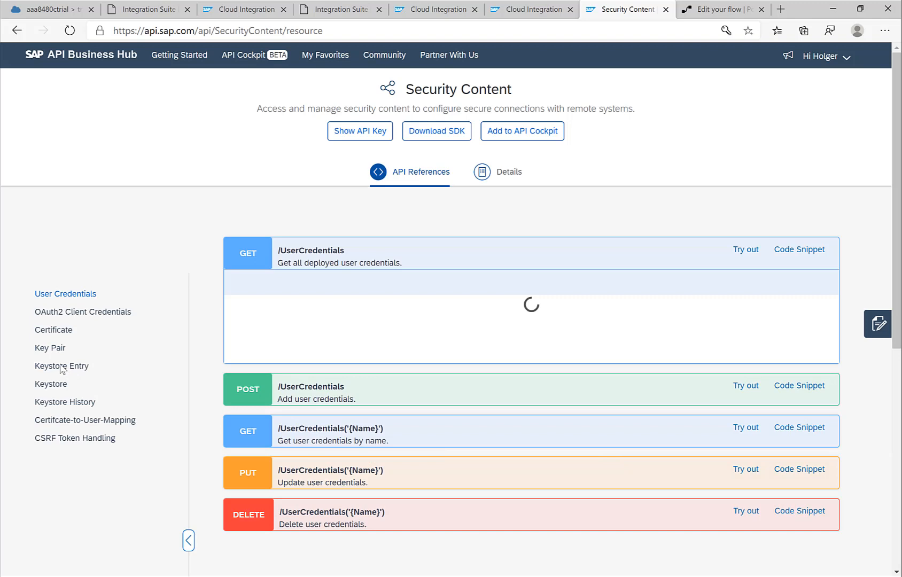
pyautogui.click(61, 366)
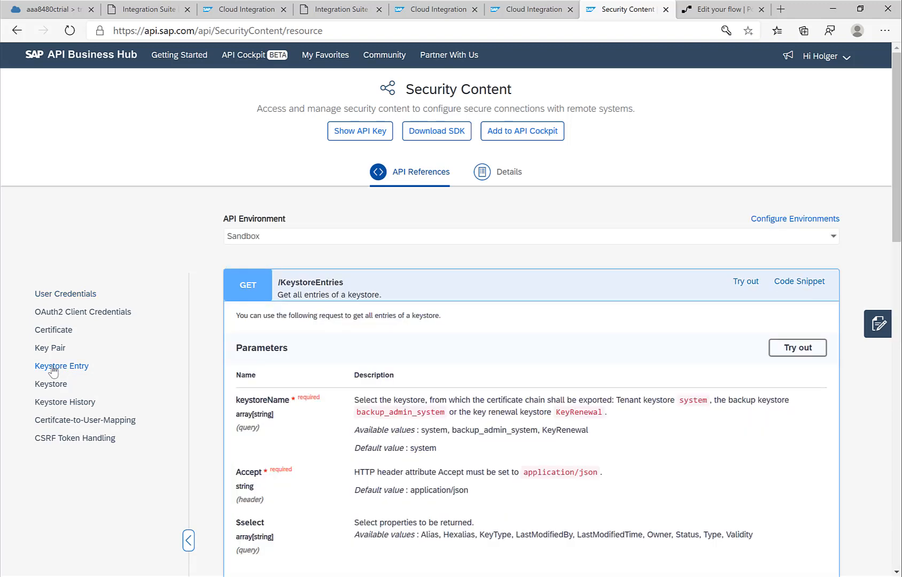
pyautogui.moveTo(309, 384)
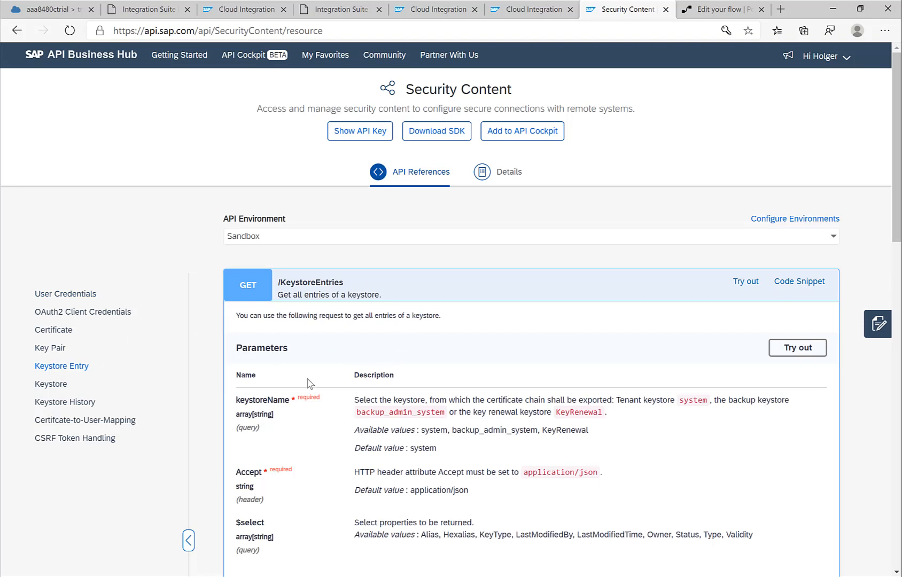
pyautogui.scroll(-3)
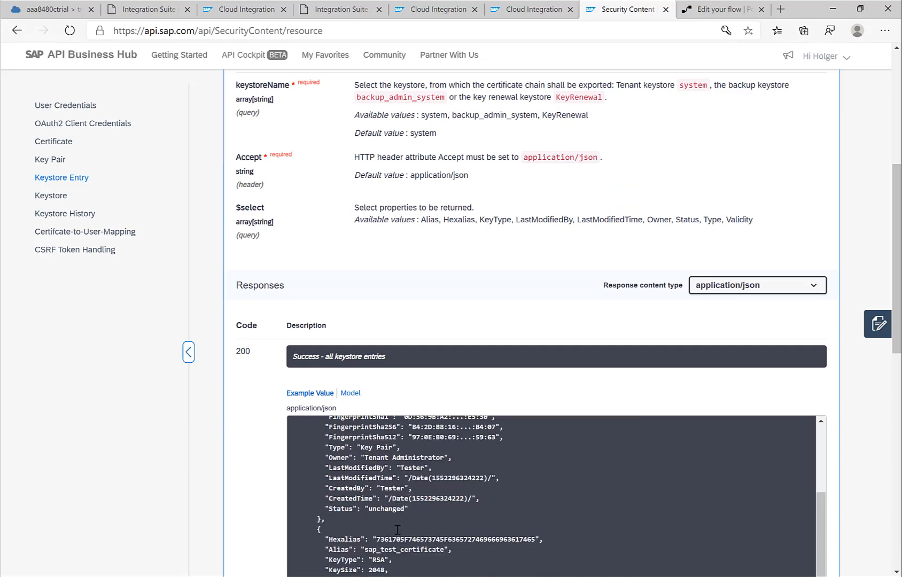
pyautogui.scroll(3)
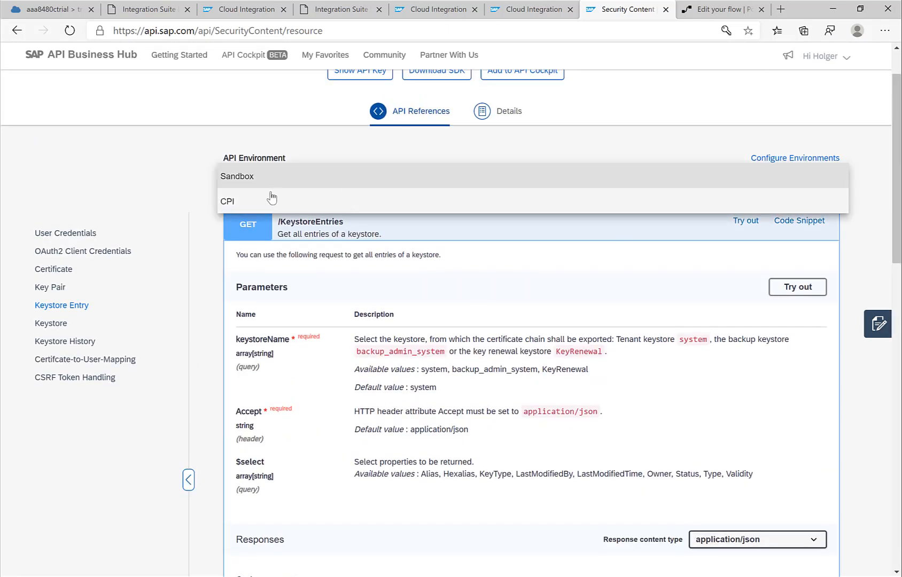
# Step: Run the Keystore Entries request against the CPI tenant environment, getting code 200
pyautogui.click(227, 201)
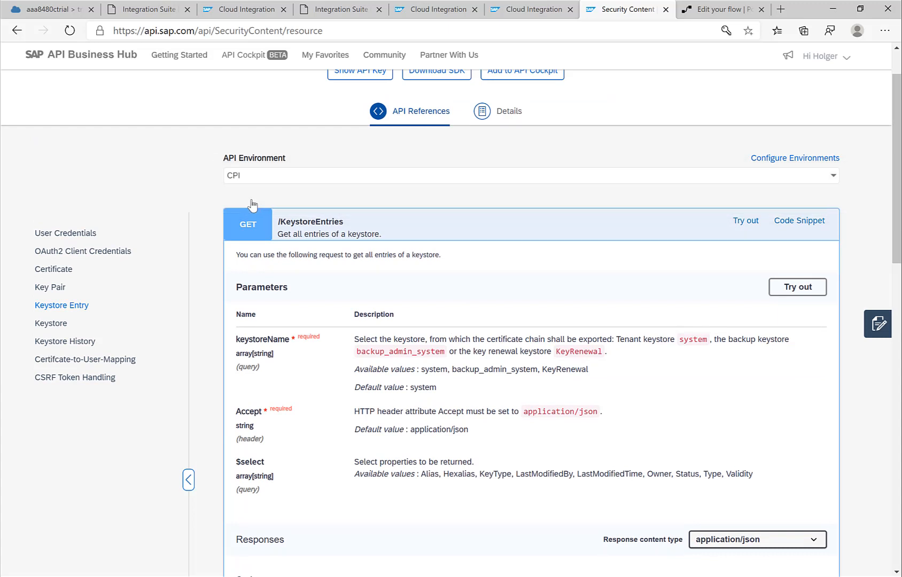
pyautogui.click(797, 287)
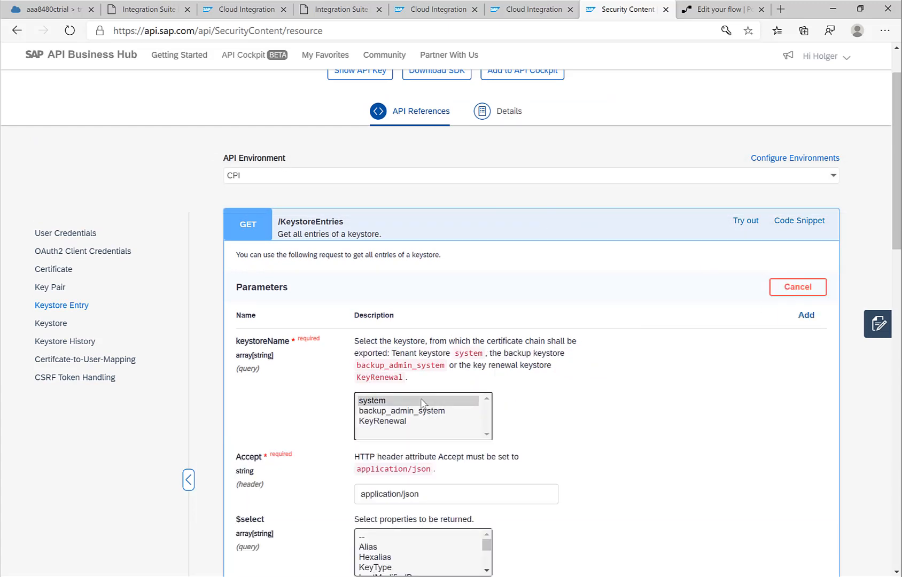
pyautogui.scroll(-3)
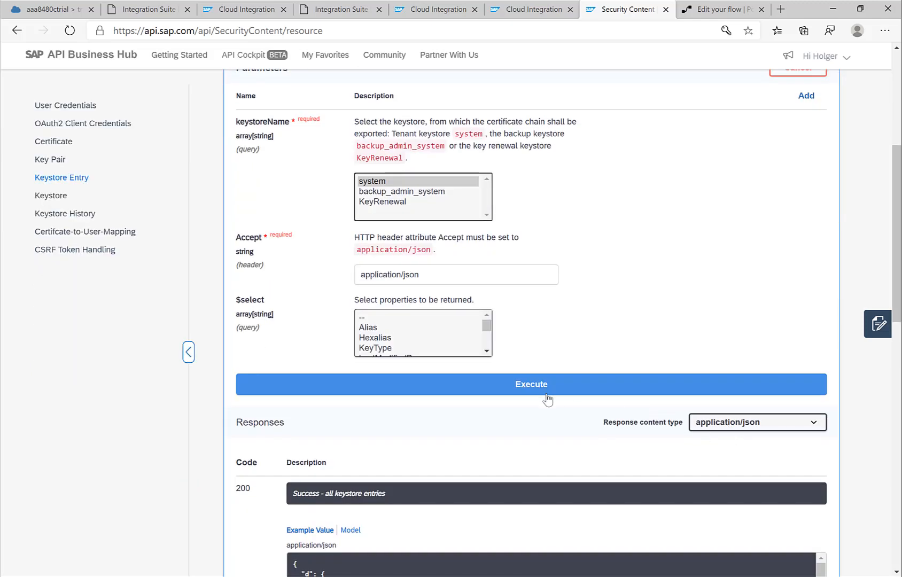
pyautogui.click(530, 384)
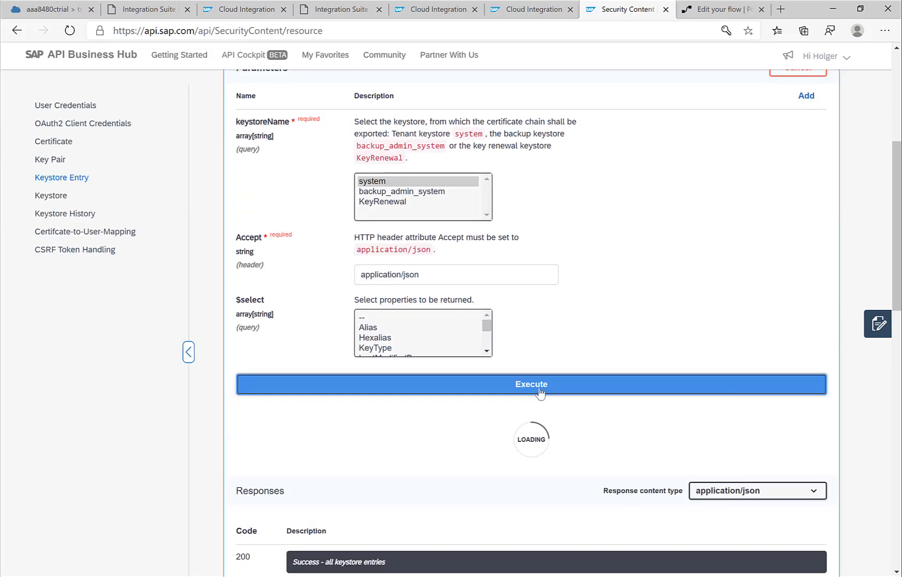
pyautogui.click(530, 384)
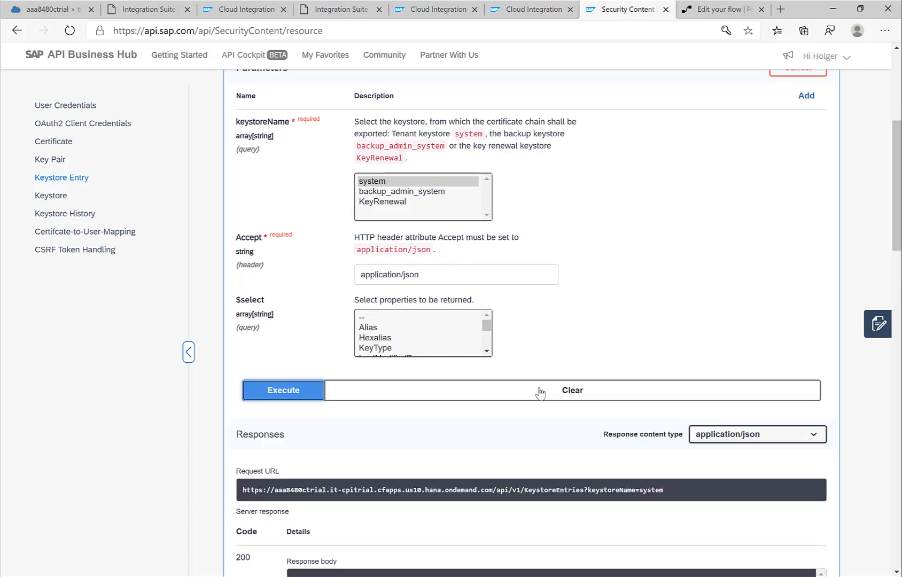
pyautogui.click(282, 390)
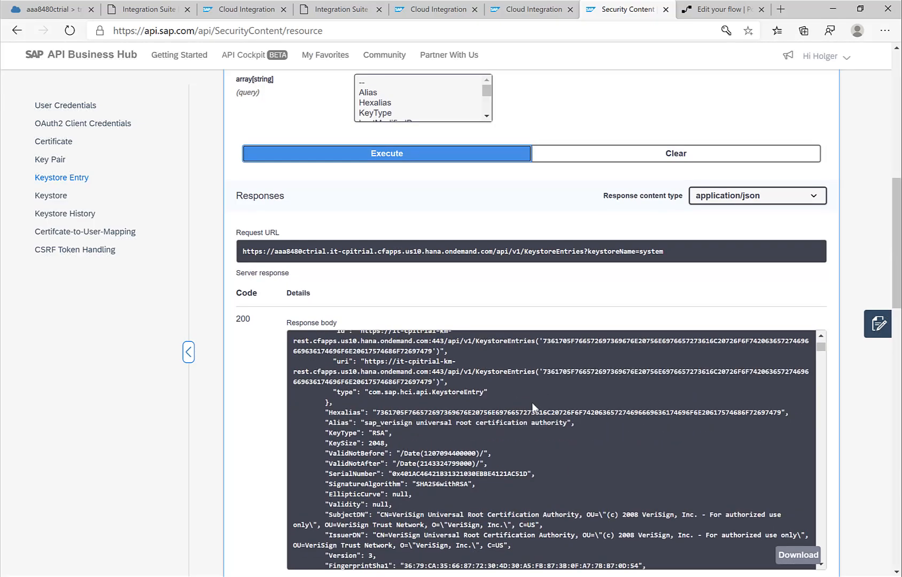
pyautogui.scroll(-3)
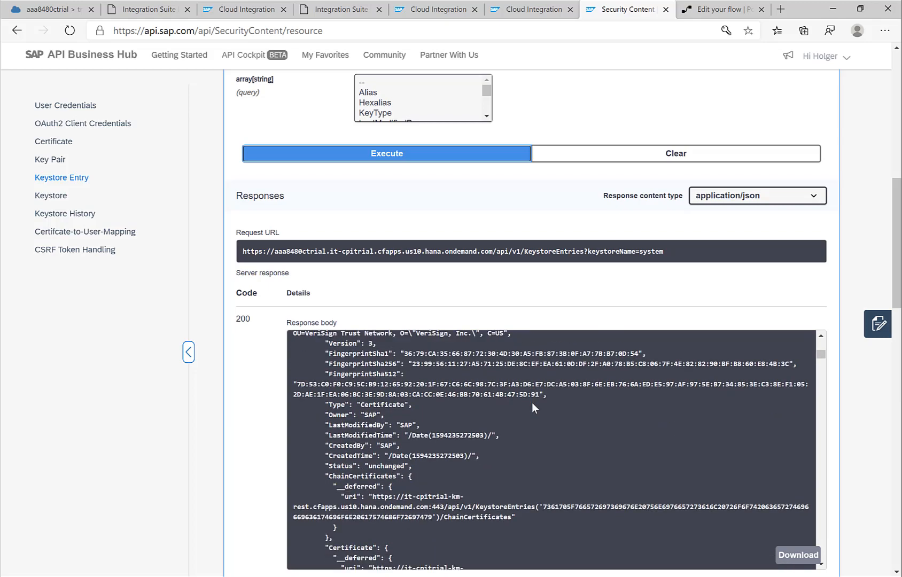
# Step: Search the response for 'holger', then return to the SAP Cloud Platform Cockpit
pyautogui.press('ctrl+f')
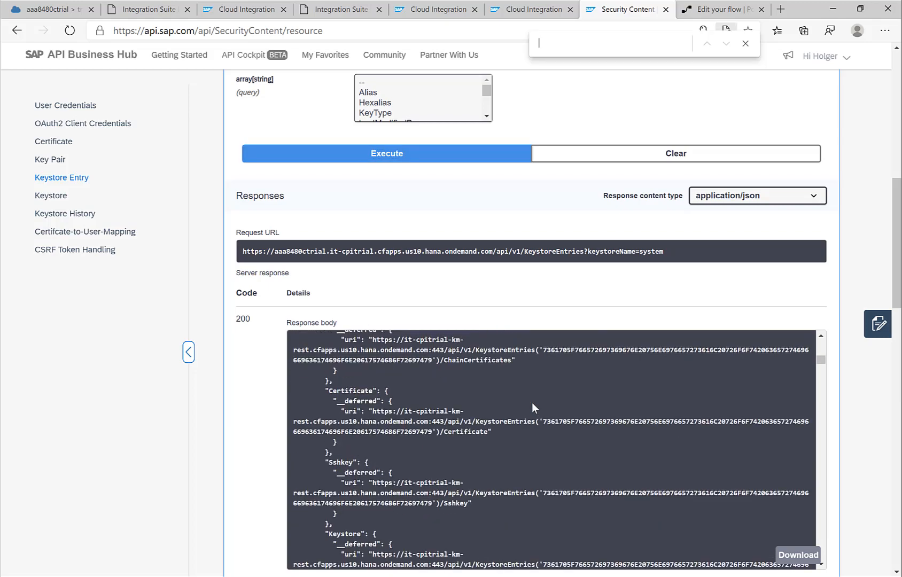
pyautogui.write('holger')
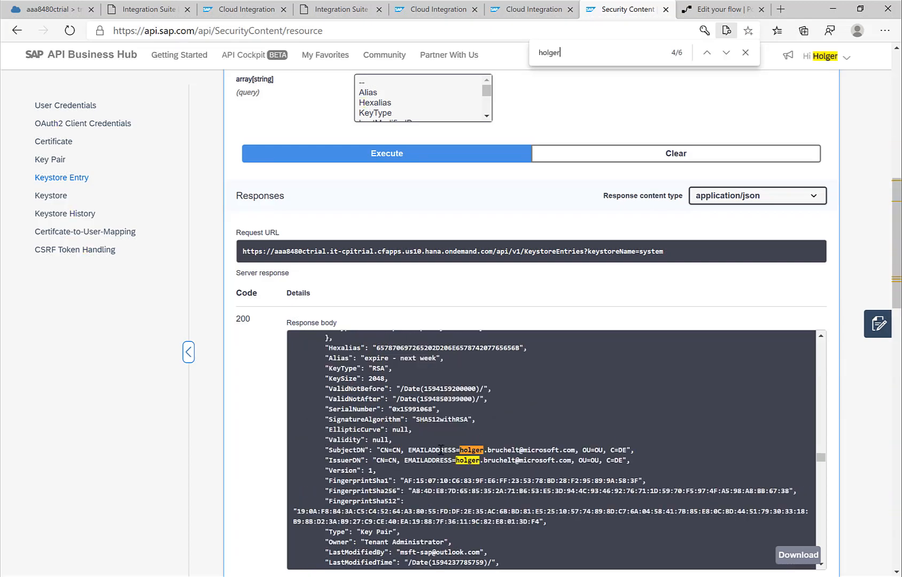
pyautogui.scroll(3)
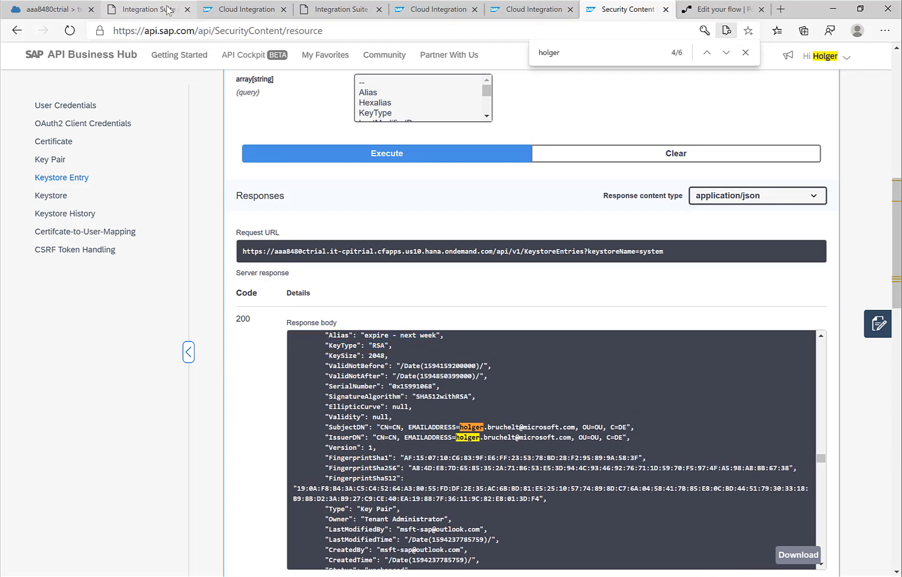
pyautogui.click(244, 9)
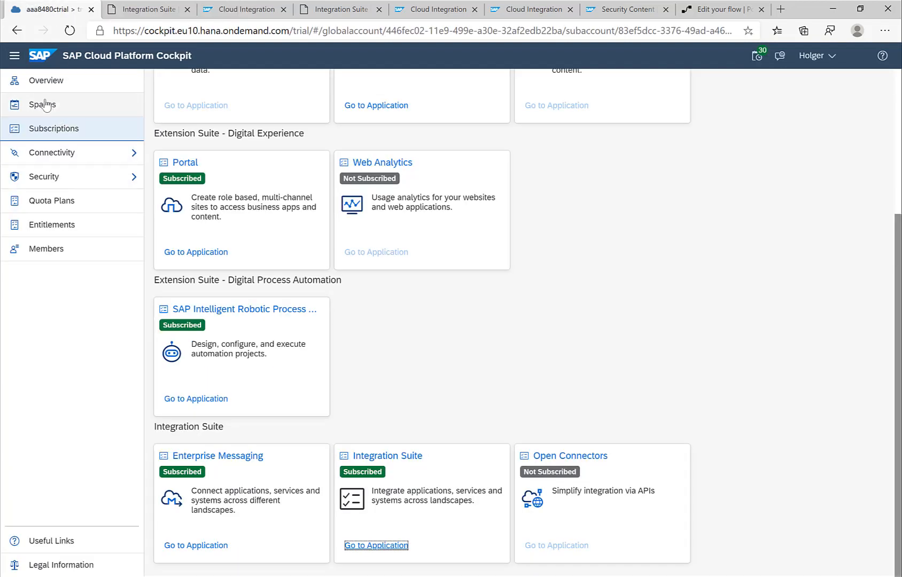
# Step: Open the dev space's Process Integration Runtime service and list its cpi-api and cpi-integration instances
pyautogui.click(42, 105)
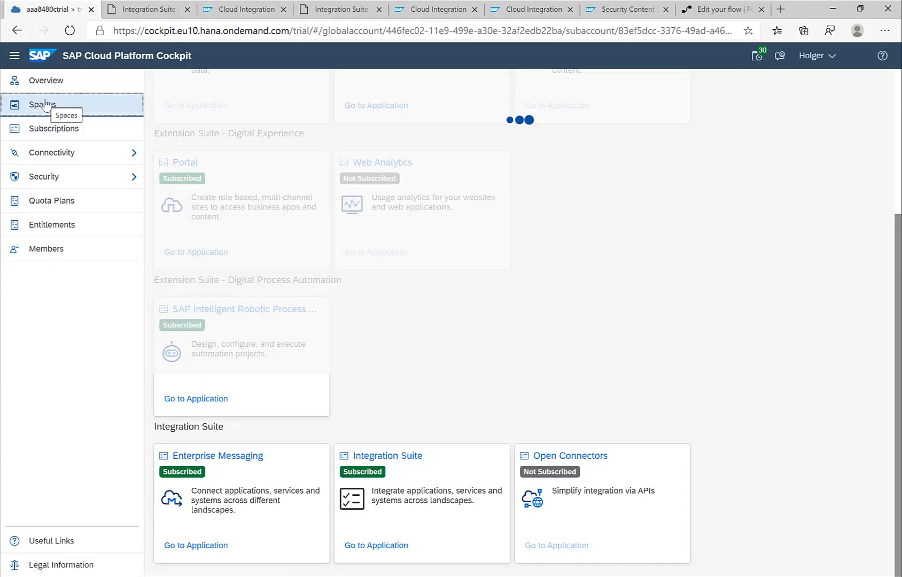
pyautogui.click(43, 104)
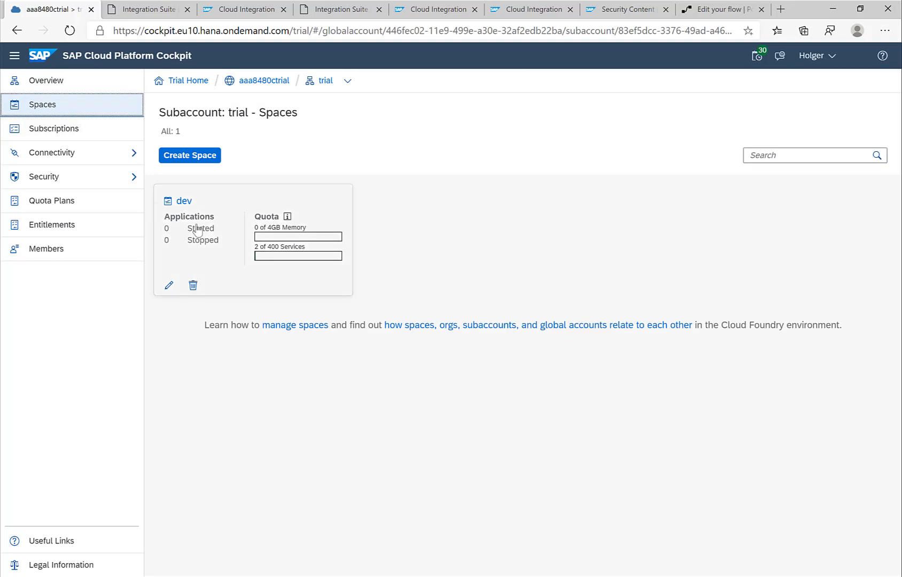
pyautogui.click(183, 201)
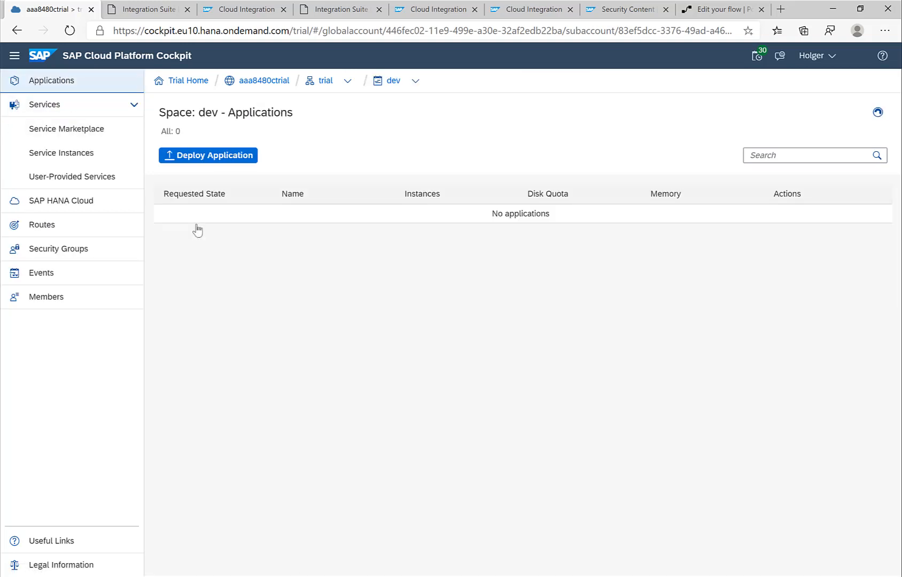
pyautogui.click(67, 128)
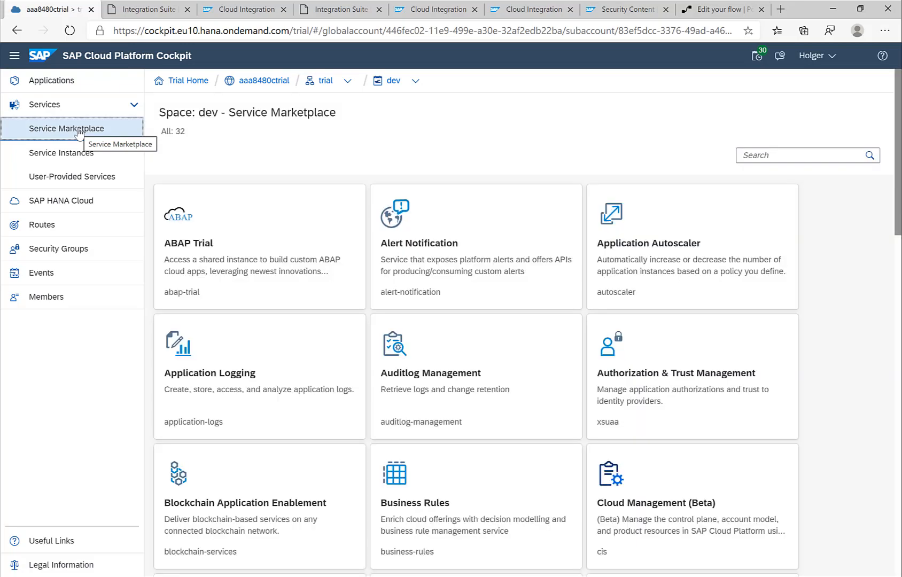
pyautogui.scroll(-3)
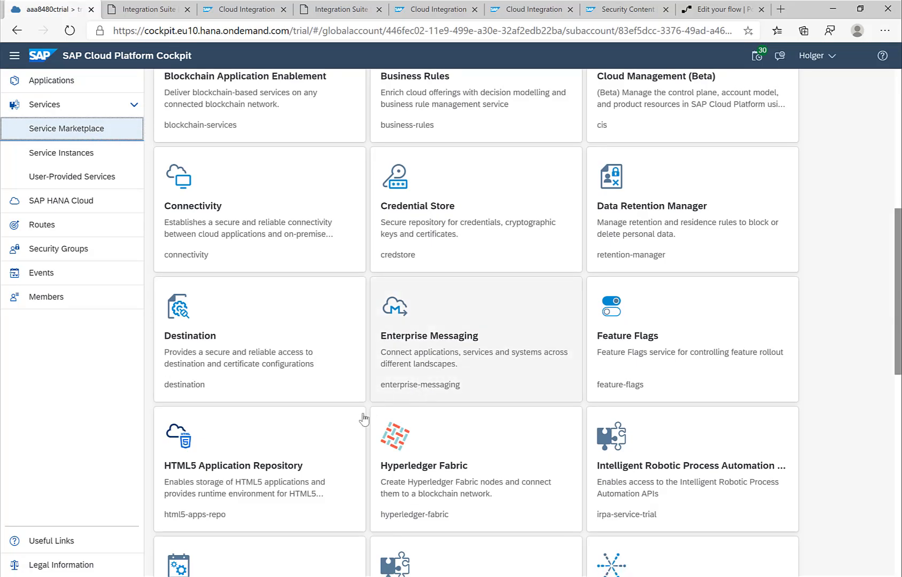
pyautogui.scroll(-3)
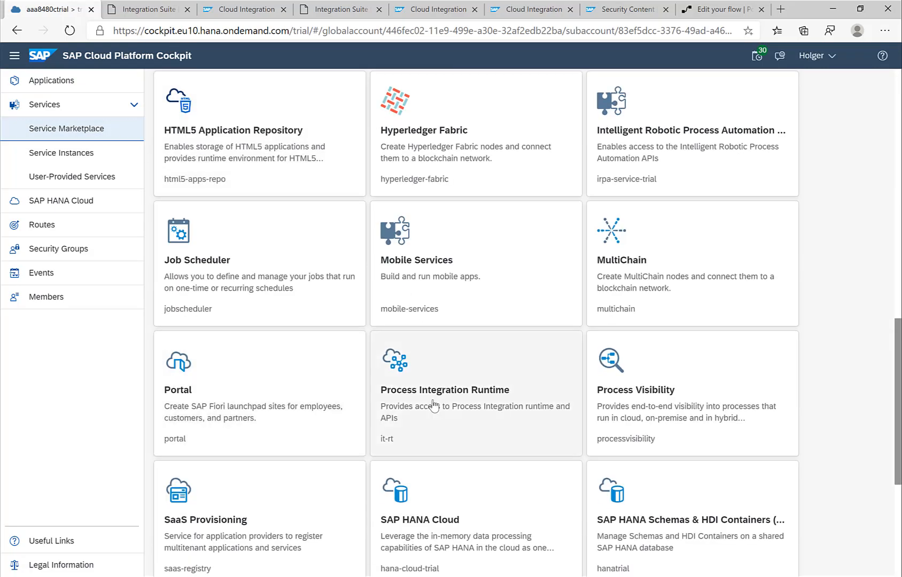
pyautogui.click(444, 390)
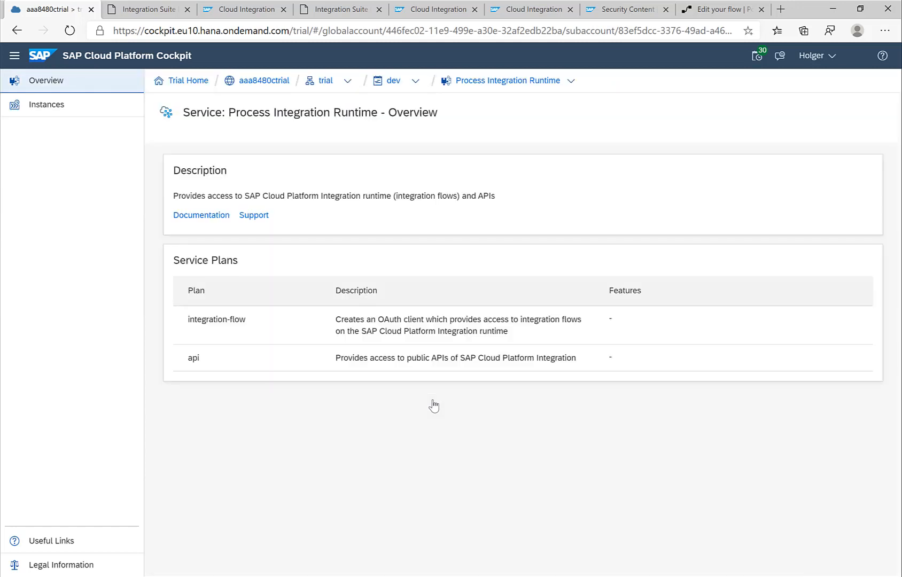
pyautogui.moveTo(218, 404)
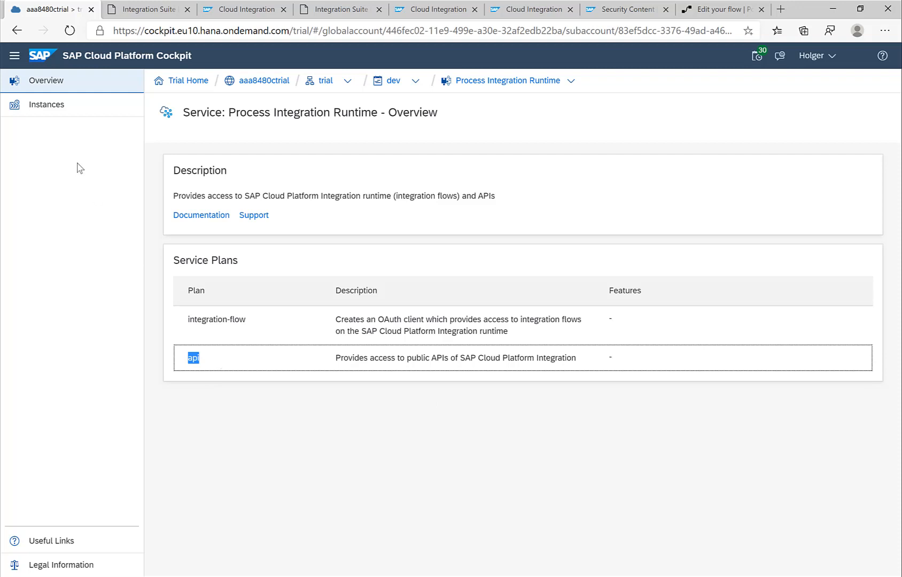
pyautogui.moveTo(46, 104)
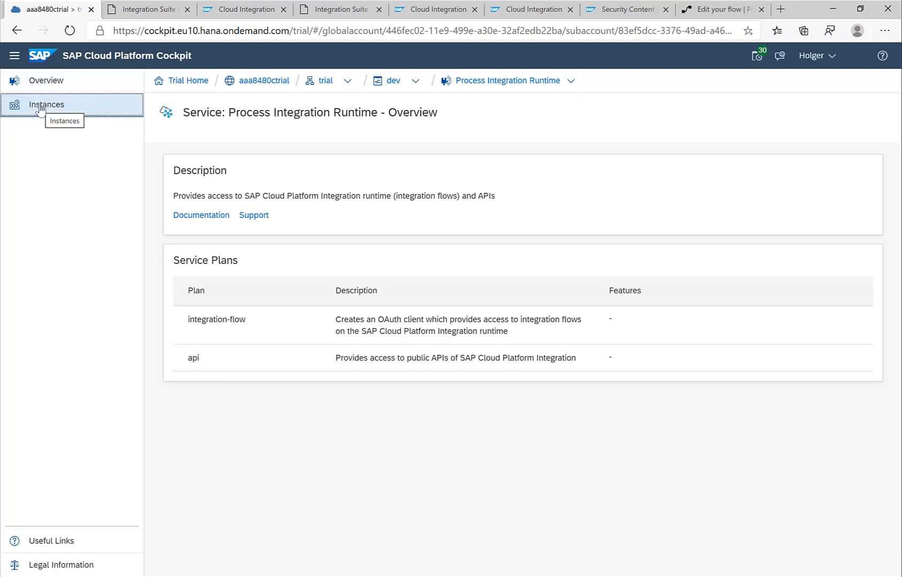
pyautogui.click(47, 105)
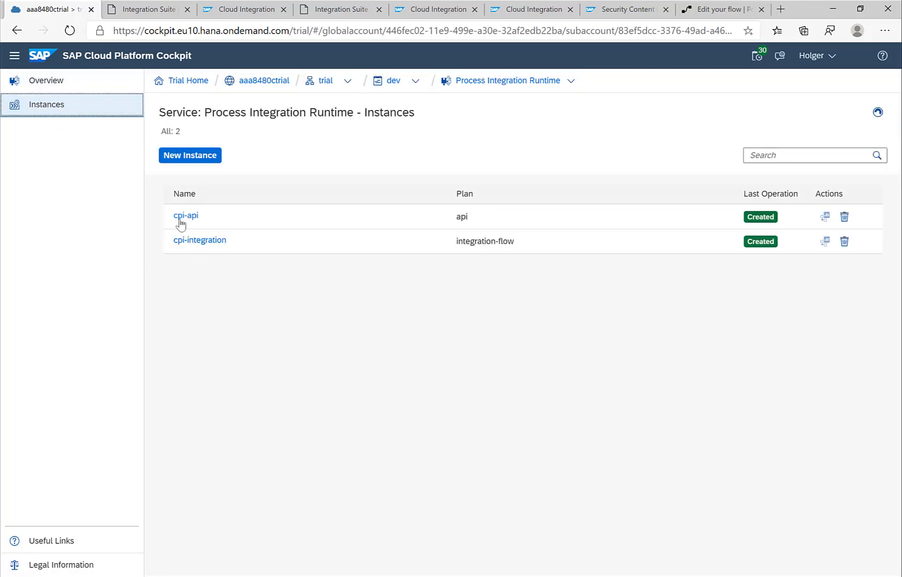
pyautogui.moveTo(186, 216)
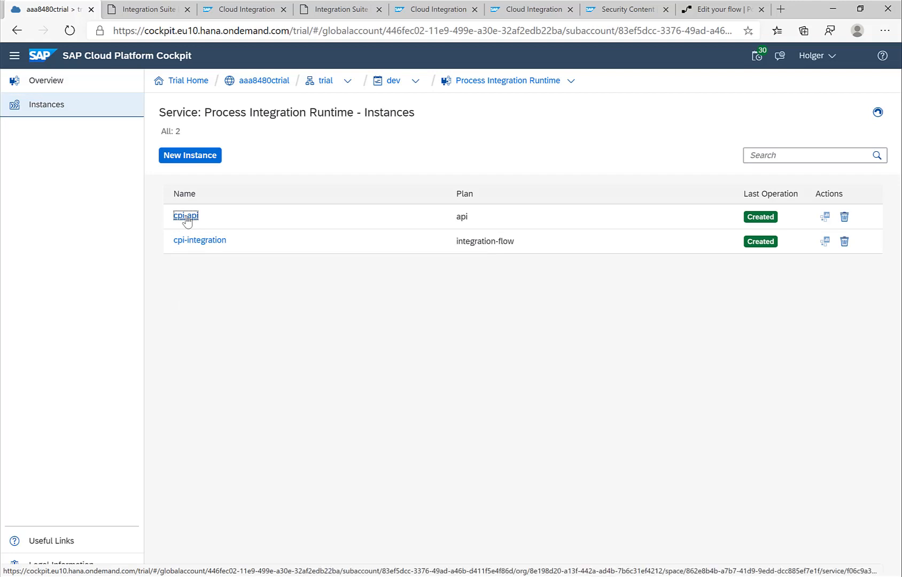
# Step: Display cpi-api's api-servicekey with its OAuth client ID, secret and token URL
pyautogui.click(185, 217)
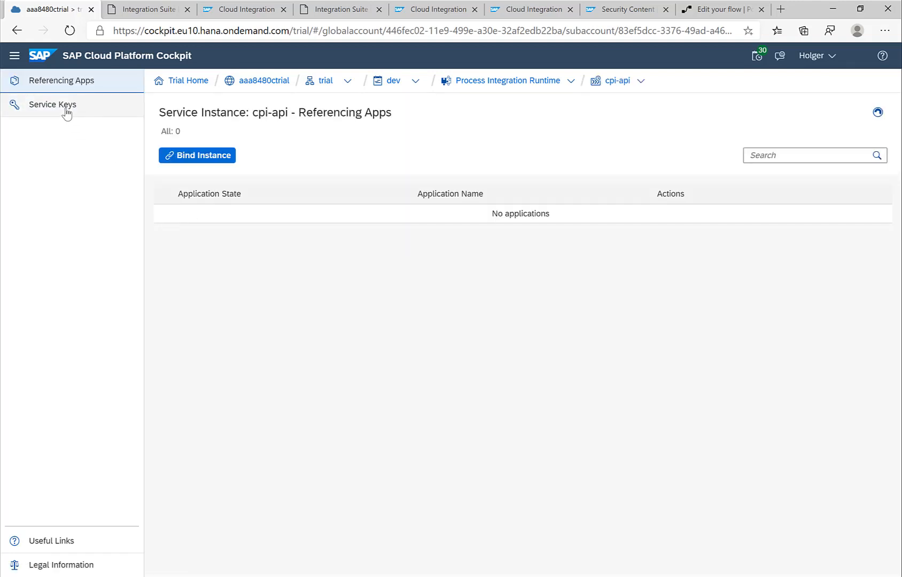
pyautogui.click(53, 104)
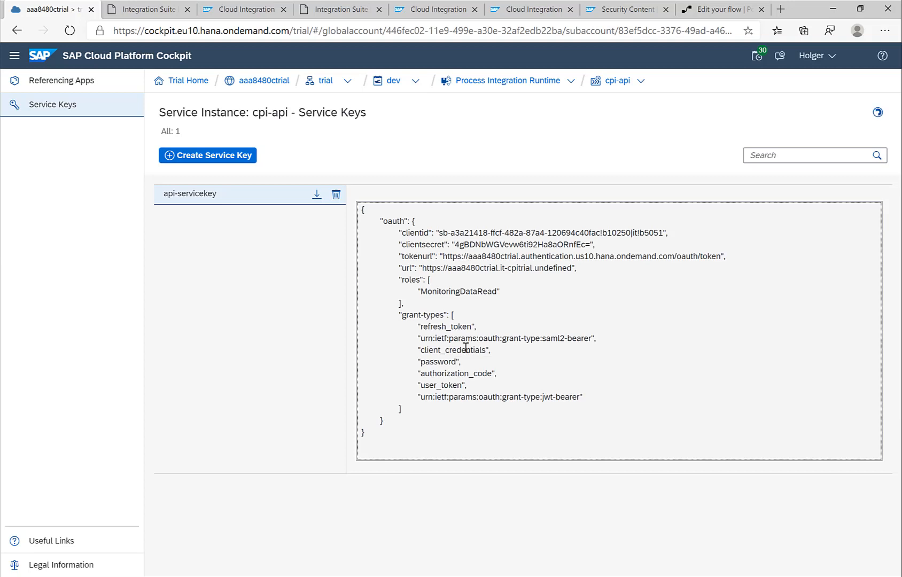
pyautogui.click(721, 9)
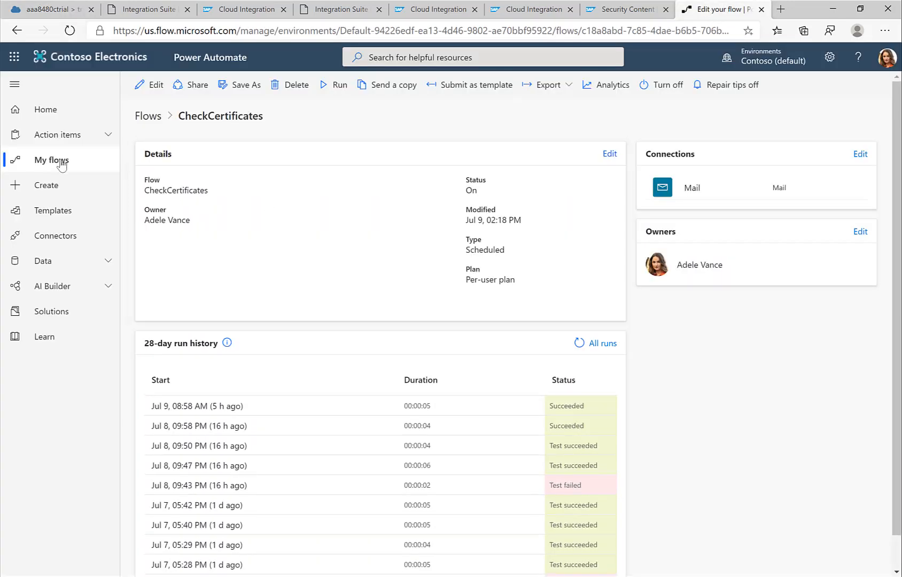
pyautogui.moveTo(154, 85)
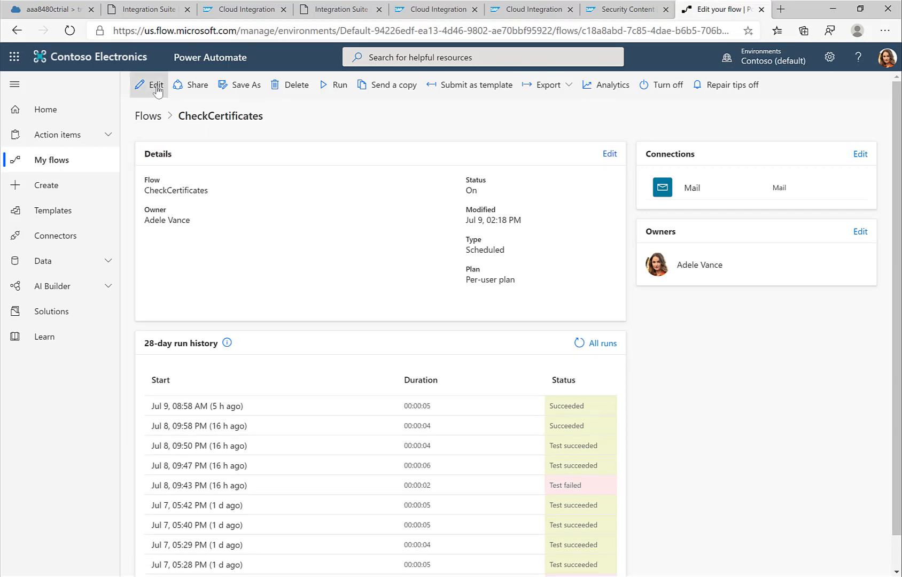
# Step: Check the flow's Recurrence, Token URL and CPI URL variables against the cpi-api service key
pyautogui.click(154, 85)
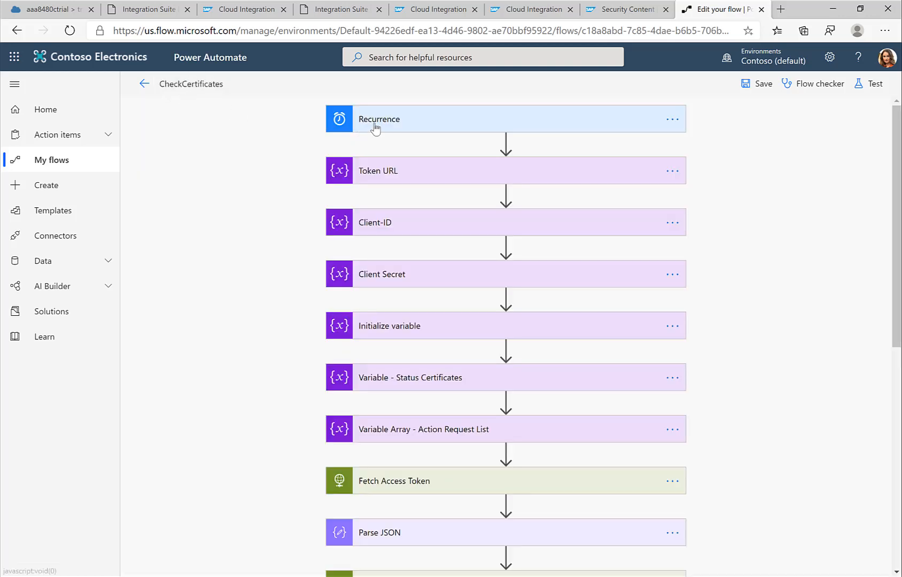
pyautogui.click(377, 119)
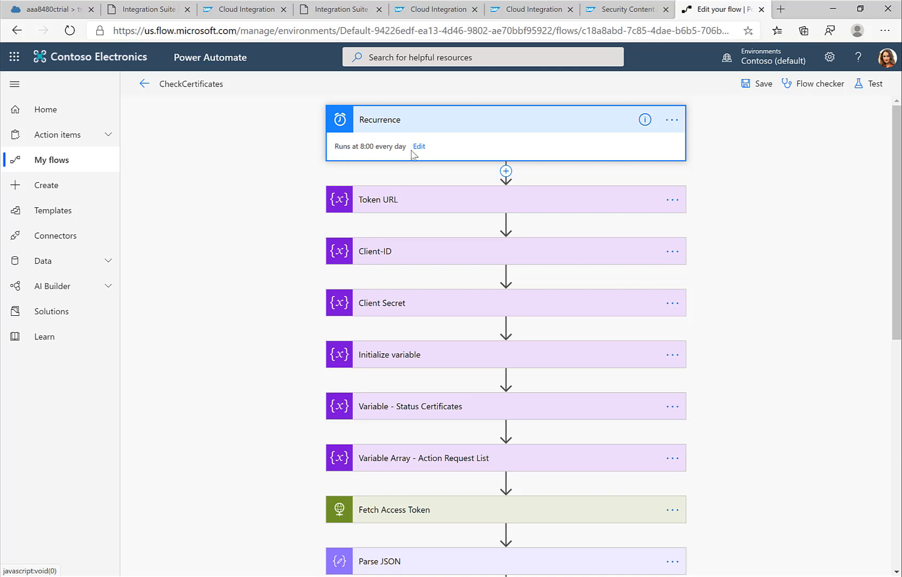
pyautogui.moveTo(412, 162)
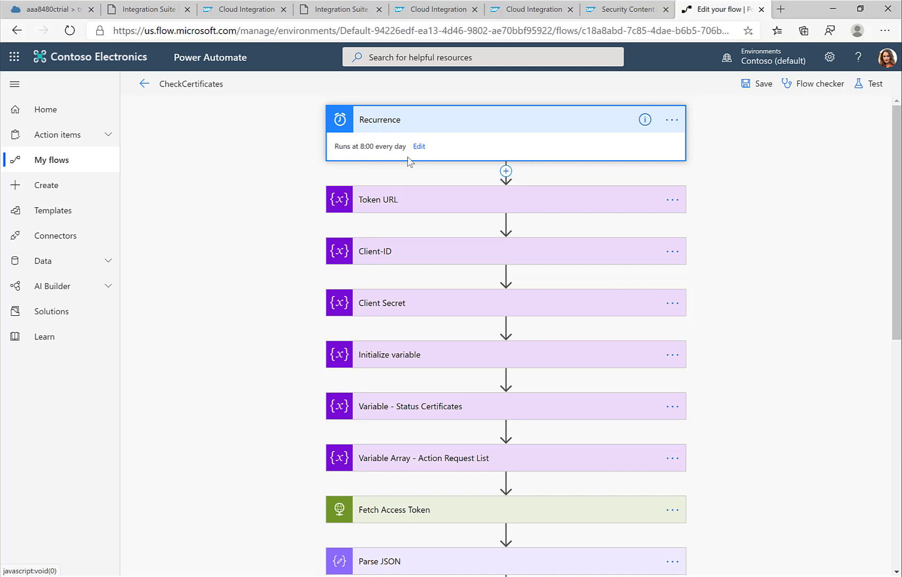
pyautogui.click(378, 200)
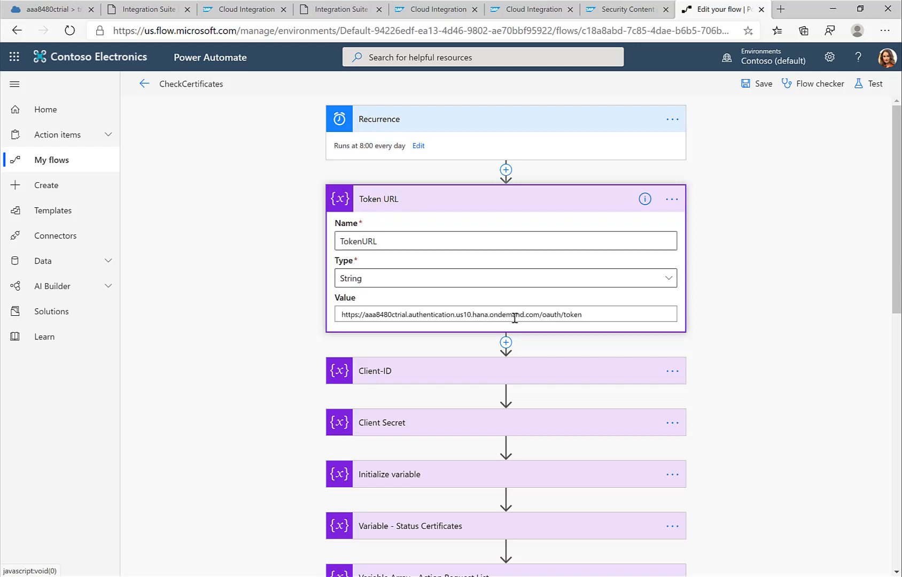
pyautogui.moveTo(368, 267)
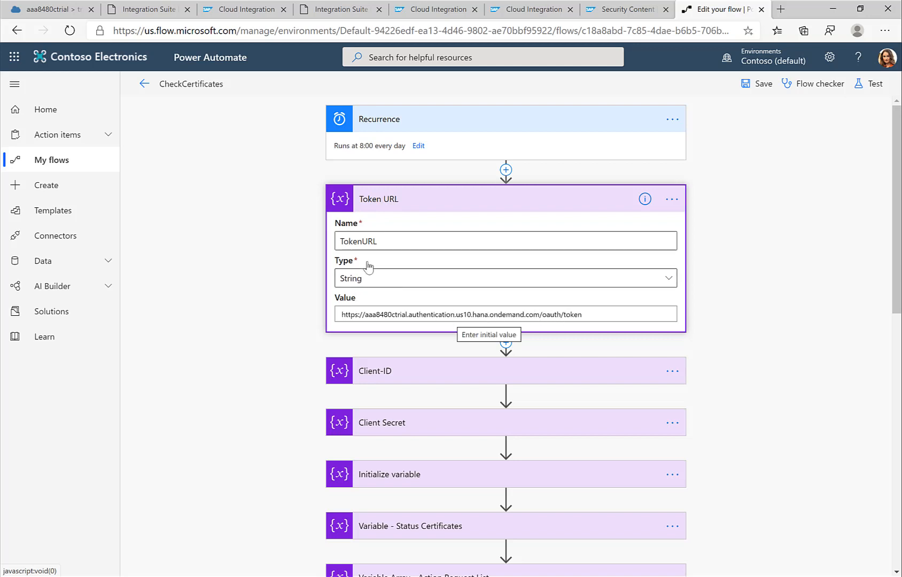
pyautogui.click(50, 9)
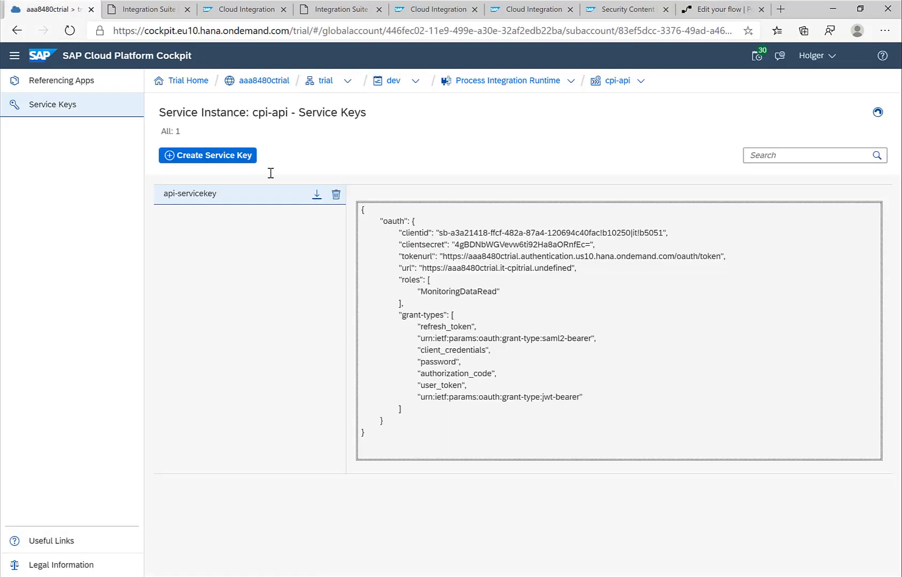
pyautogui.doubleClick(419, 256)
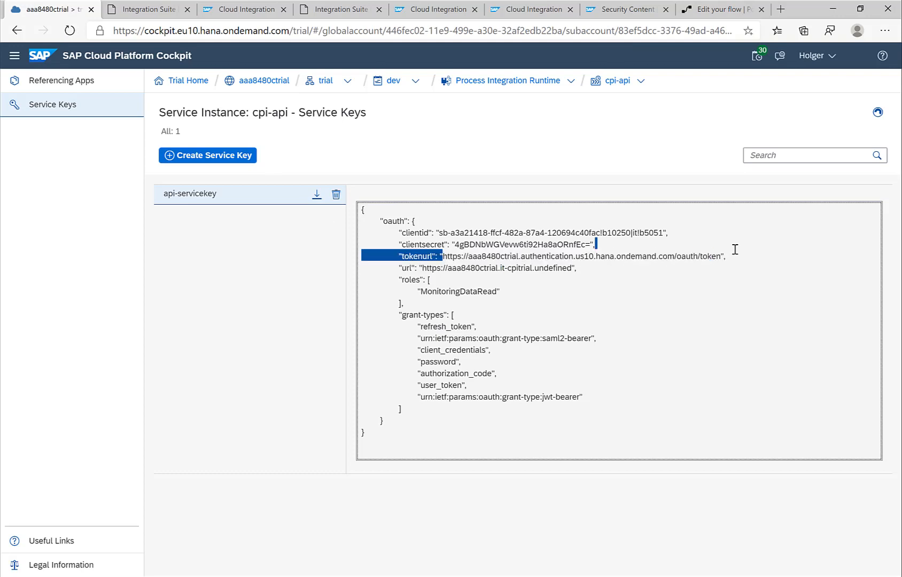
pyautogui.doubleClick(580, 256)
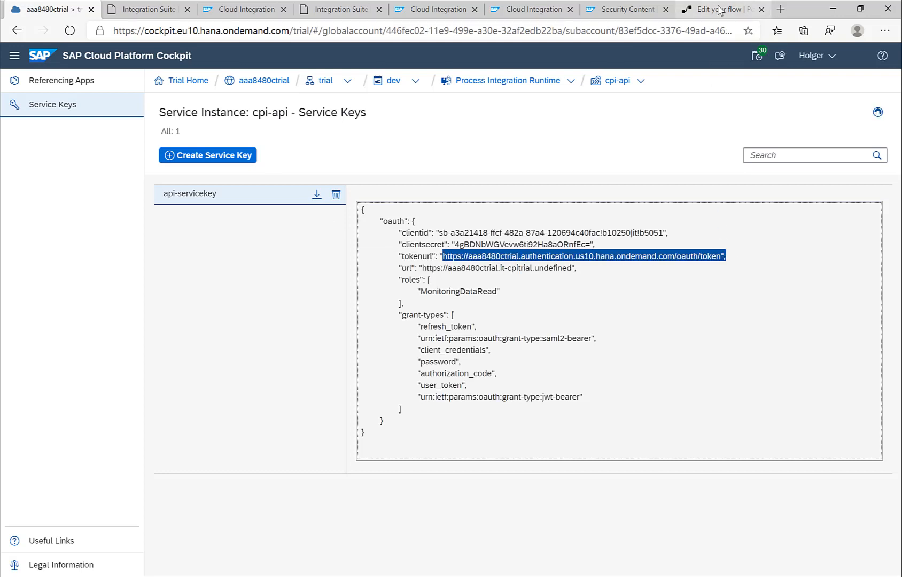
pyautogui.click(719, 9)
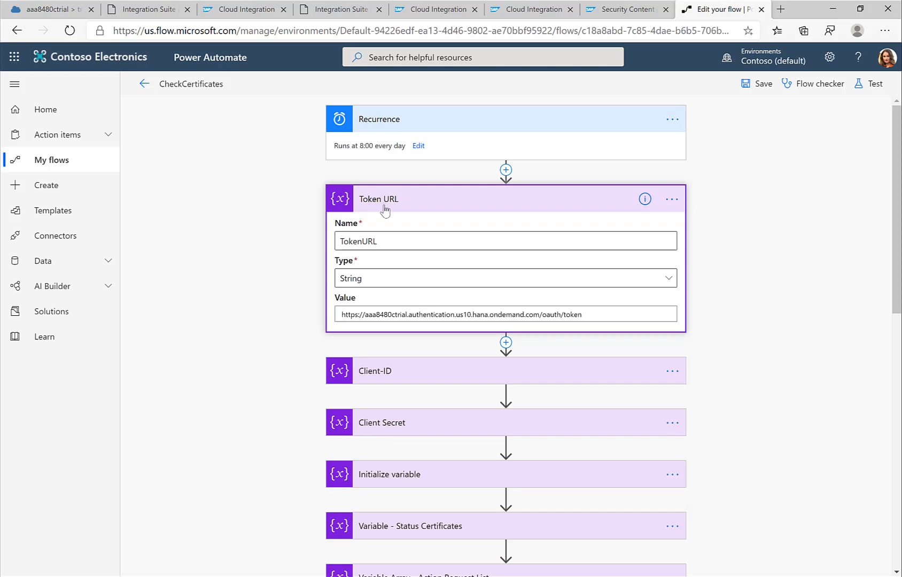
pyautogui.click(377, 198)
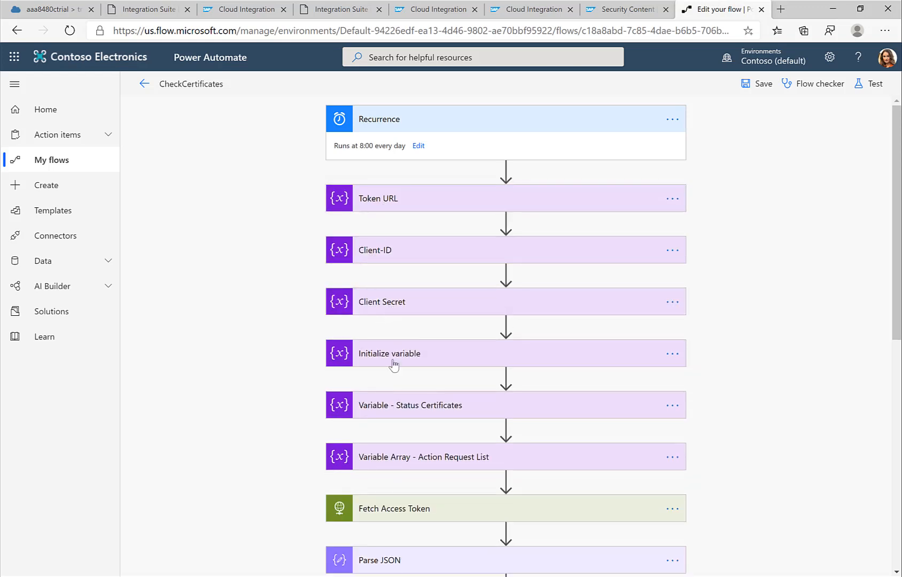
pyautogui.click(390, 353)
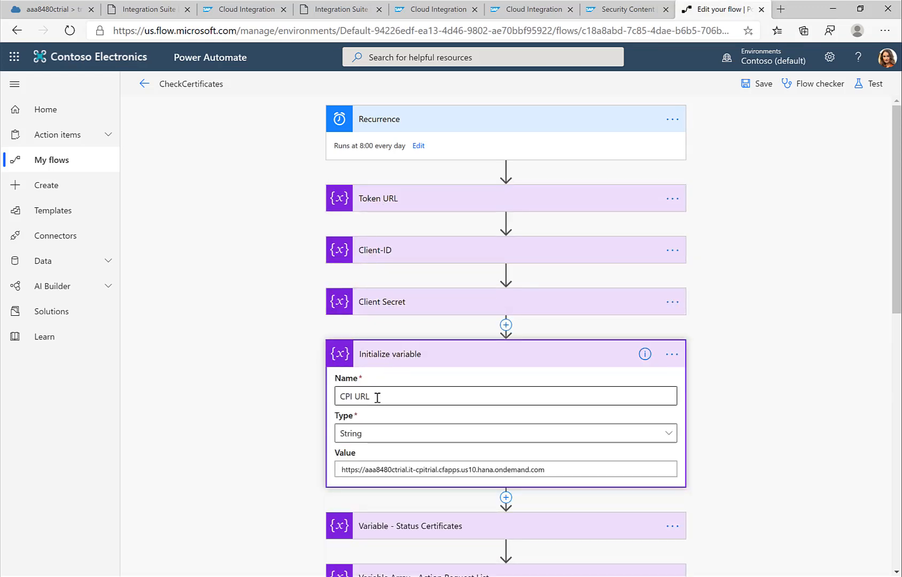
pyautogui.click(390, 354)
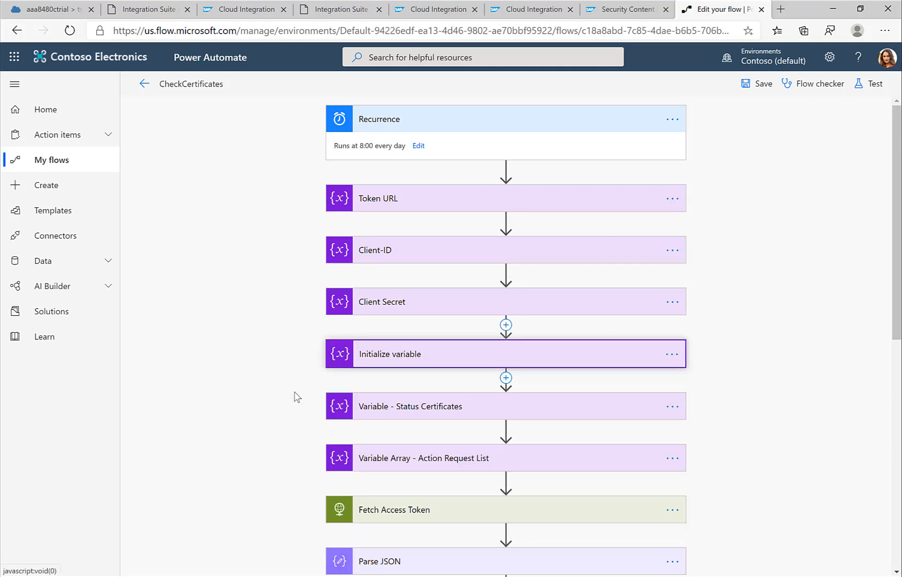
# Step: Review the Fetch Access Token POST with client_credentials body, and the Parse JSON step
pyautogui.scroll(-3)
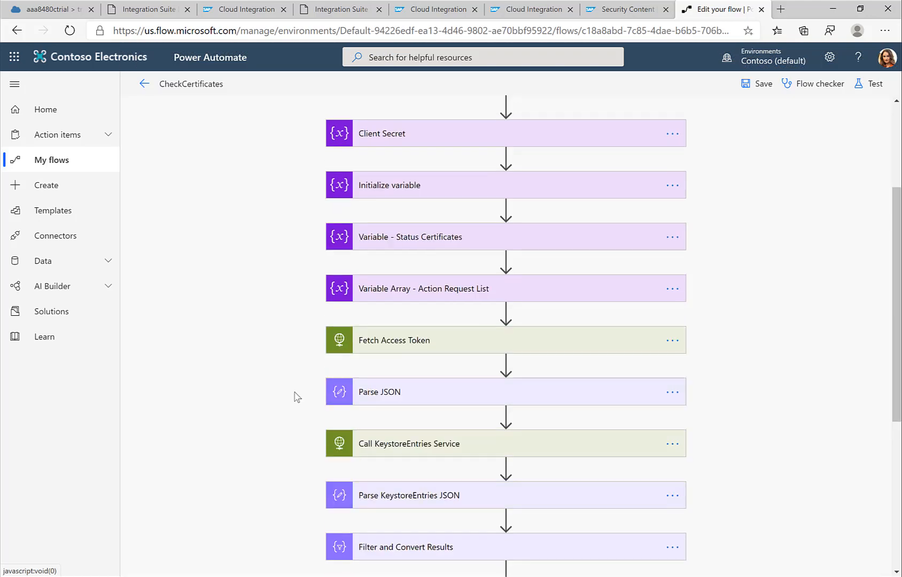
pyautogui.scroll(-3)
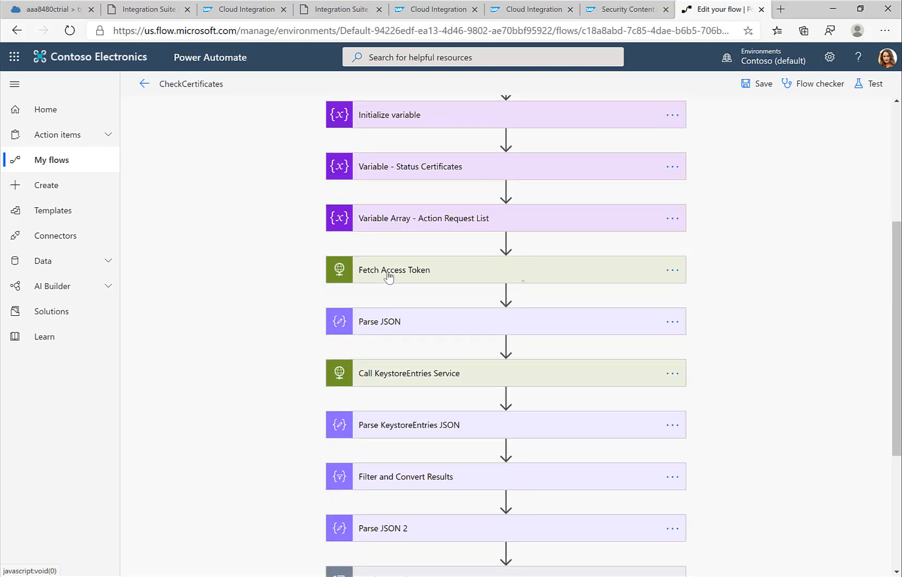
pyautogui.click(395, 270)
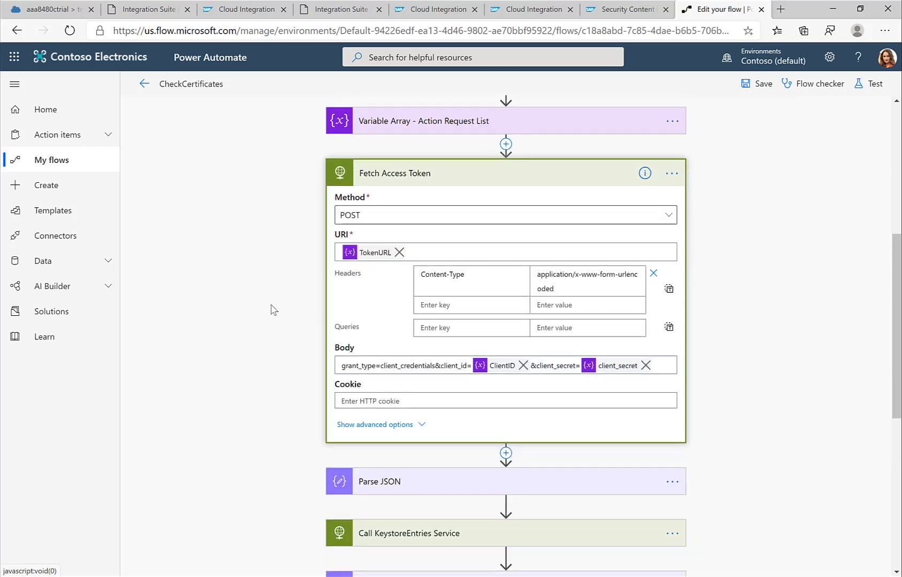
pyautogui.moveTo(361, 263)
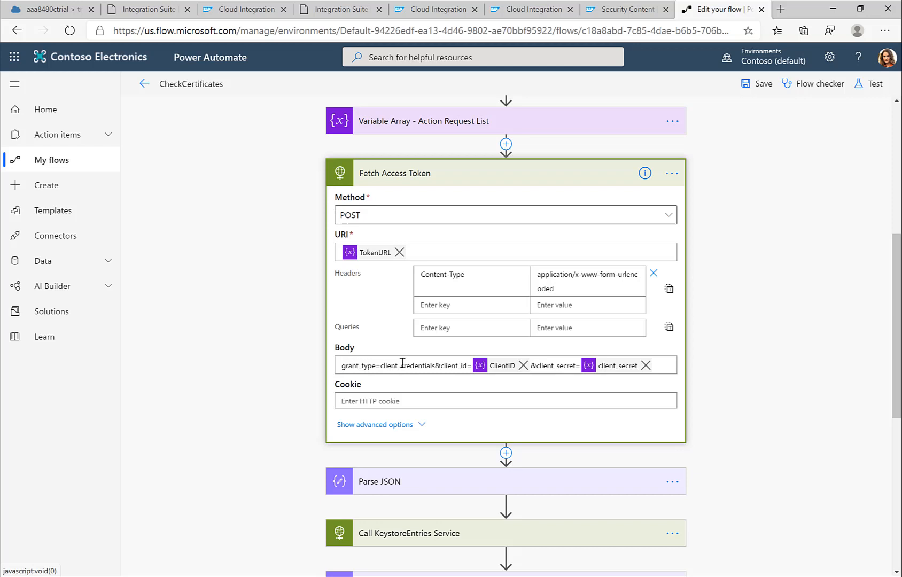
pyautogui.doubleClick(406, 365)
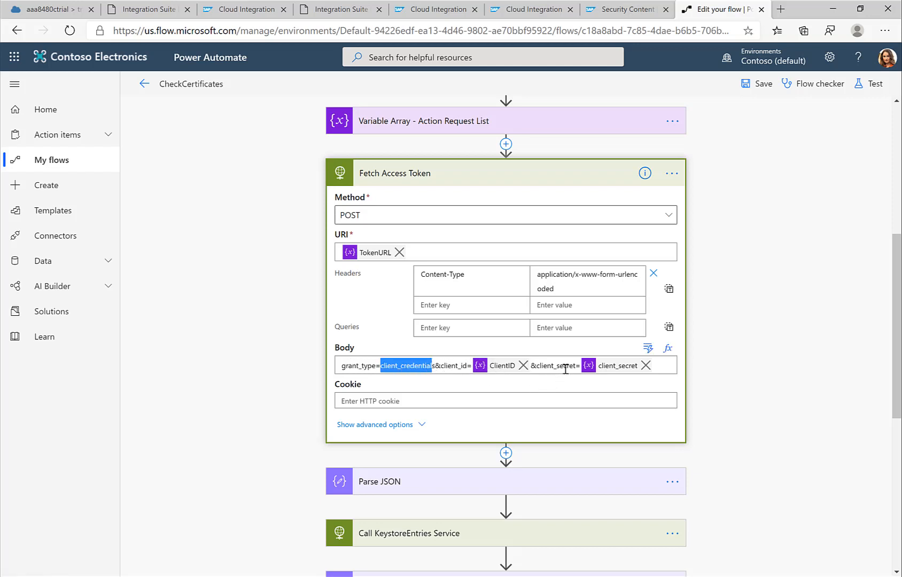
pyautogui.moveTo(386, 181)
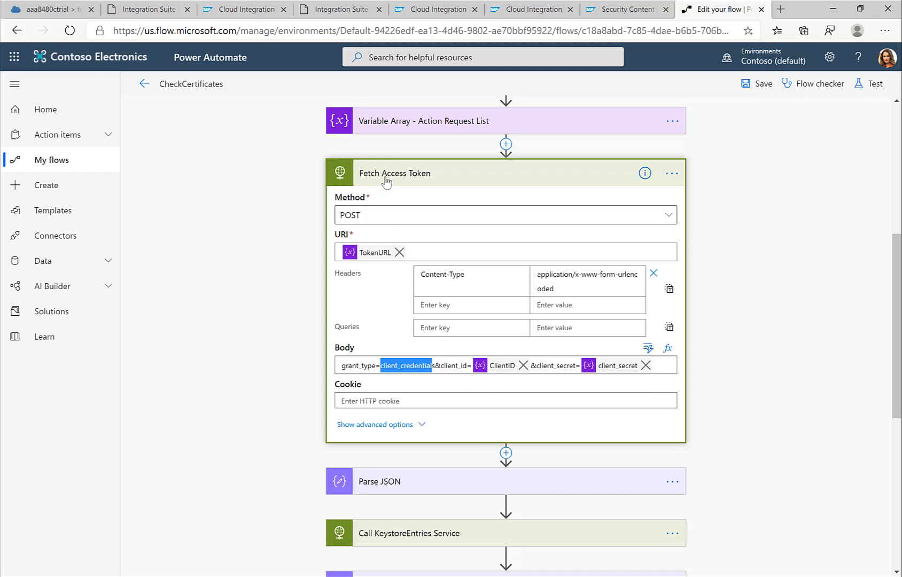
pyautogui.click(403, 481)
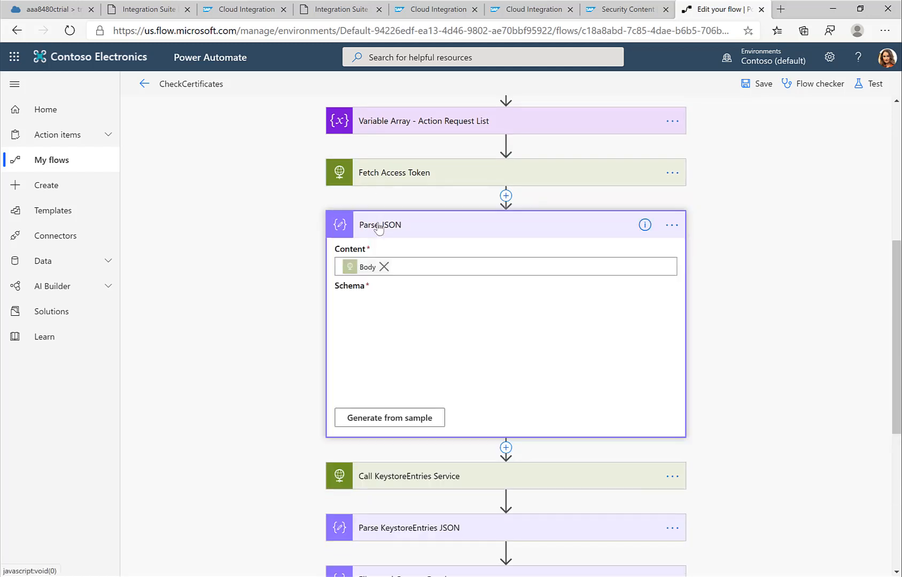
pyautogui.moveTo(358, 299)
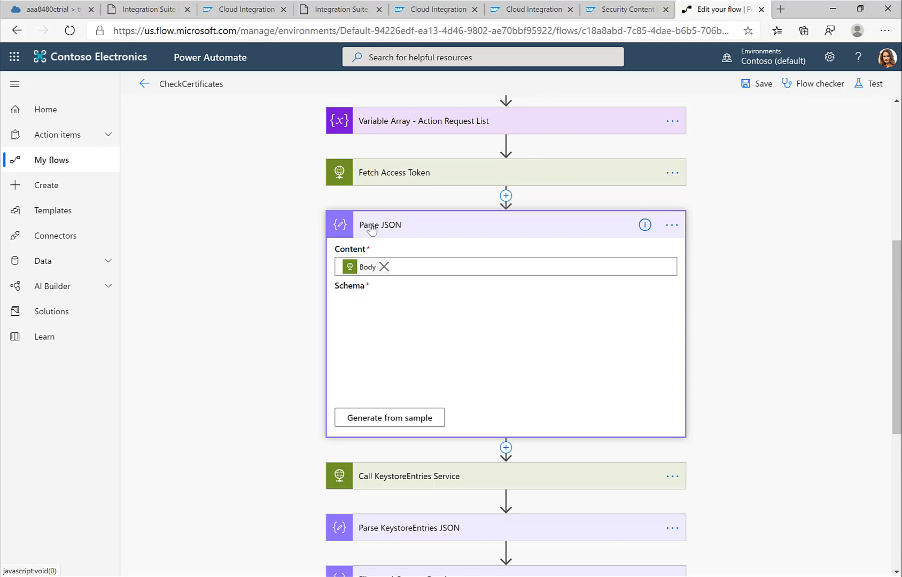
# Step: Inspect the KeystoreEntries GET with Bearer access_token header and the Parse KeystoreEntries JSON content
pyautogui.click(408, 475)
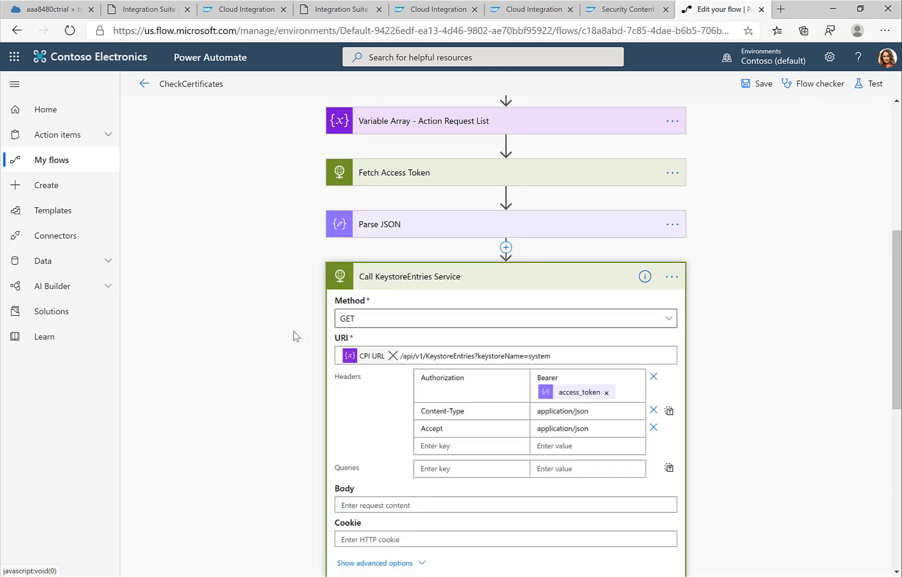
pyautogui.scroll(-3)
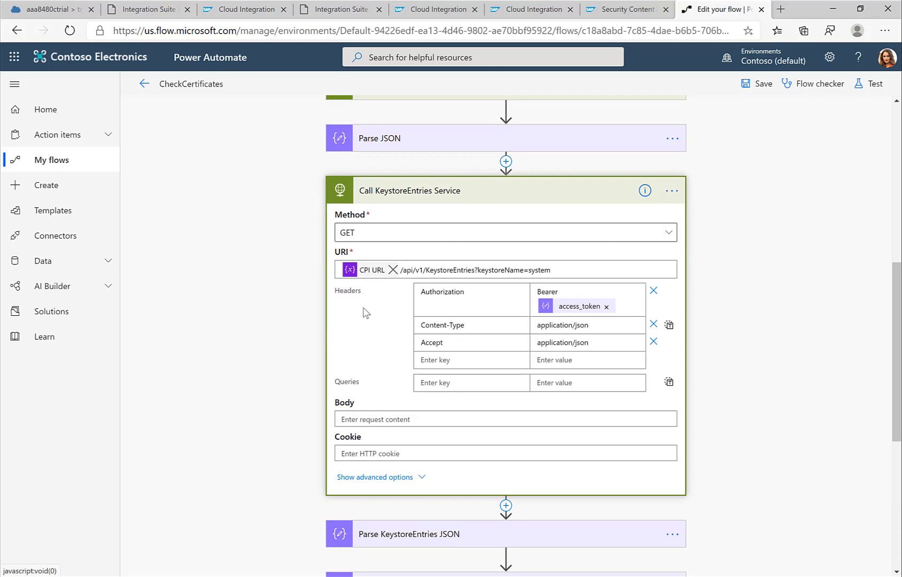
pyautogui.moveTo(611, 292)
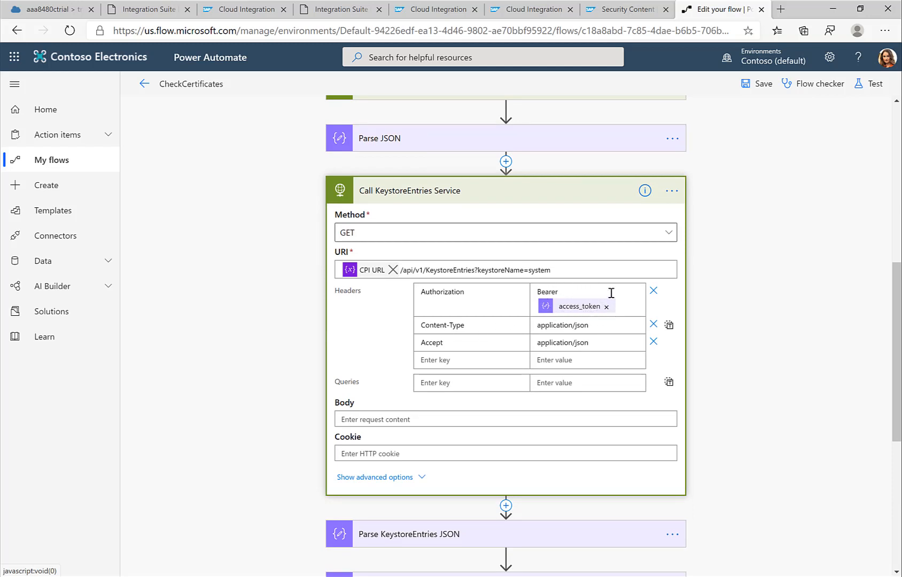
pyautogui.moveTo(552, 307)
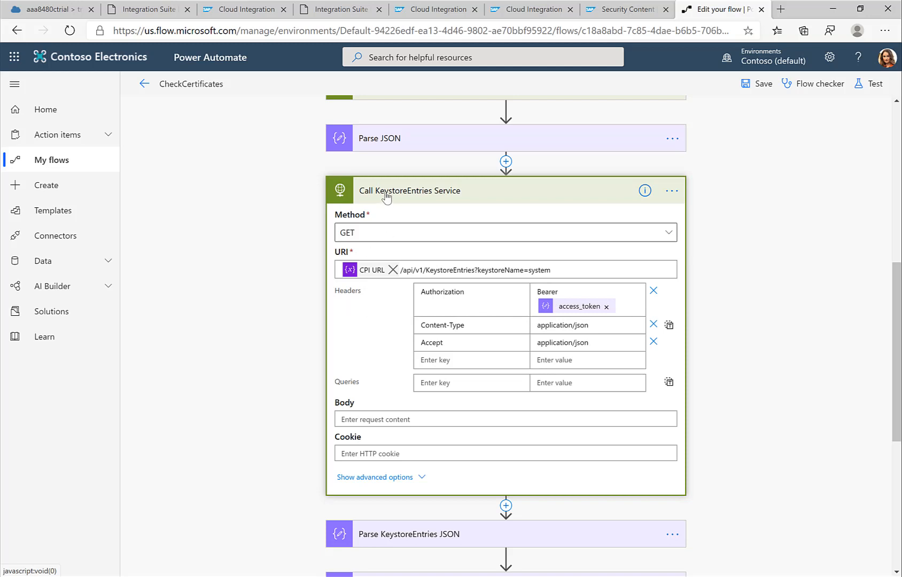
pyautogui.click(409, 190)
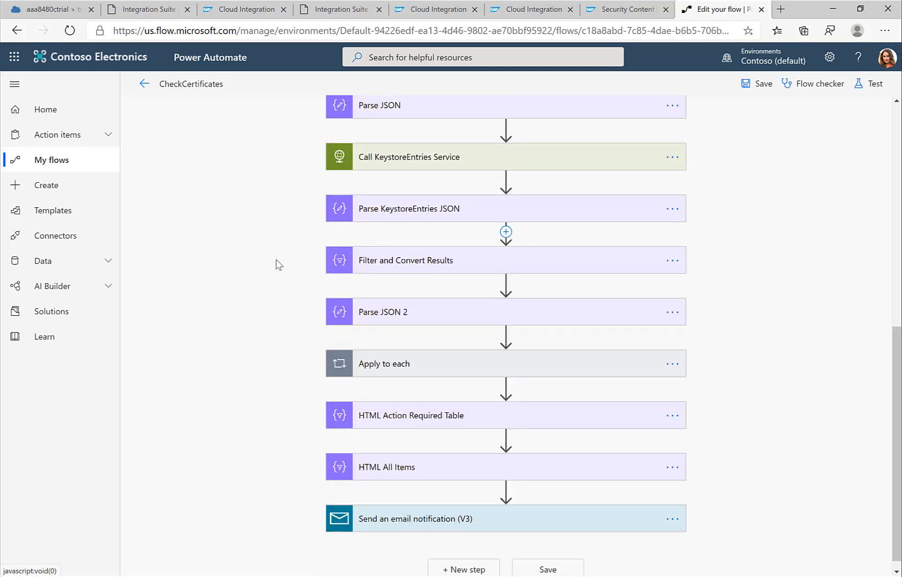
pyautogui.click(408, 209)
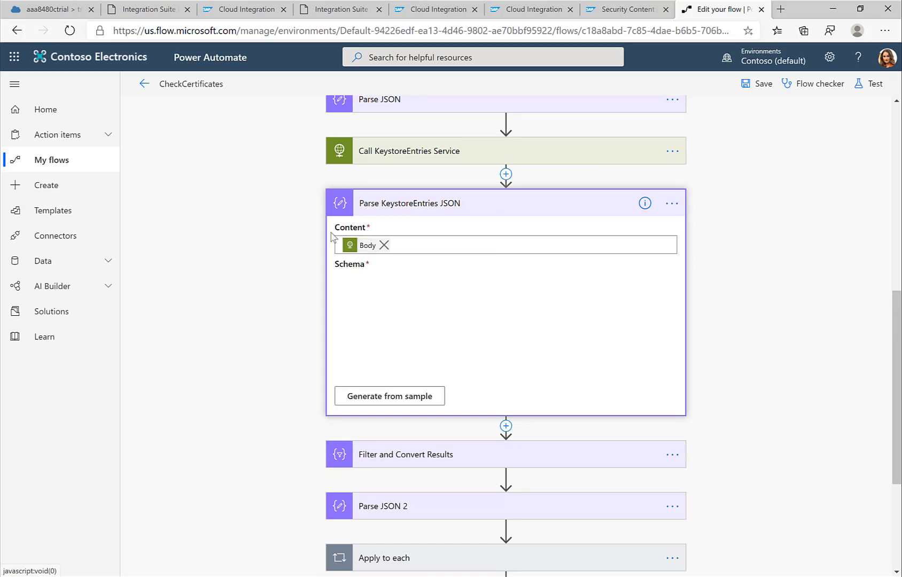
pyautogui.scroll(-3)
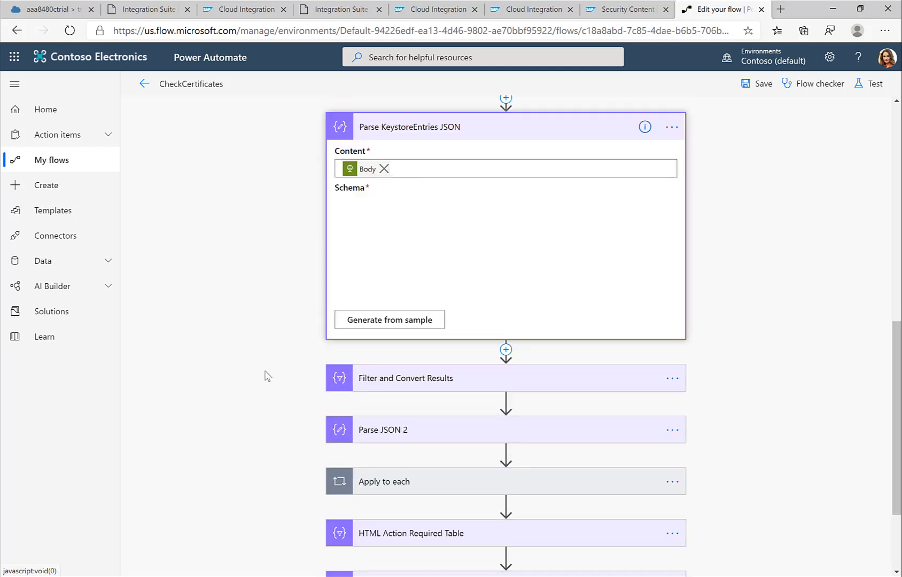
# Step: Expand Filter and Convert Results to show its field mapping
pyautogui.click(405, 378)
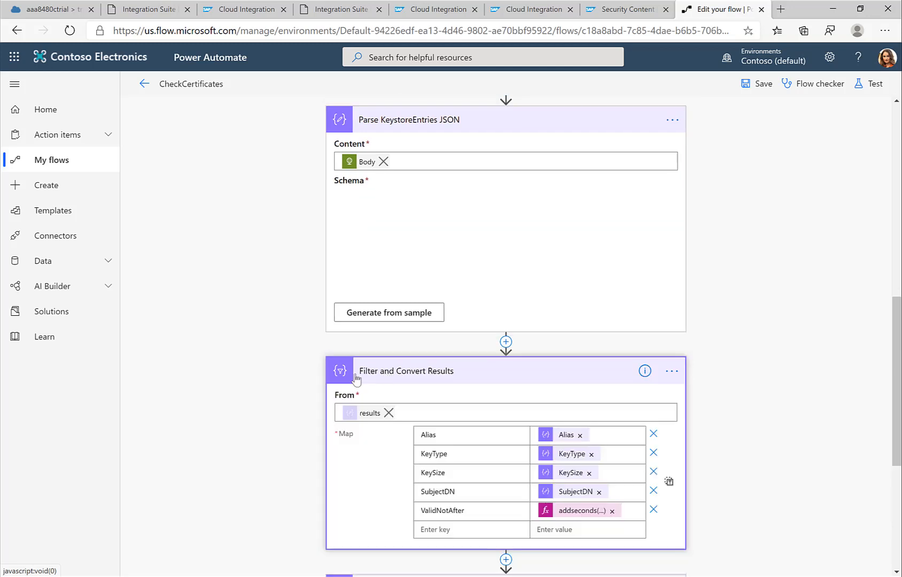
pyautogui.scroll(-3)
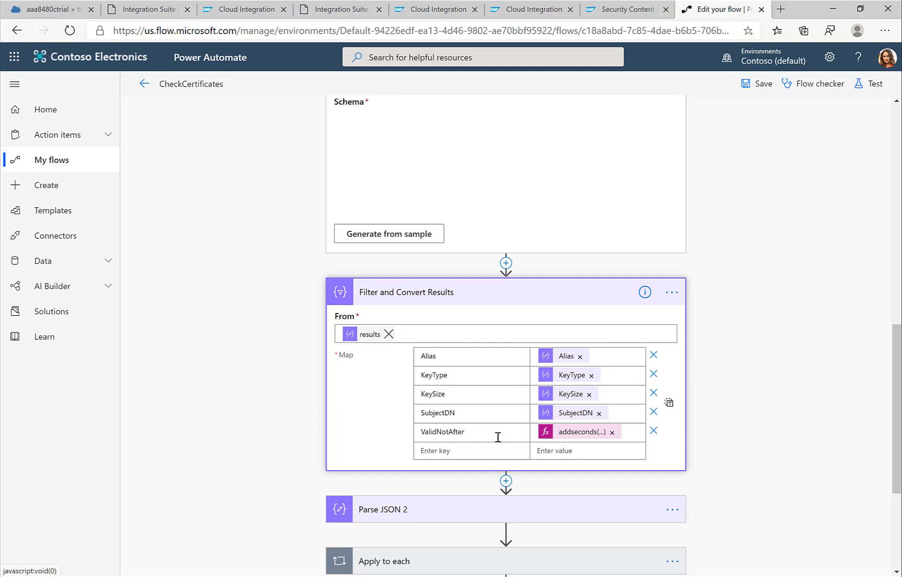
pyautogui.moveTo(508, 438)
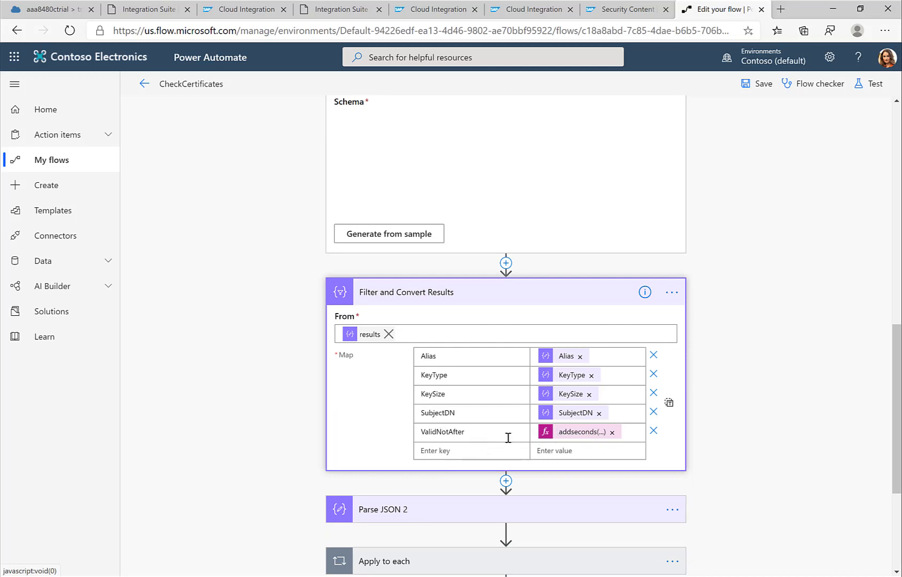
pyautogui.scroll(-3)
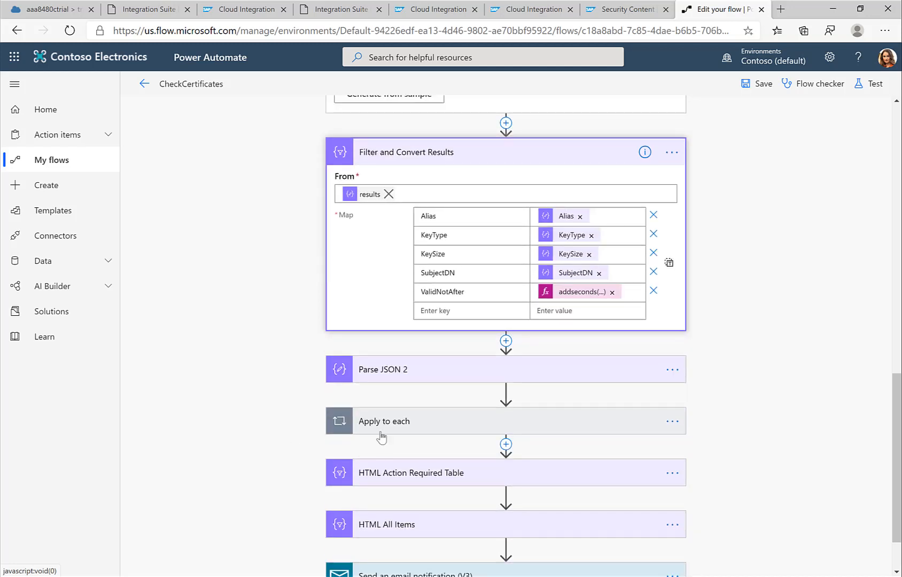
# Step: Expand Apply to each and its Condition comparing formatDateTime to ValidNotAfter, with If yes actions
pyautogui.click(383, 420)
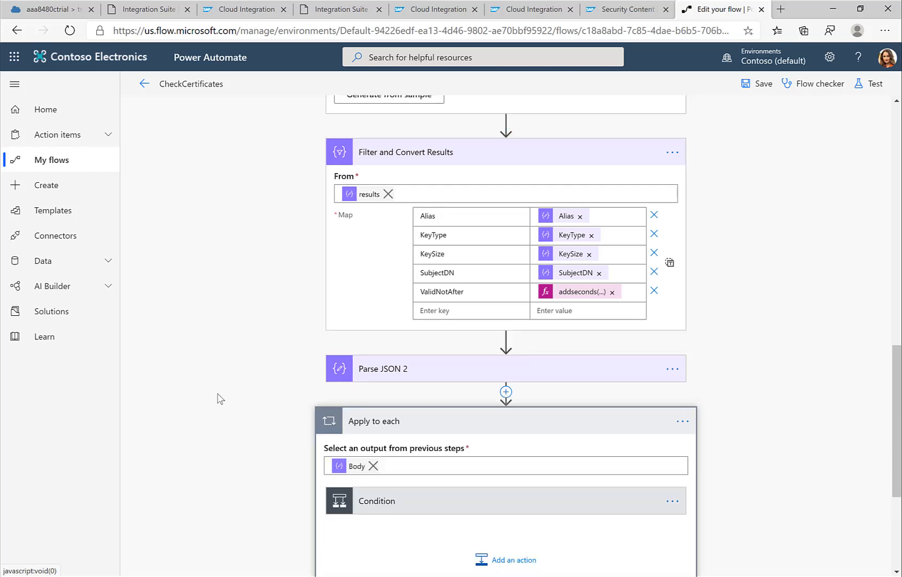
pyautogui.scroll(-3)
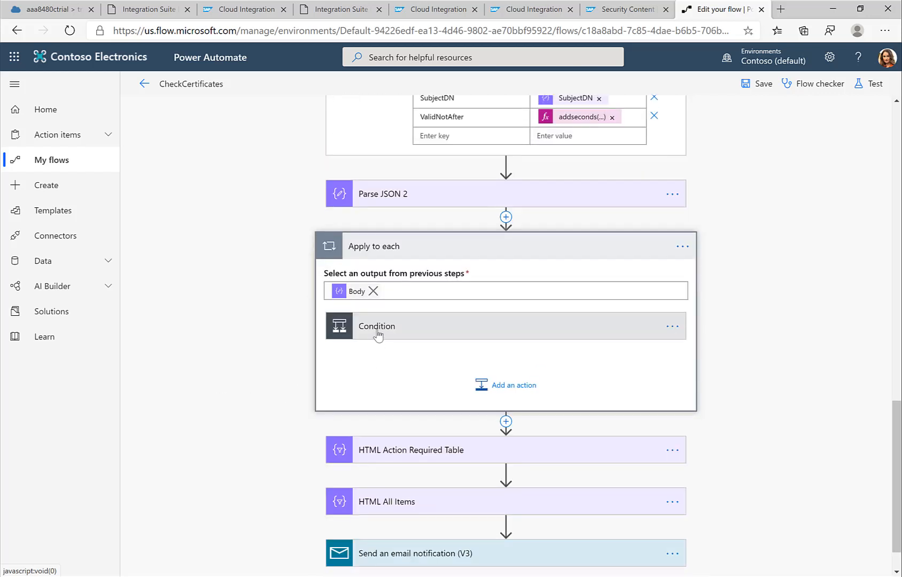
pyautogui.click(376, 326)
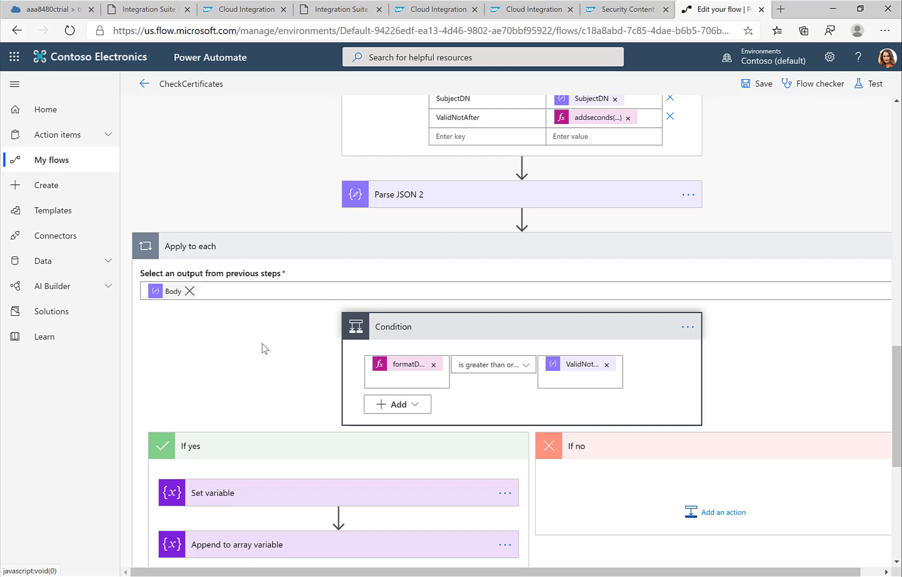
pyautogui.scroll(-3)
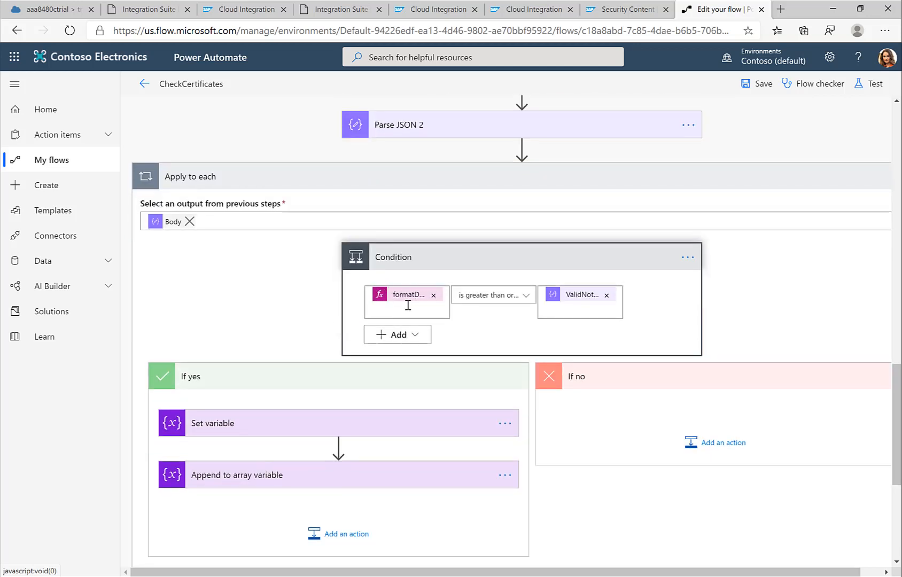
pyautogui.moveTo(496, 302)
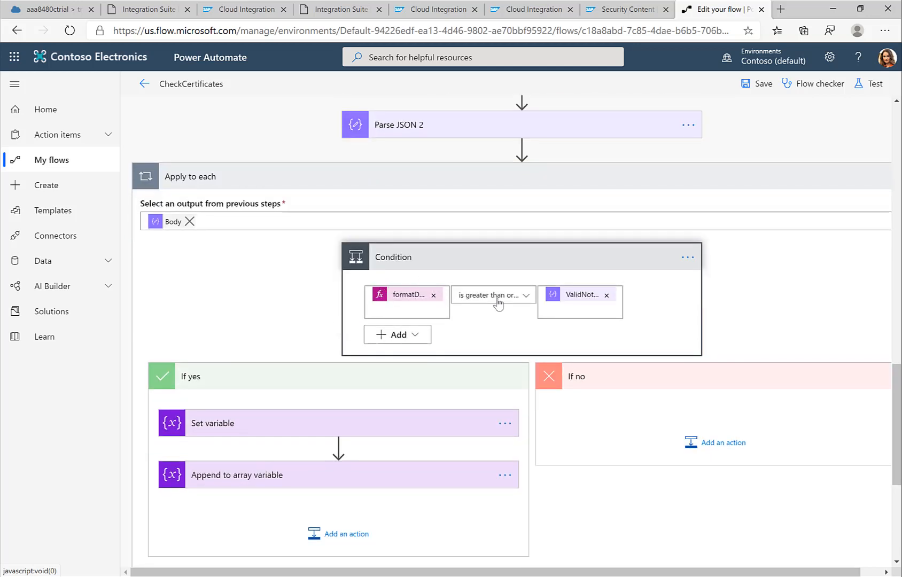
pyautogui.moveTo(584, 294)
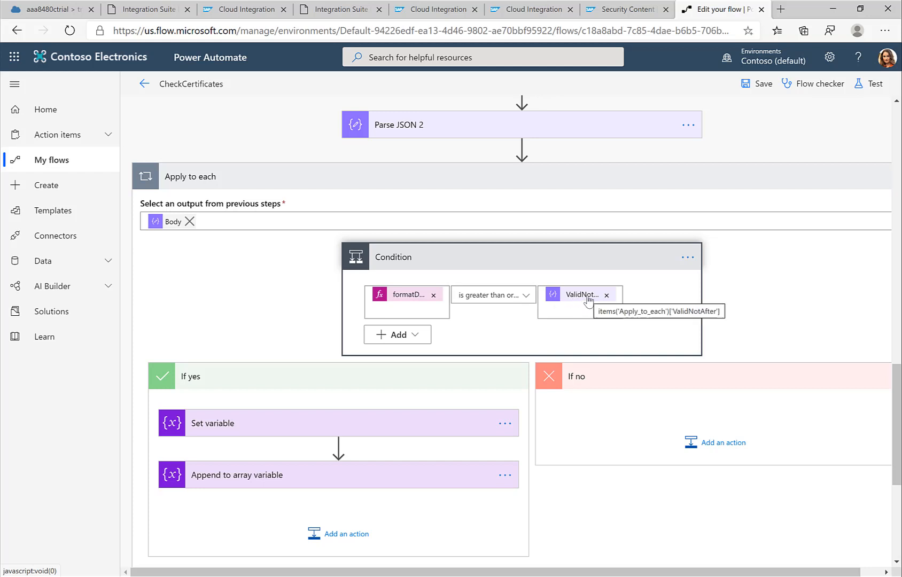
pyautogui.moveTo(458, 282)
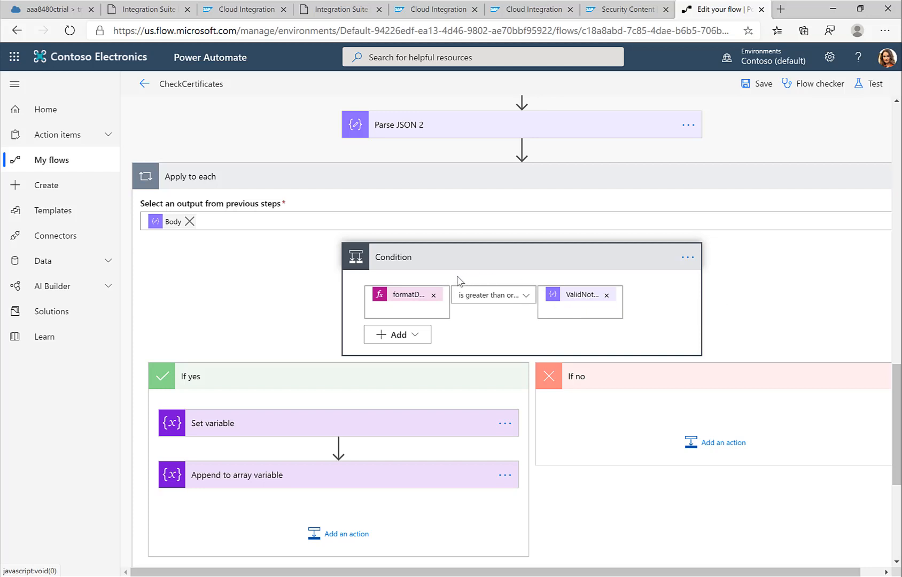
pyautogui.moveTo(408, 294)
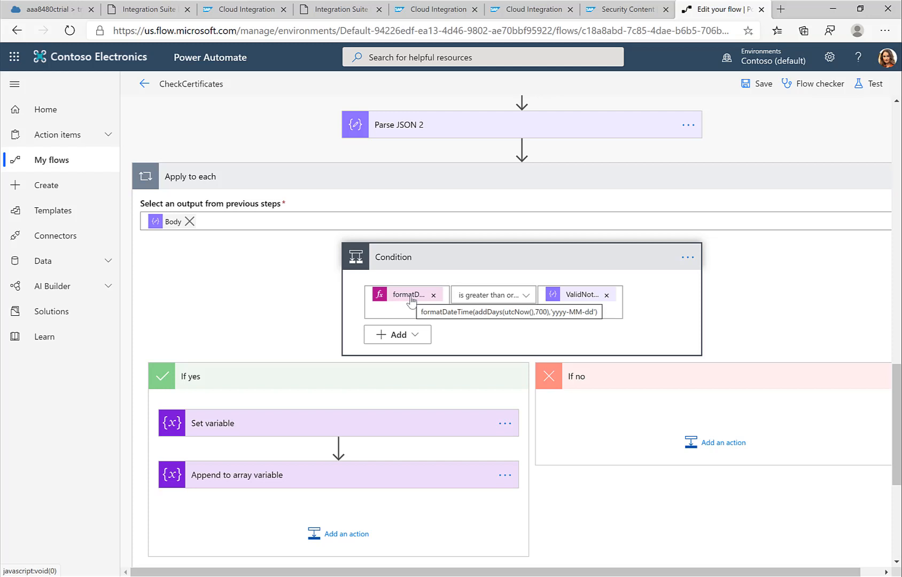
pyautogui.moveTo(588, 297)
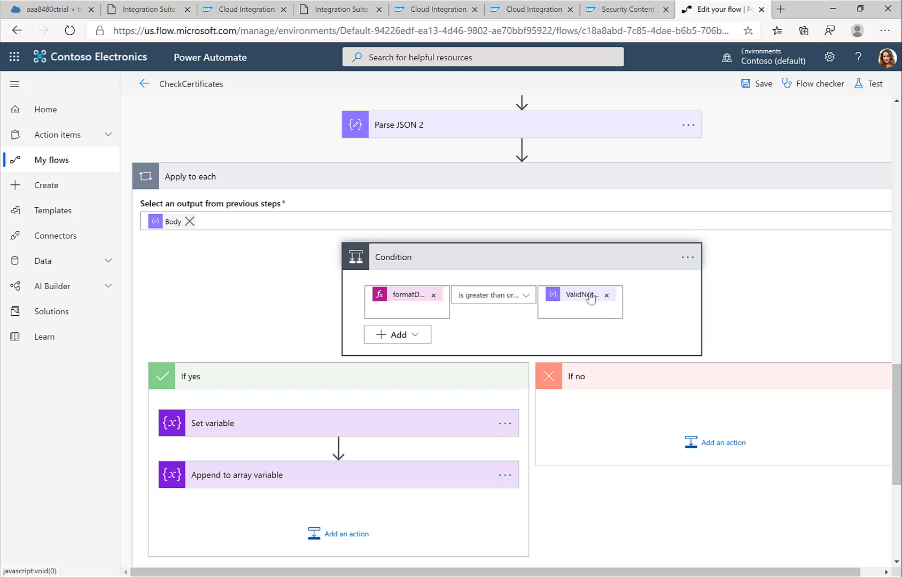
pyautogui.moveTo(314, 344)
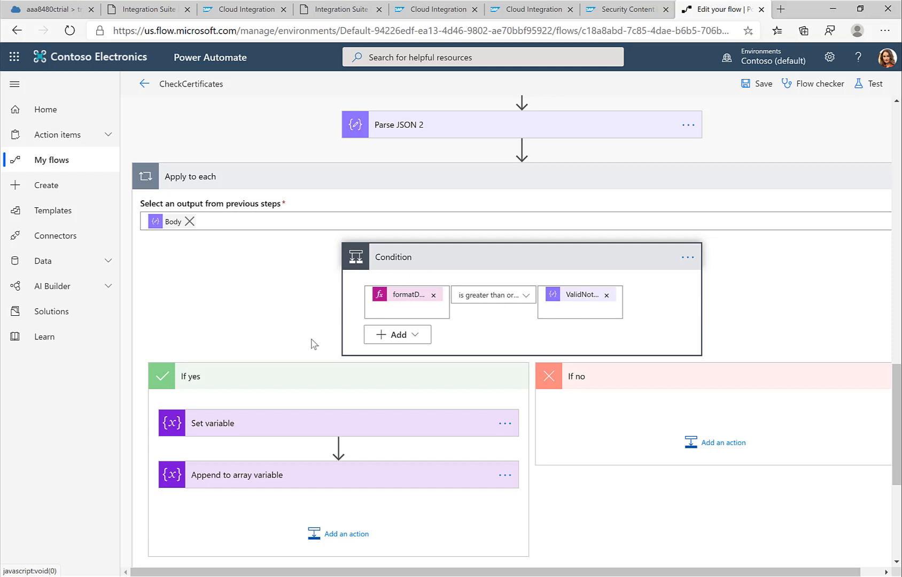
pyautogui.moveTo(258, 428)
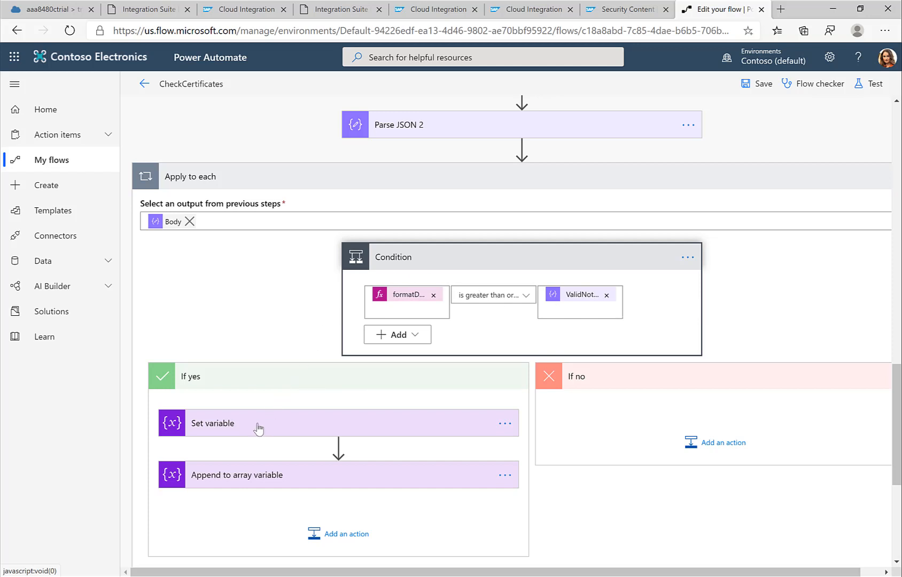
# Step: Show the Set variable and Append to array variable step details
pyautogui.click(259, 423)
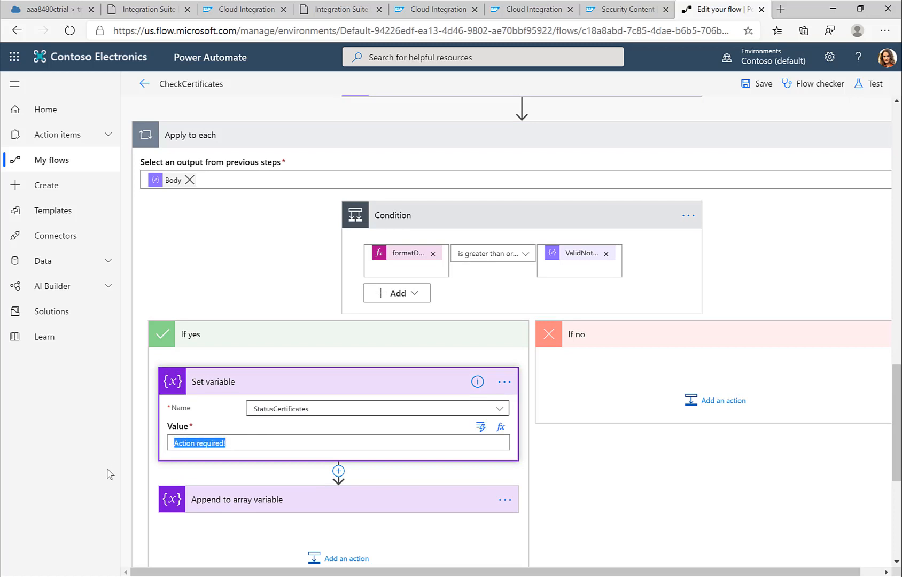
pyautogui.click(236, 499)
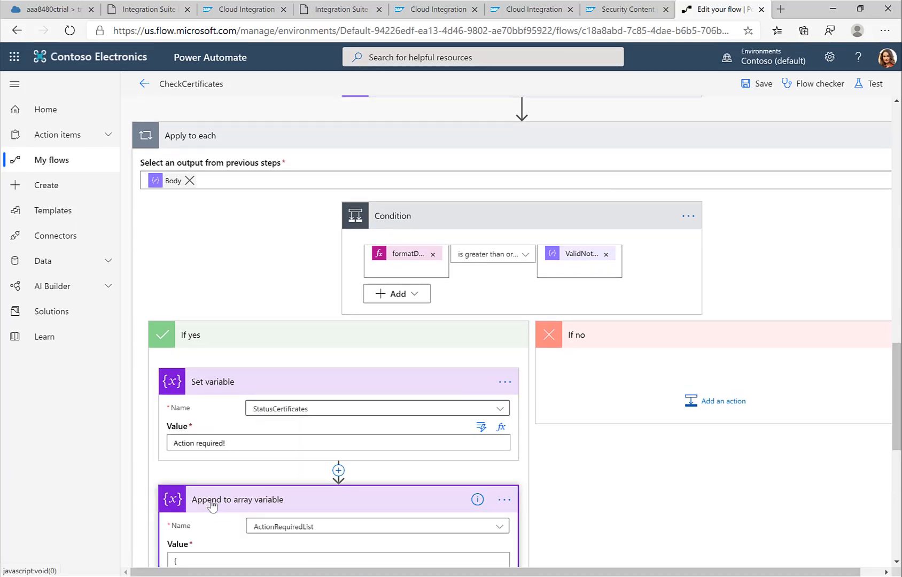
pyautogui.scroll(-3)
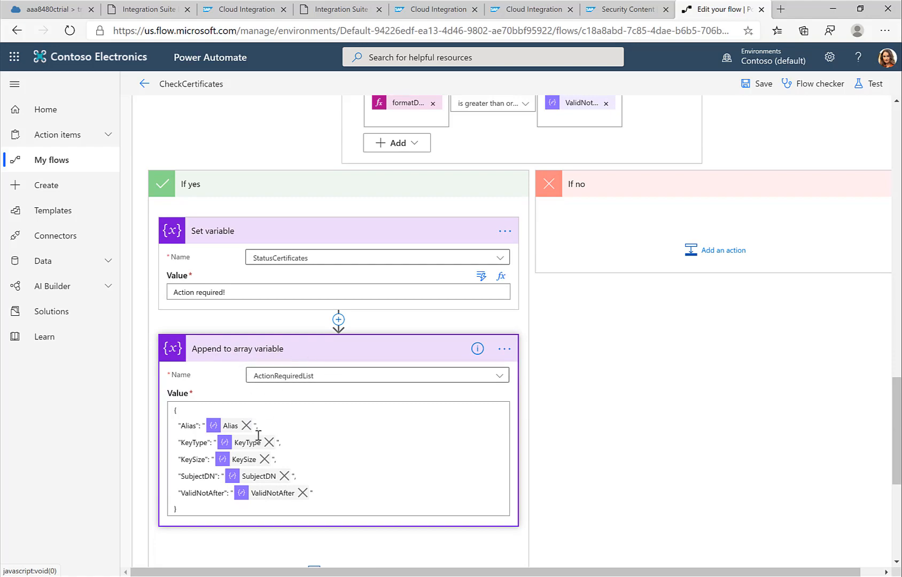
pyautogui.moveTo(273, 493)
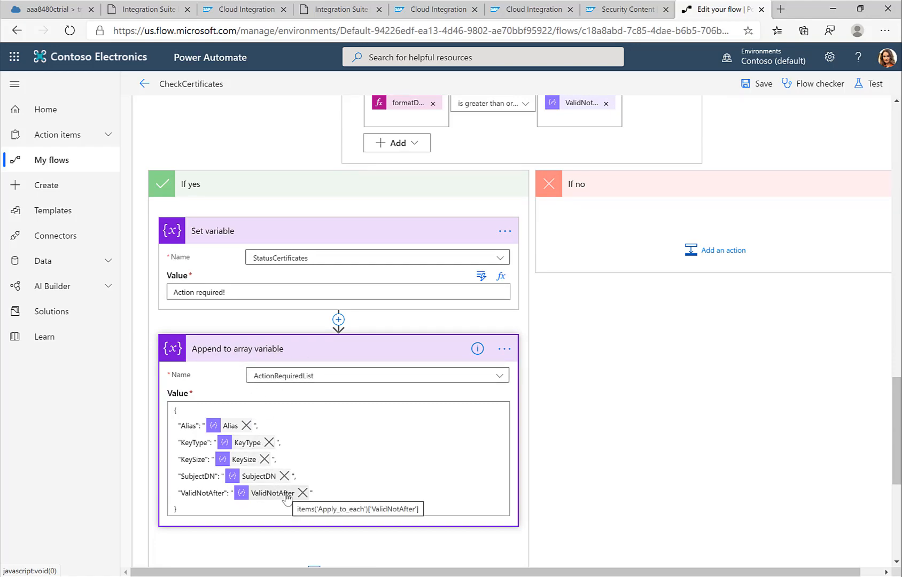
pyautogui.scroll(-3)
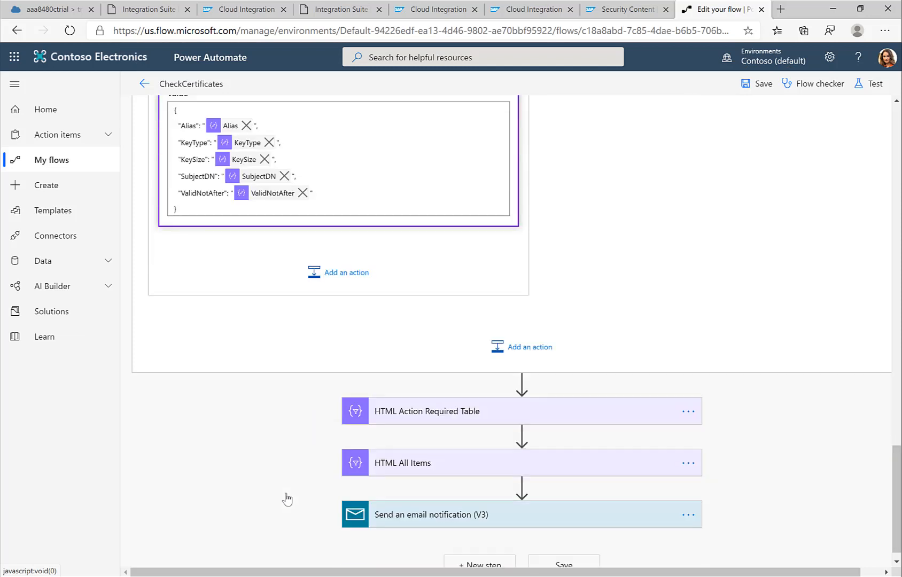
pyautogui.moveTo(435, 420)
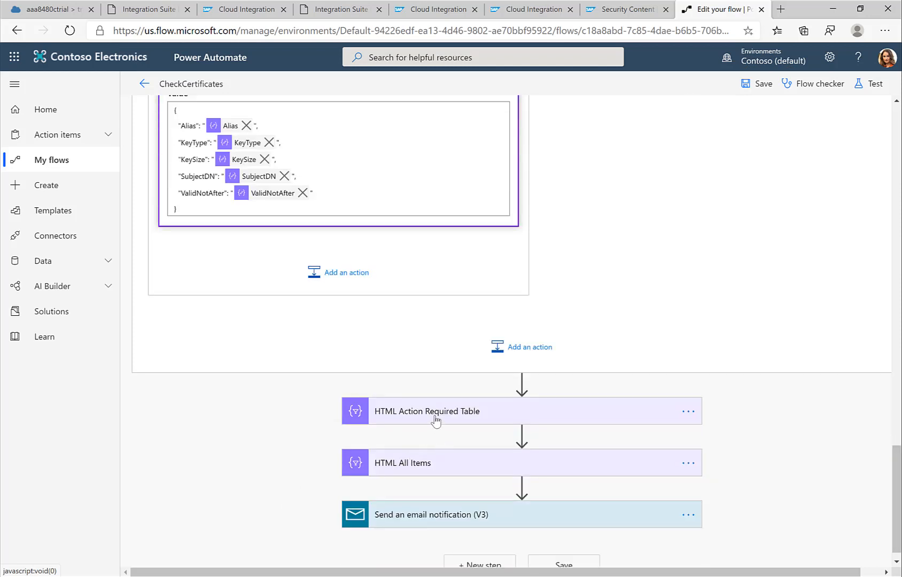
# Step: Expand HTML Action Required Table and HTML All Items, down to the email notification
pyautogui.click(427, 411)
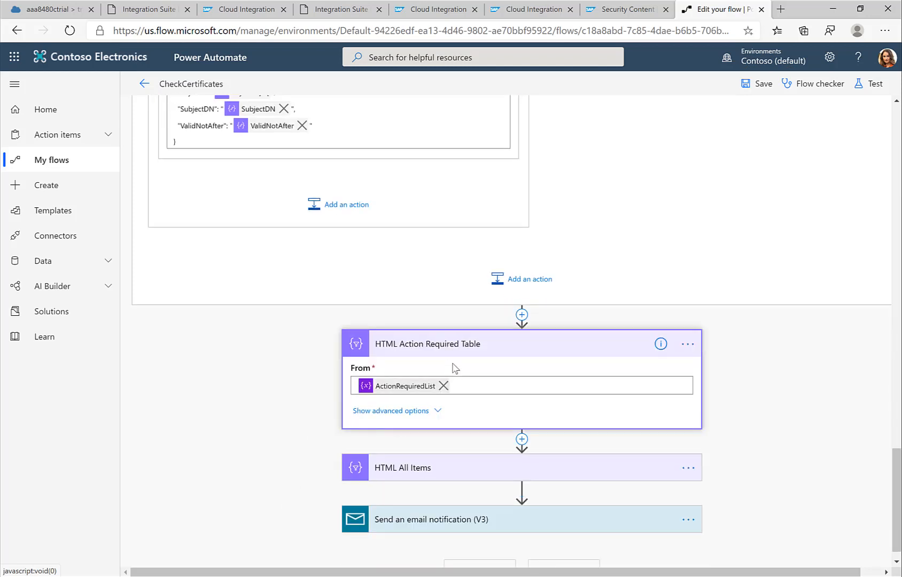
pyautogui.moveTo(413, 472)
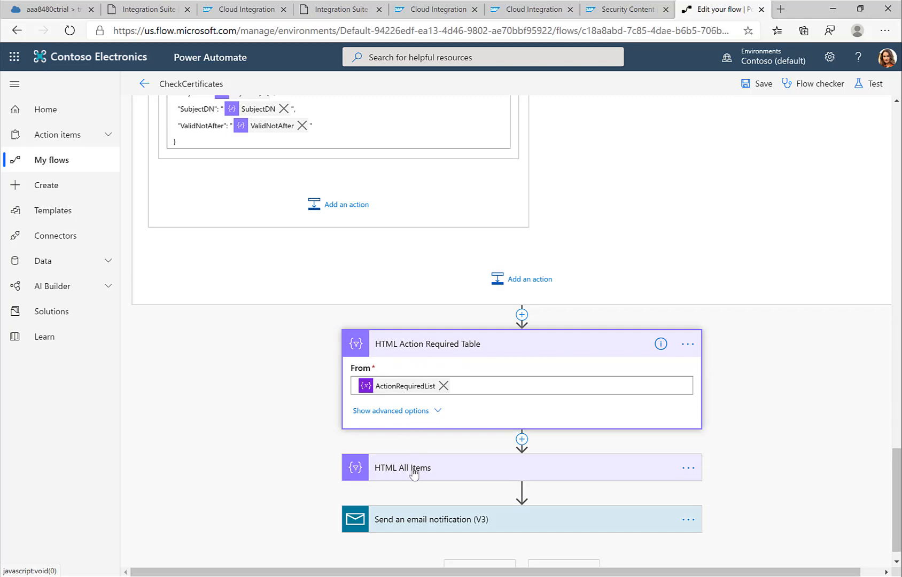
pyautogui.click(402, 467)
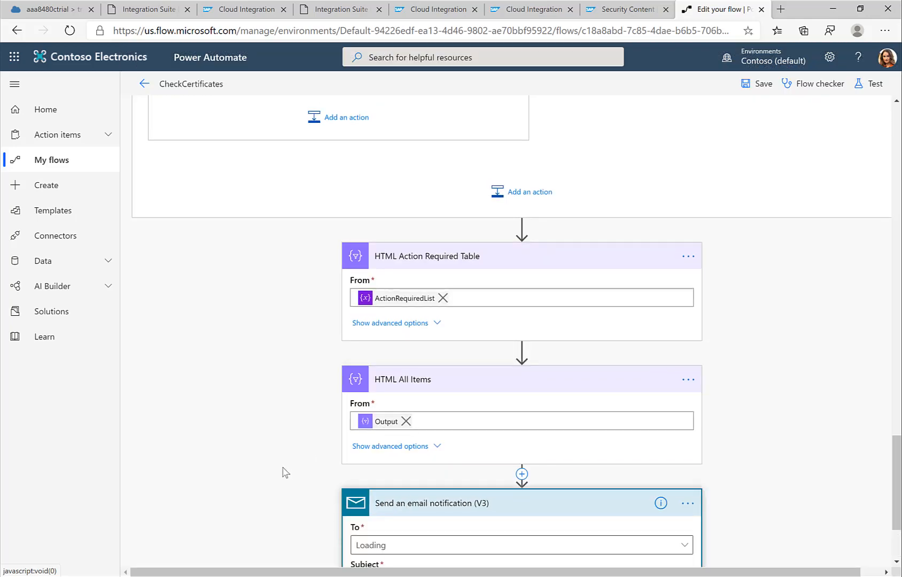
pyautogui.scroll(-3)
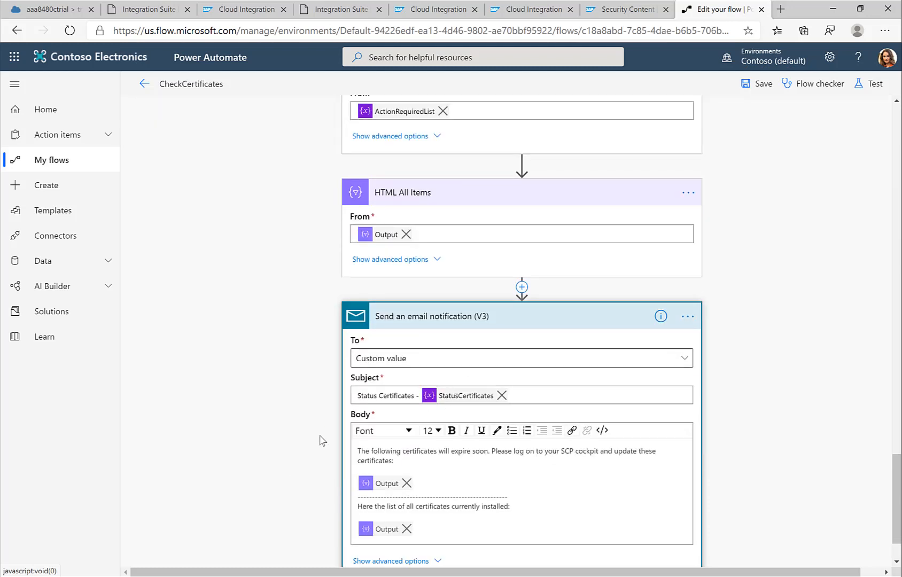
pyautogui.scroll(-3)
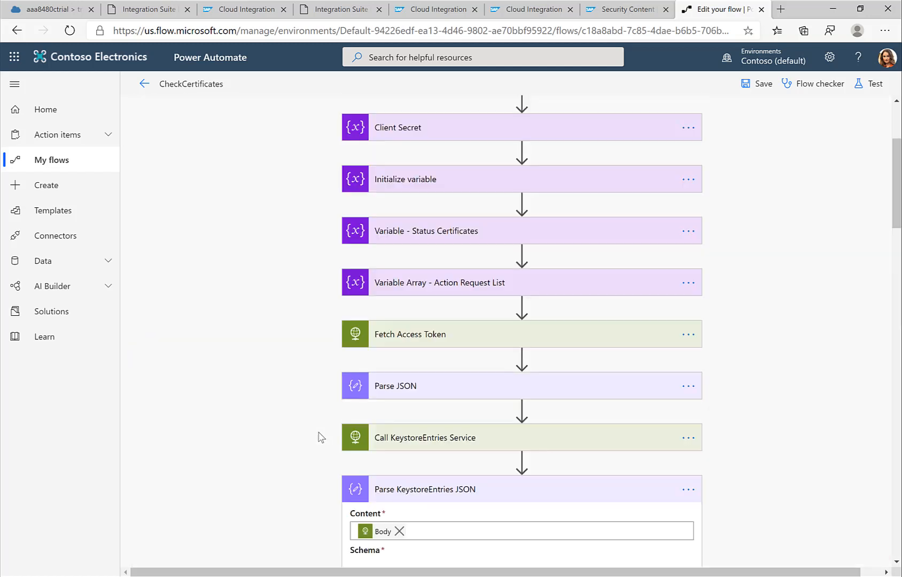
# Step: Return to the flow's top and pick Test with 'I'll perform the trigger action'
pyautogui.scroll(3)
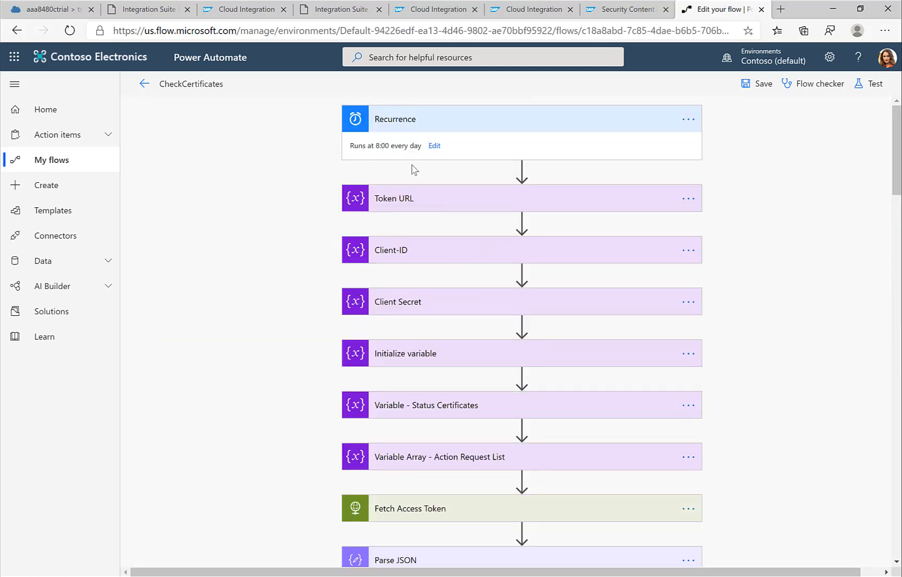
pyautogui.moveTo(875, 84)
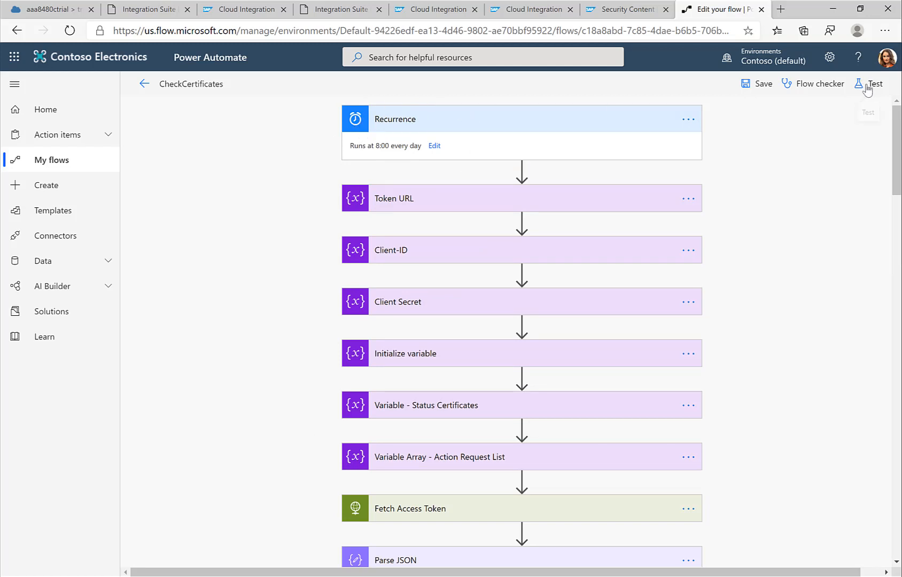
pyautogui.click(873, 84)
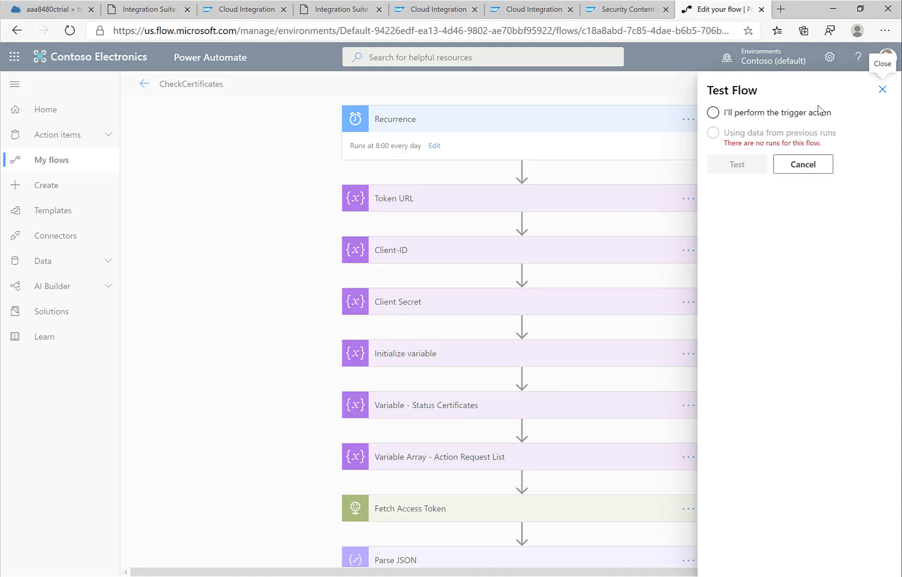
pyautogui.click(712, 112)
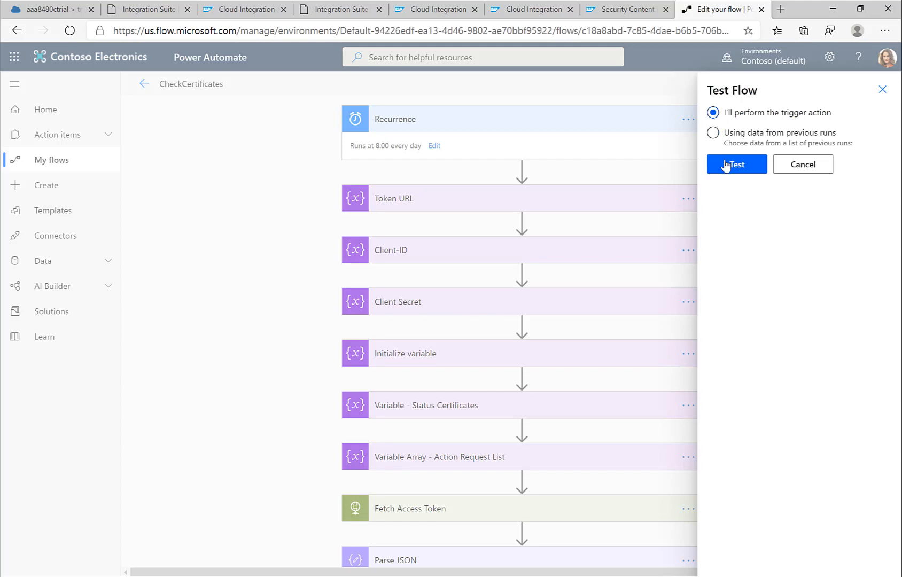
# Step: Start the CheckCertificates test run and open the running flow's activity
pyautogui.click(736, 164)
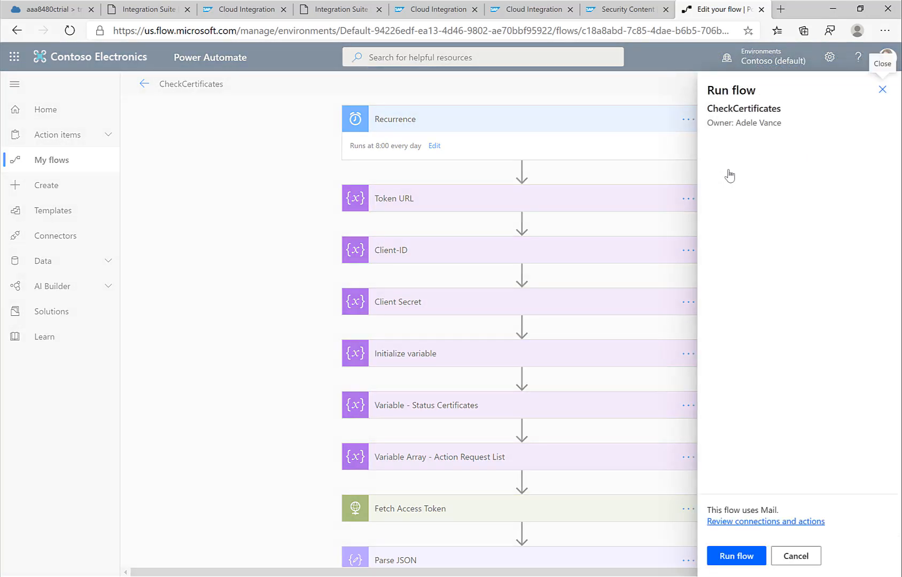
pyautogui.click(736, 555)
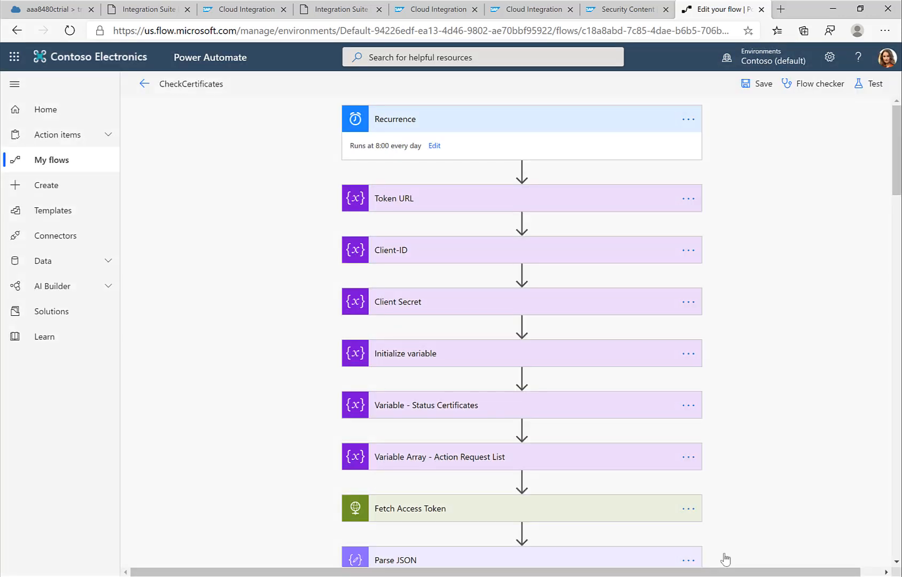
pyautogui.click(872, 83)
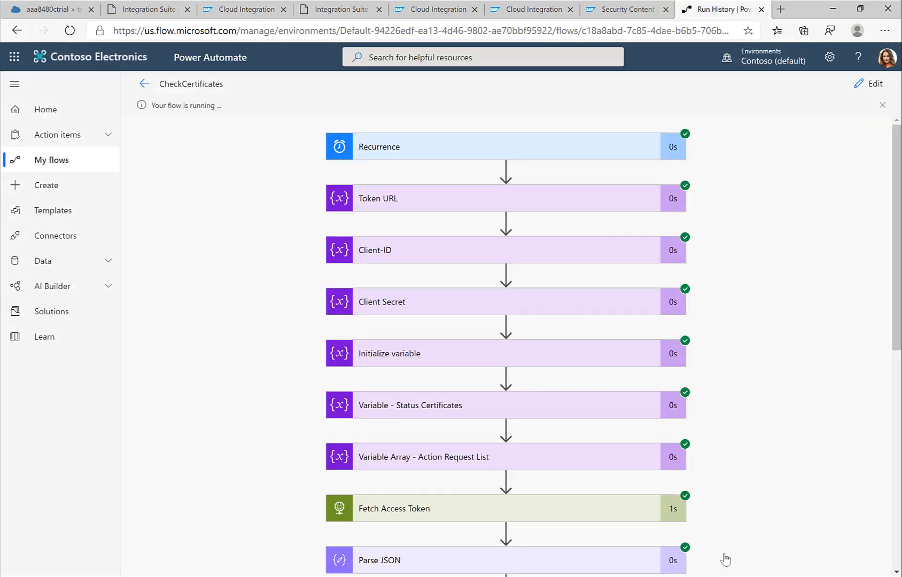
pyautogui.moveTo(197, 158)
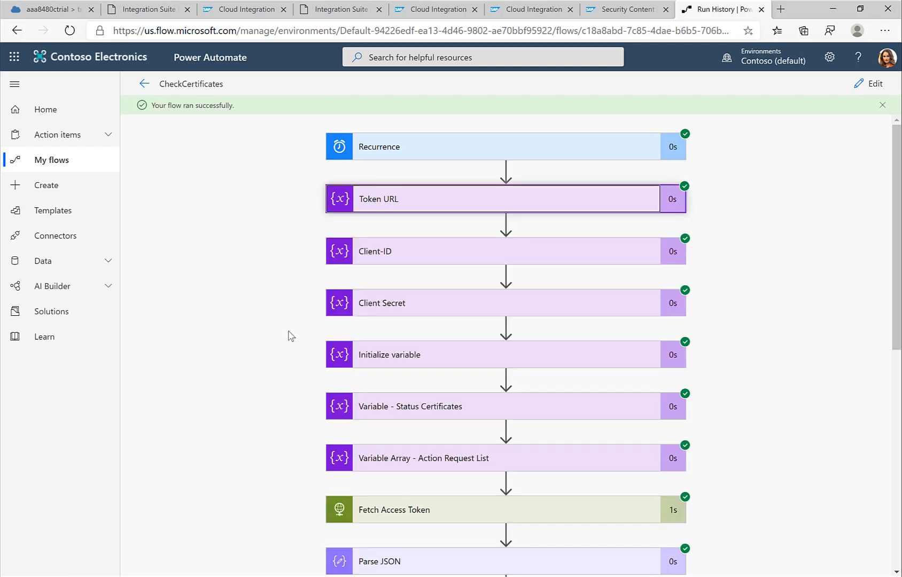
# Step: Open Fetch Access Token run details and highlight the returned access_token field
pyautogui.scroll(-3)
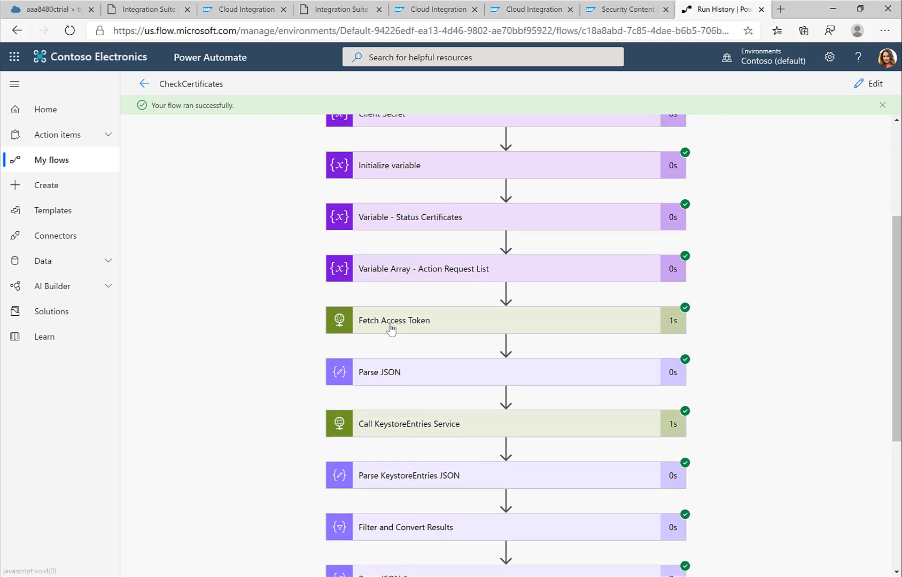
pyautogui.click(393, 320)
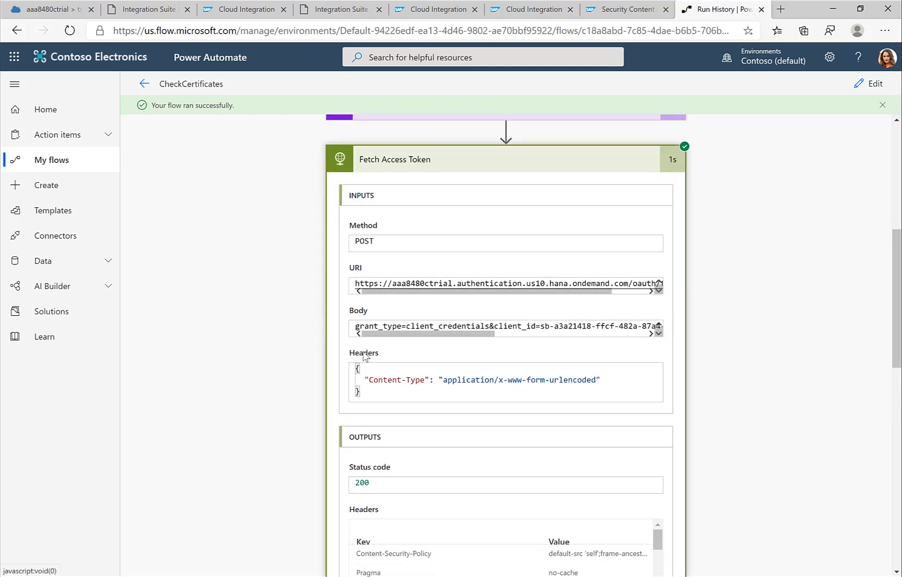
pyautogui.scroll(-3)
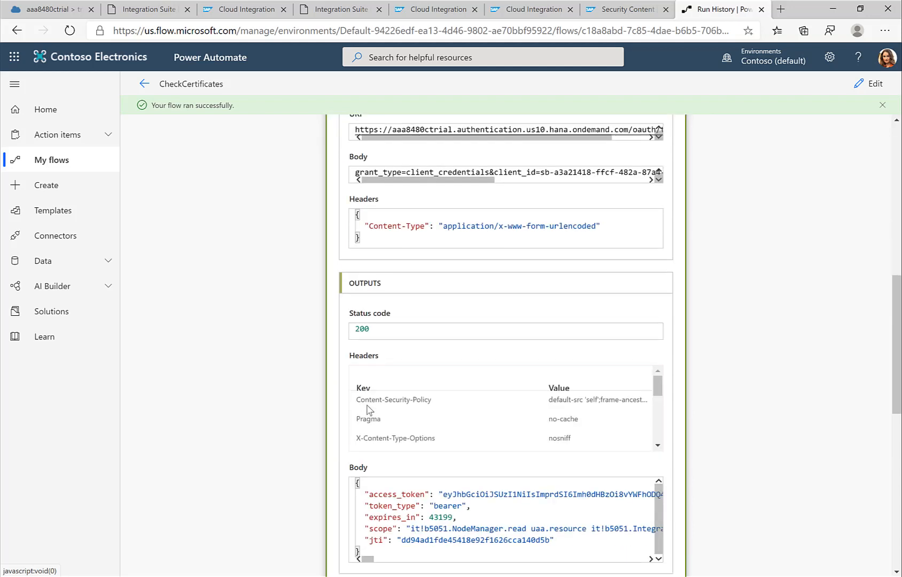
pyautogui.scroll(-3)
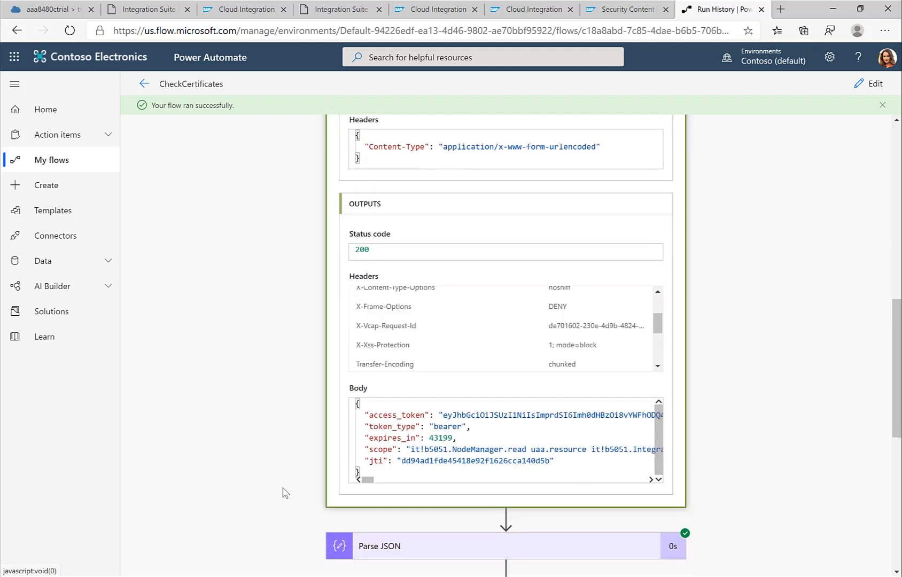
pyautogui.doubleClick(397, 415)
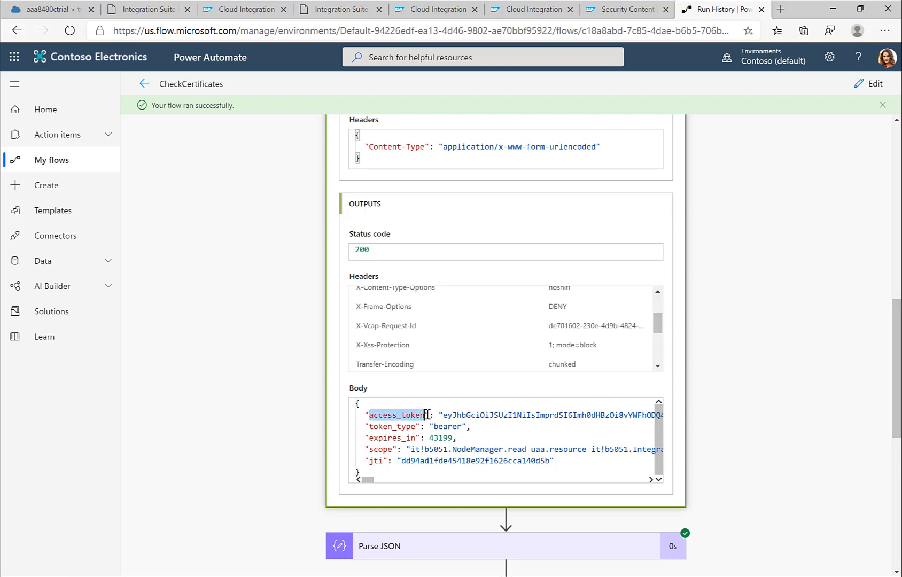
# Step: Scroll through the remaining outputs to the Parse JSON results
pyautogui.scroll(-3)
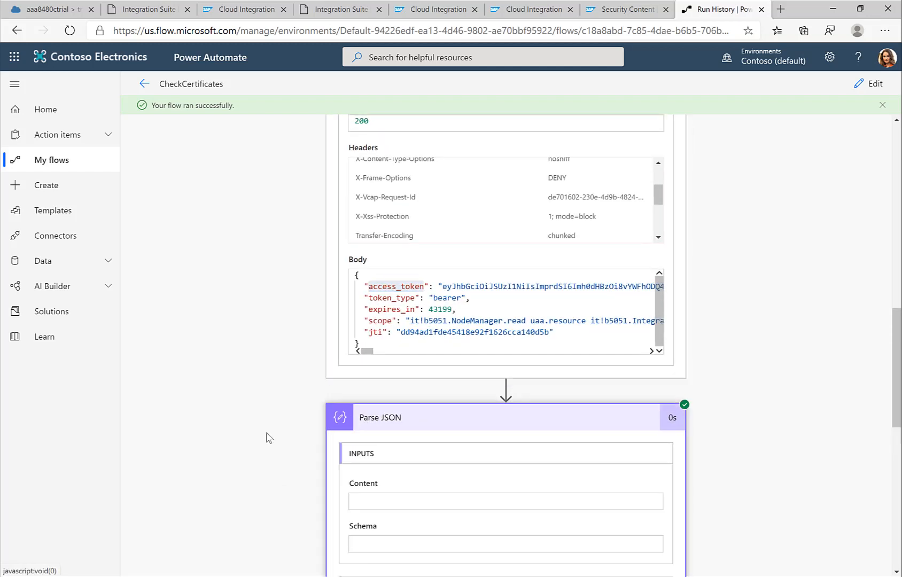
pyautogui.scroll(-3)
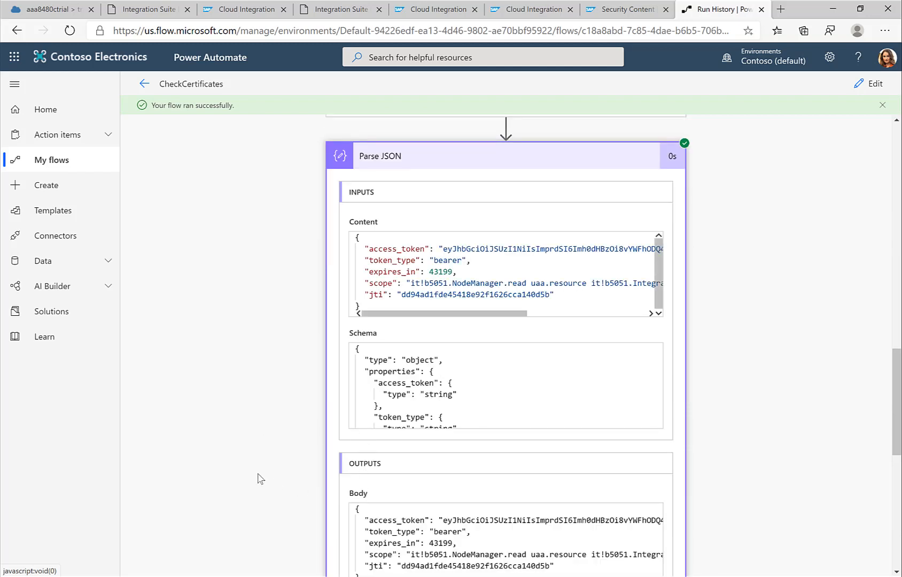
pyautogui.scroll(-3)
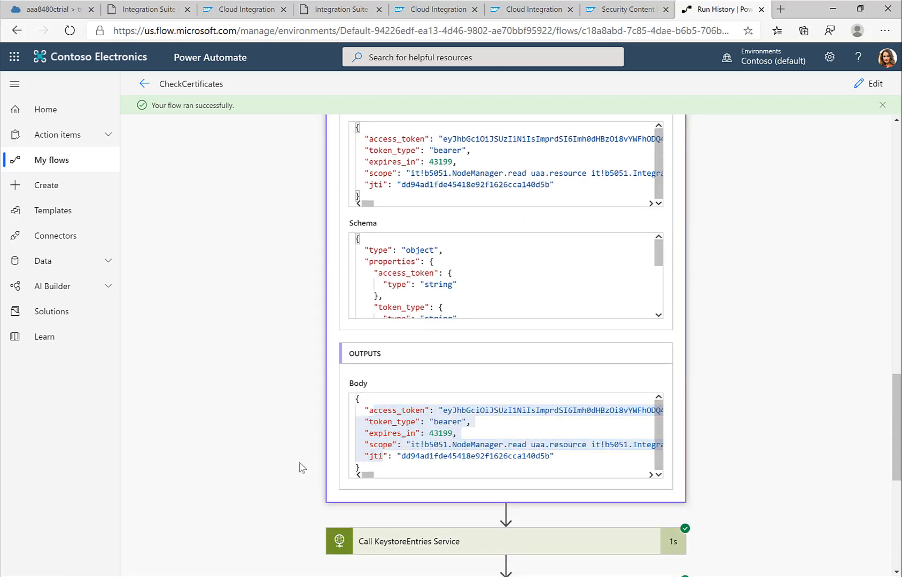
pyautogui.scroll(-3)
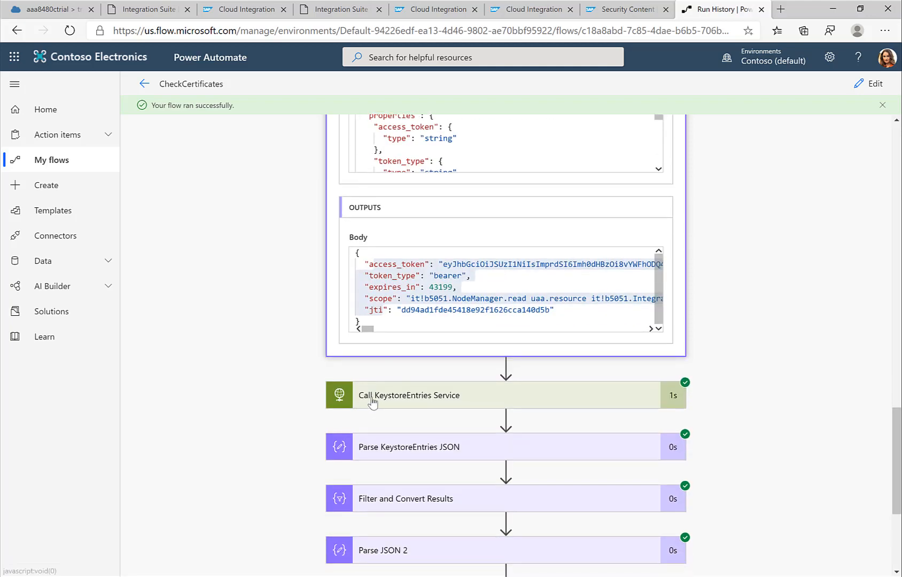
# Step: Open Call KeystoreEntries Service run details and search its response body for 'holger'
pyautogui.click(409, 395)
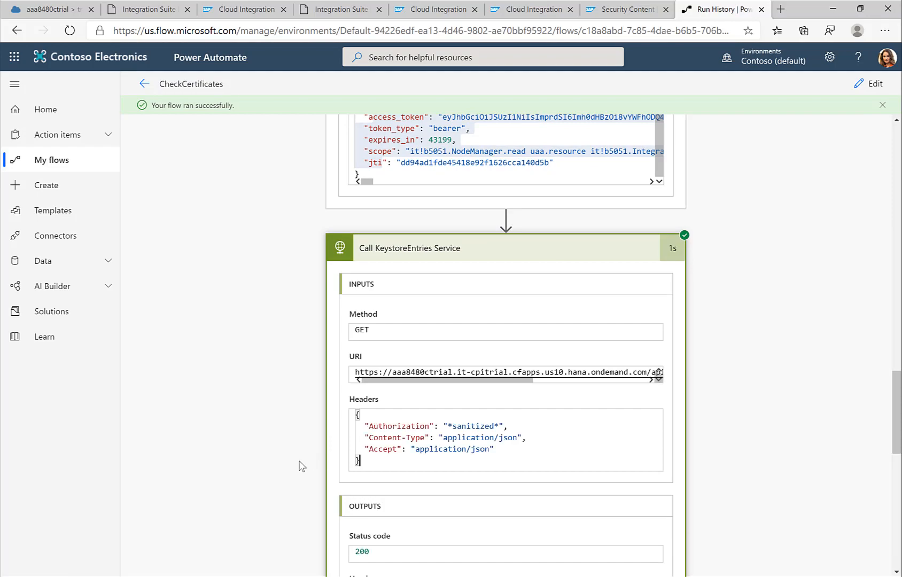
pyautogui.scroll(-3)
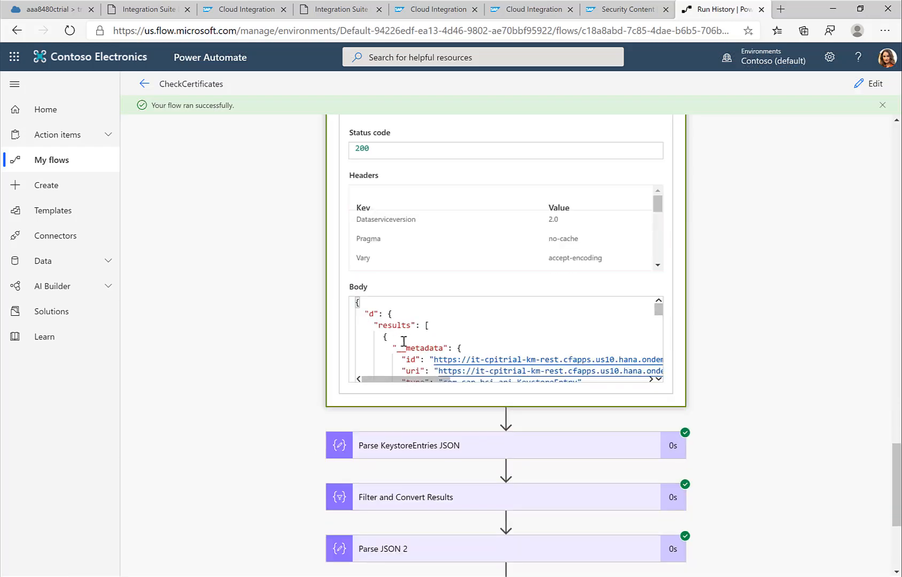
pyautogui.scroll(-3)
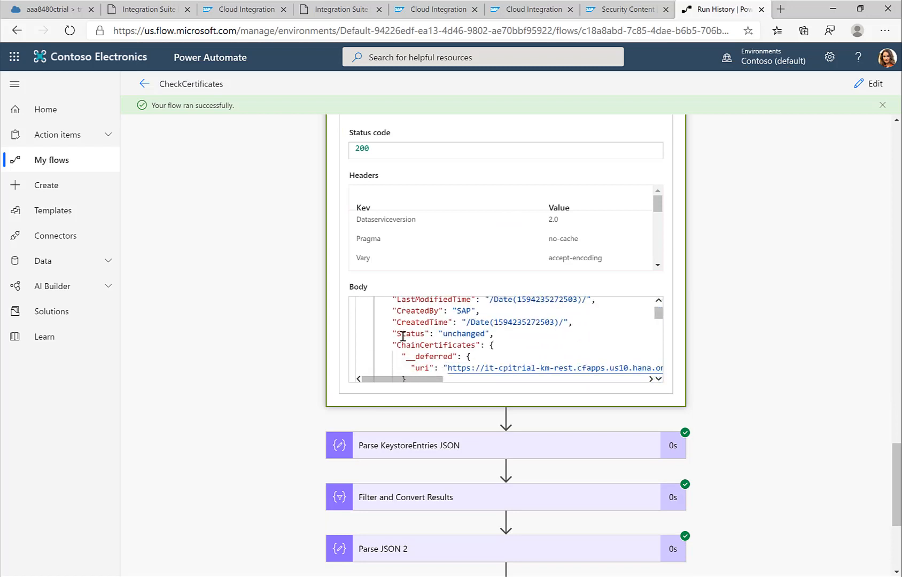
pyautogui.scroll(-3)
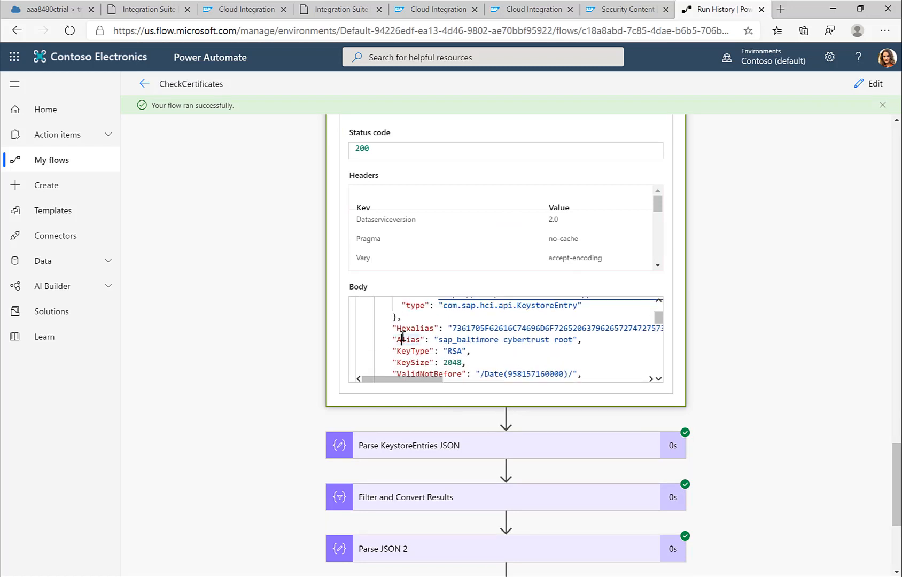
pyautogui.write('holger')
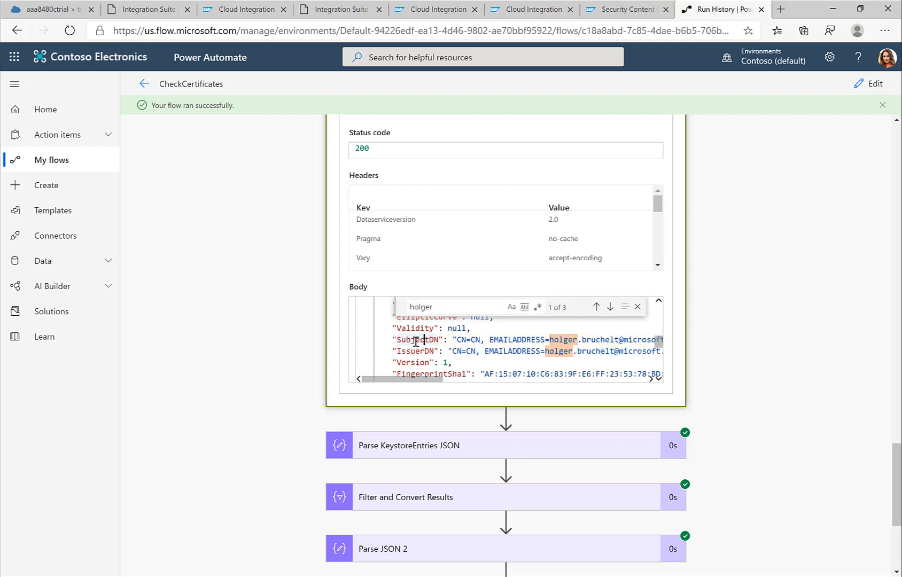
pyautogui.scroll(-3)
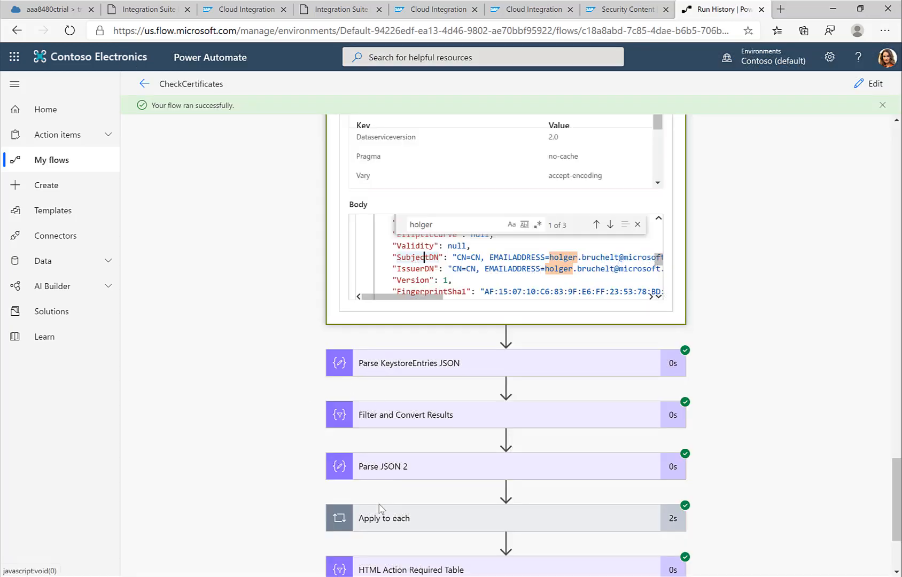
# Step: Expand the Apply to each loop and its Condition results
pyautogui.click(383, 517)
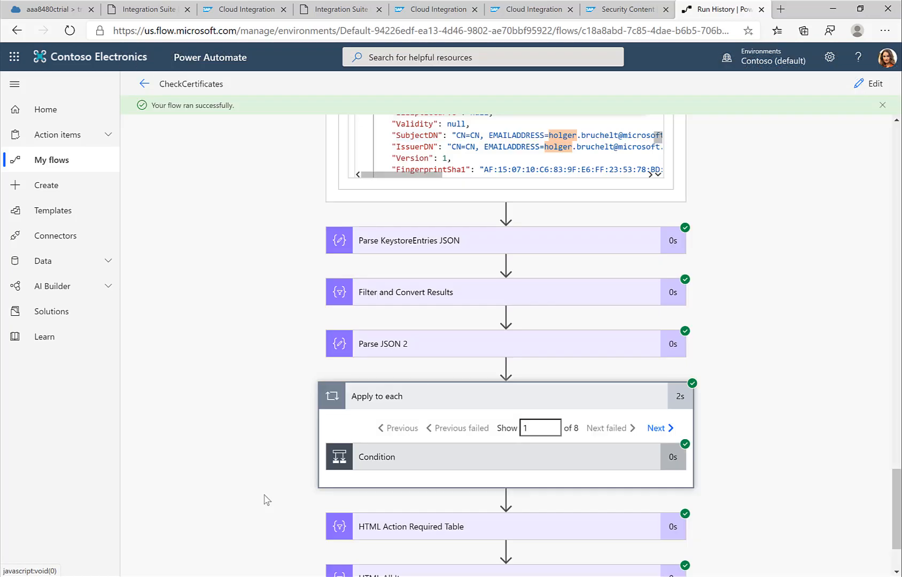
pyautogui.scroll(-3)
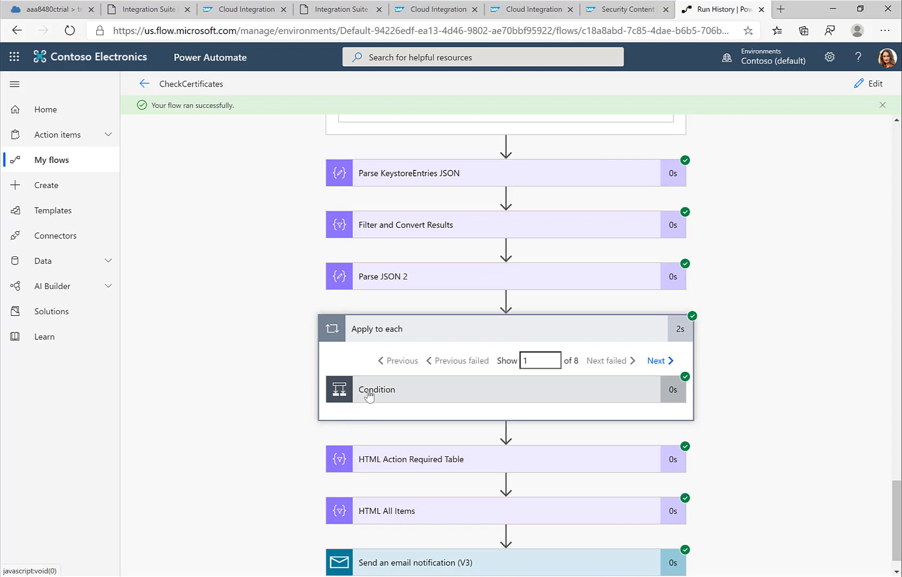
pyautogui.click(376, 389)
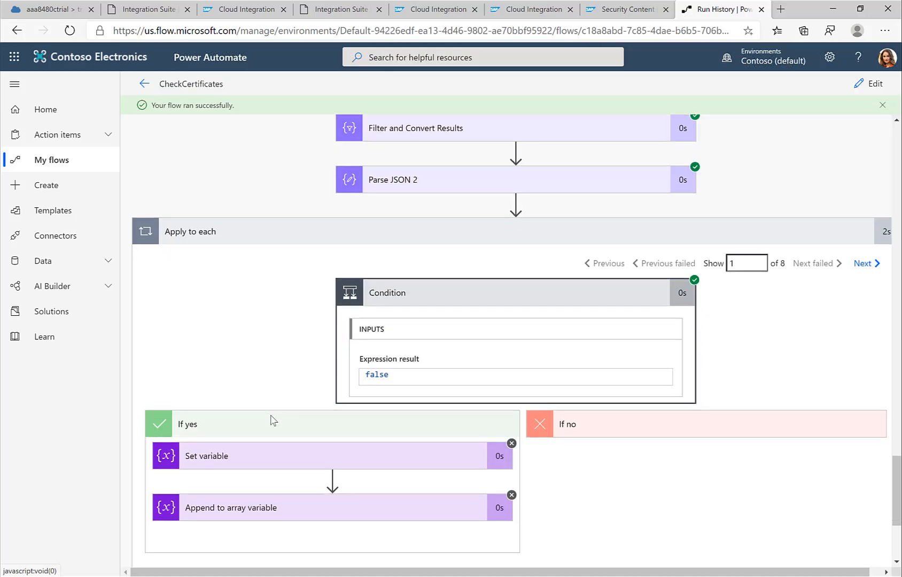
pyautogui.moveTo(376, 321)
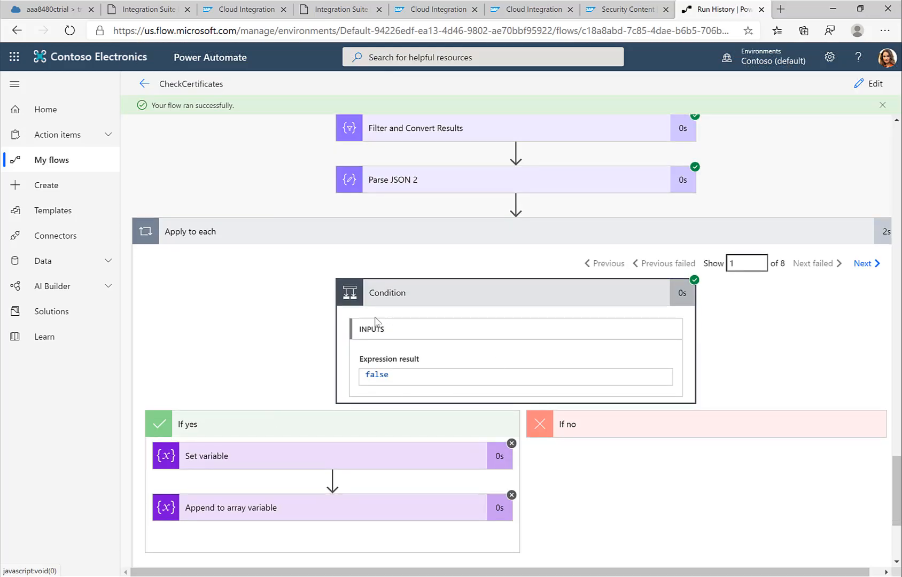
pyautogui.moveTo(577, 365)
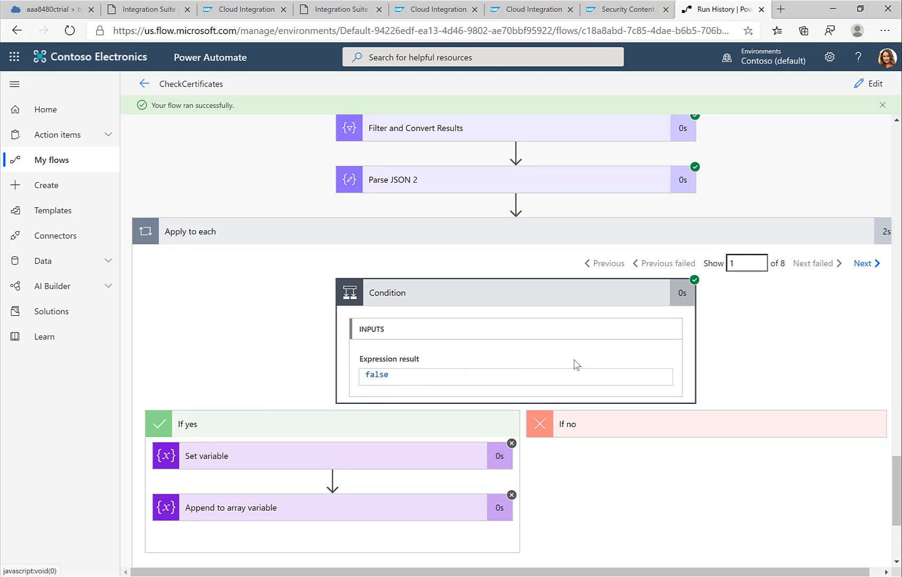
pyautogui.moveTo(865, 263)
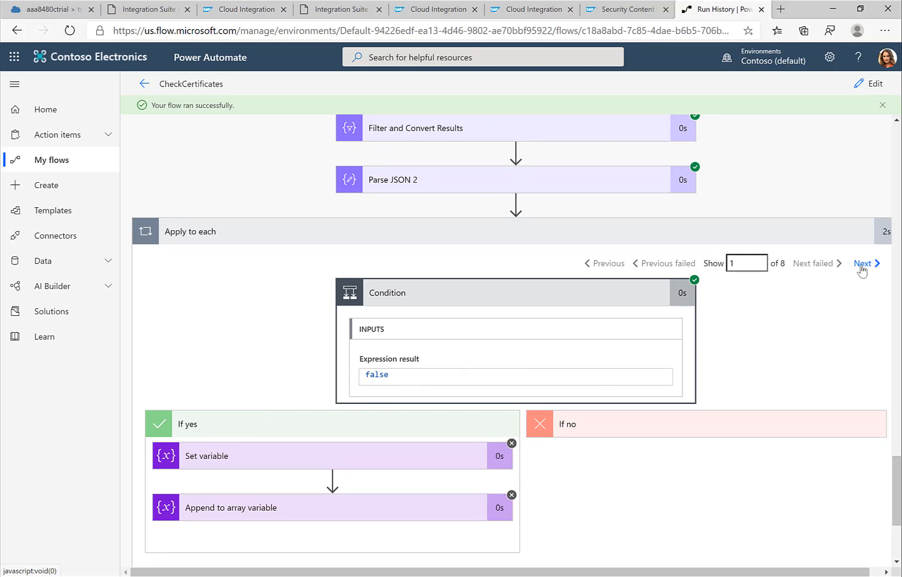
# Step: Page through the loop iterations and settle on iteration 5 of 8
pyautogui.click(864, 263)
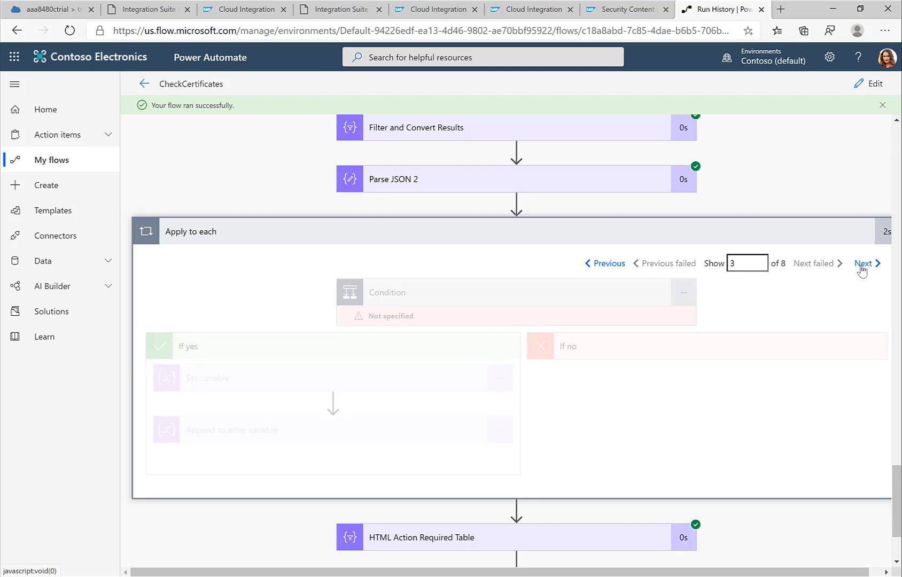
pyautogui.click(387, 292)
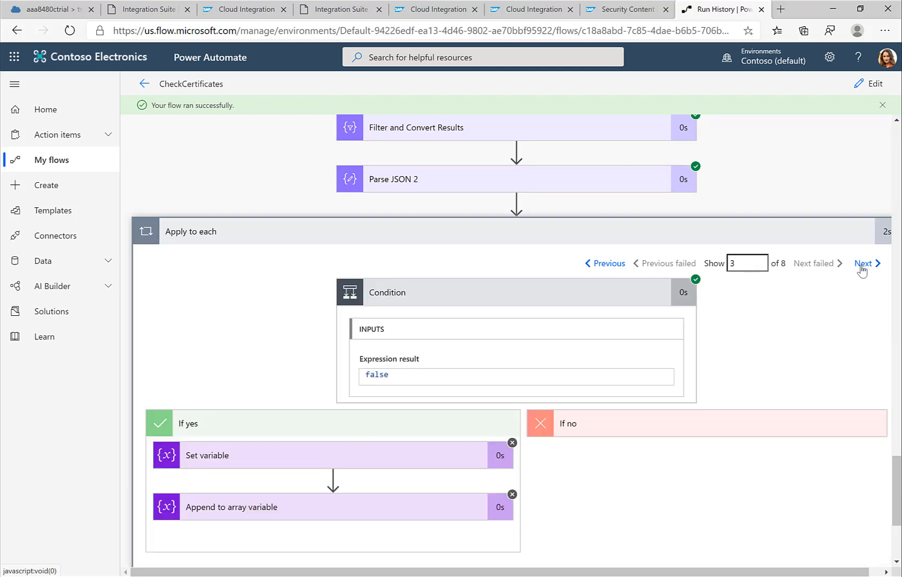
pyautogui.click(866, 263)
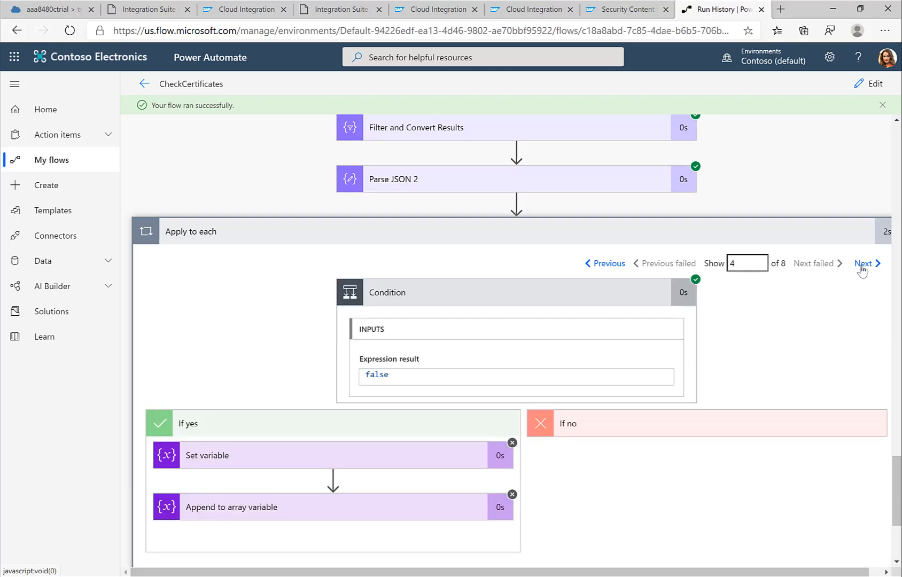
pyautogui.click(865, 263)
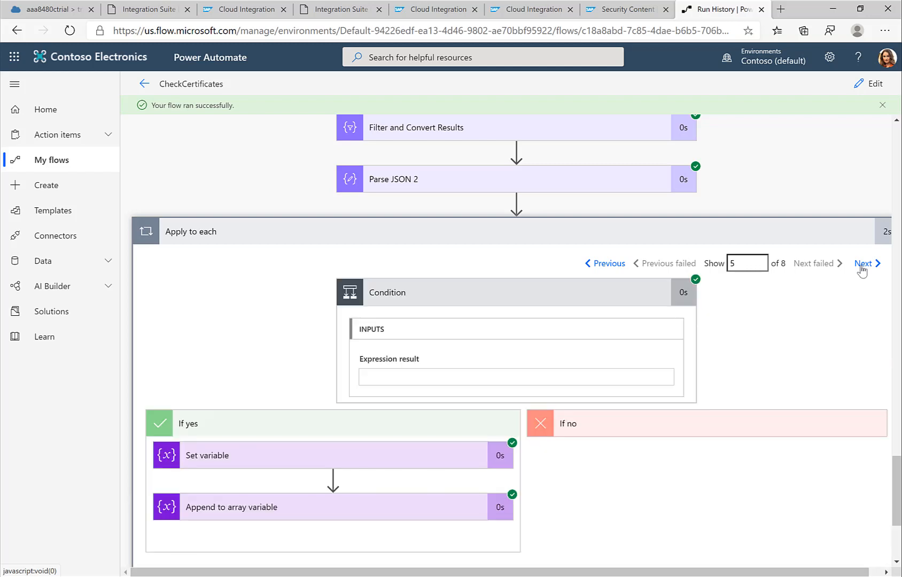
pyautogui.click(865, 264)
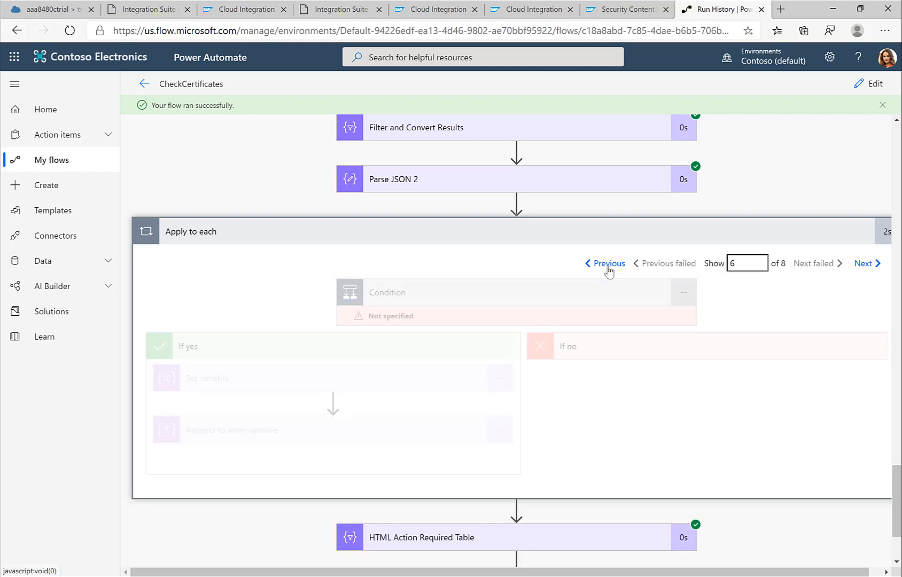
pyautogui.click(603, 263)
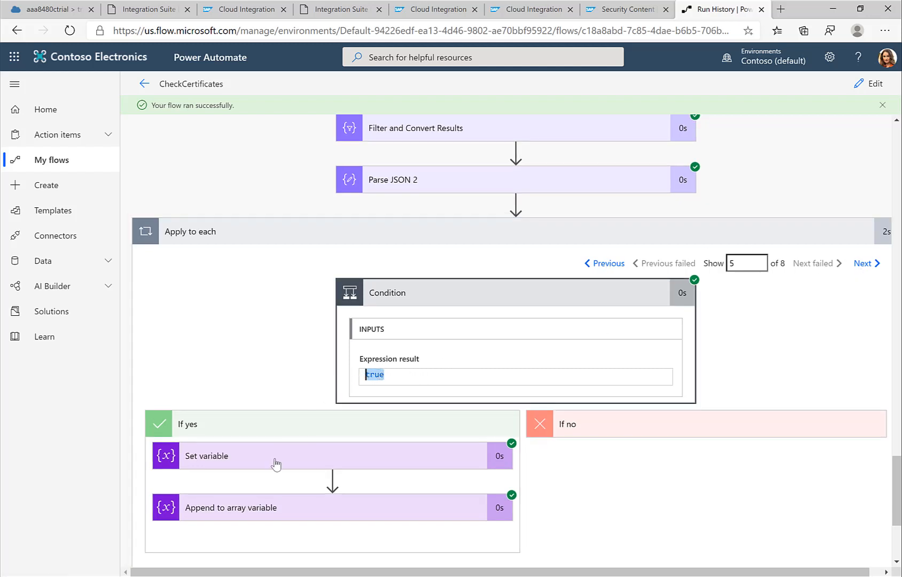
# Step: Expand Set variable (Action required!) and Append to ActionRequiredList to view their inputs
pyautogui.click(276, 456)
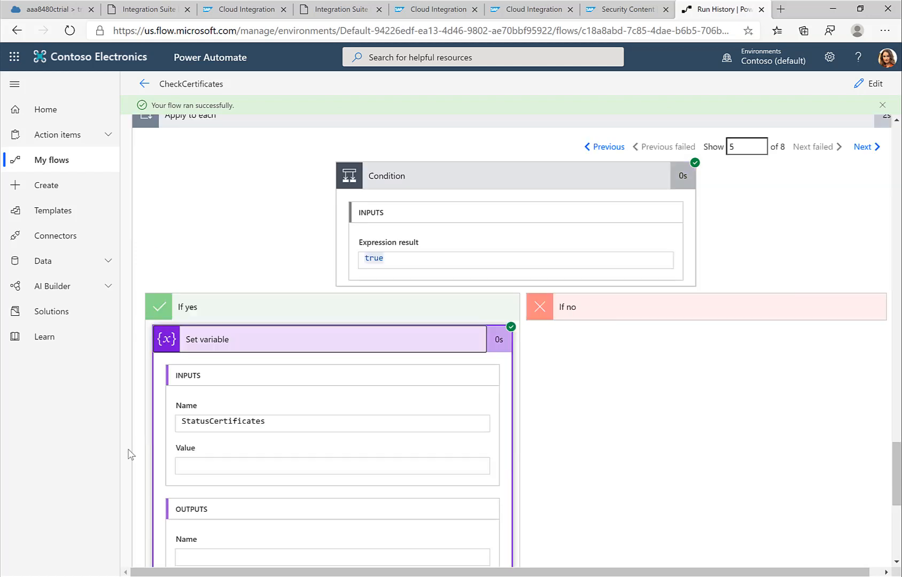
pyautogui.scroll(-3)
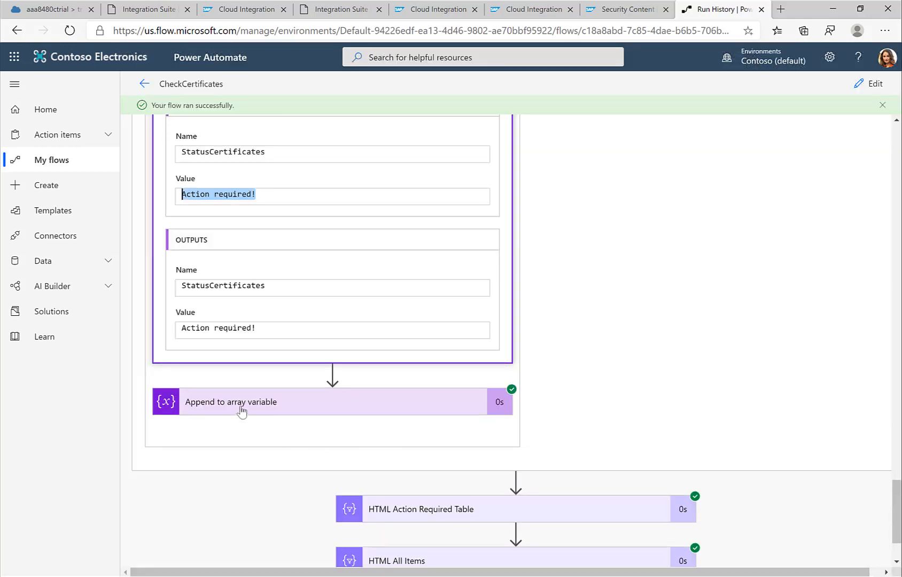
pyautogui.click(231, 402)
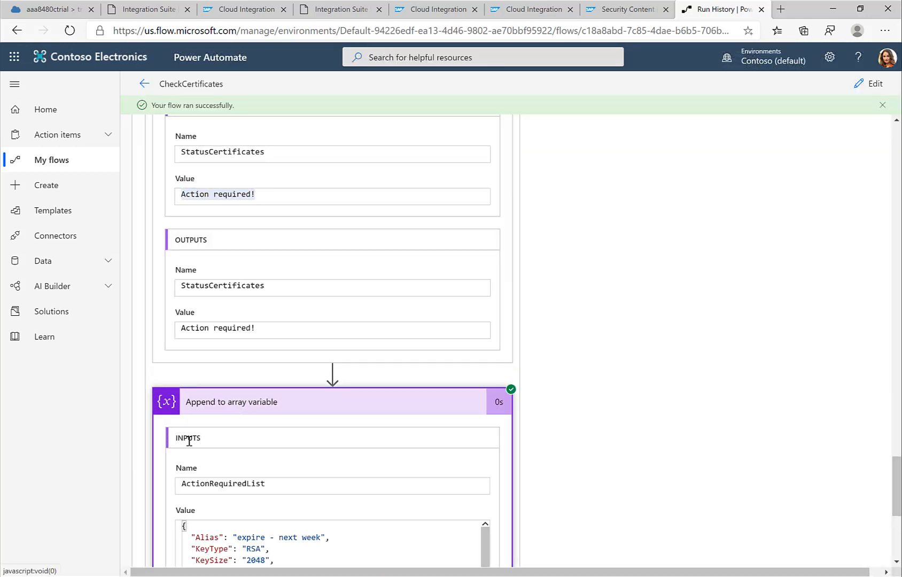
pyautogui.scroll(-3)
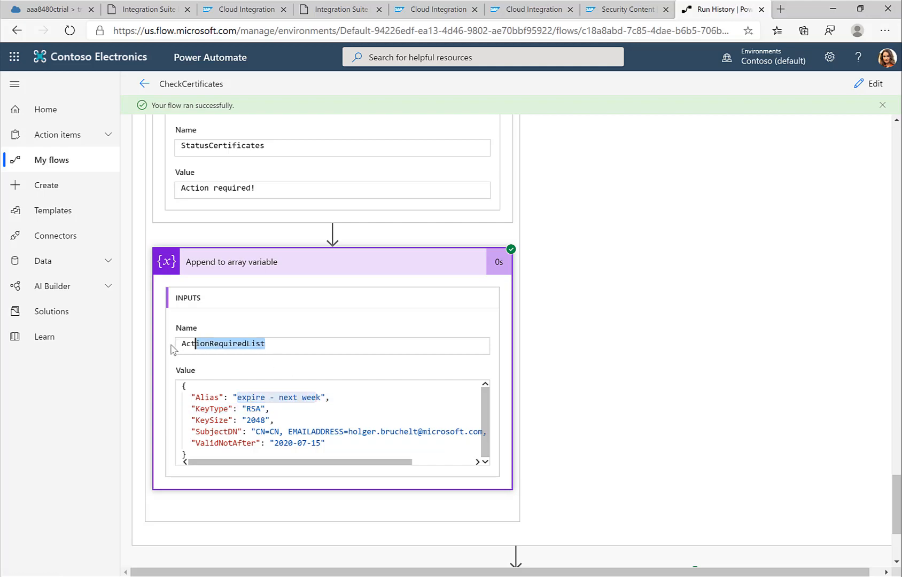
pyautogui.scroll(-3)
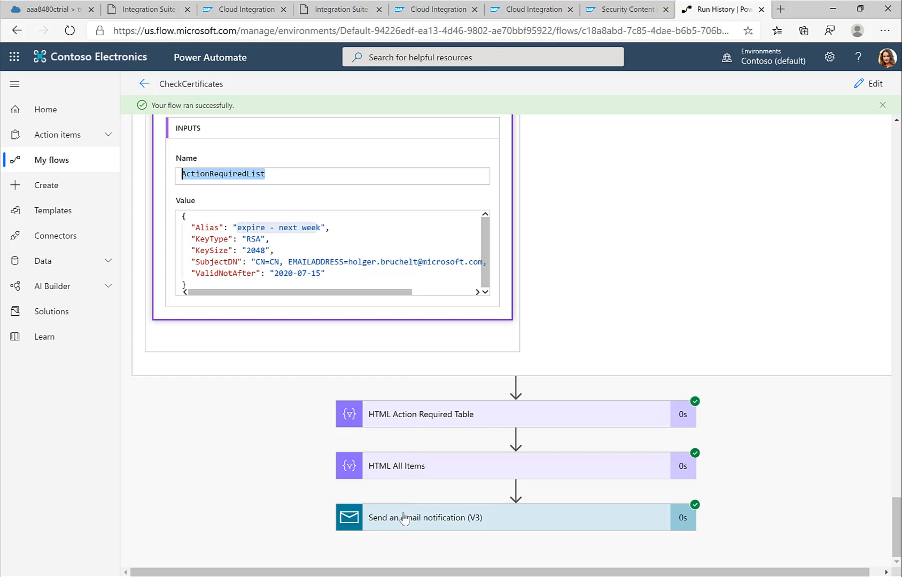
# Step: Expand Send an email notification (V3) to view its subject, body and output
pyautogui.click(424, 517)
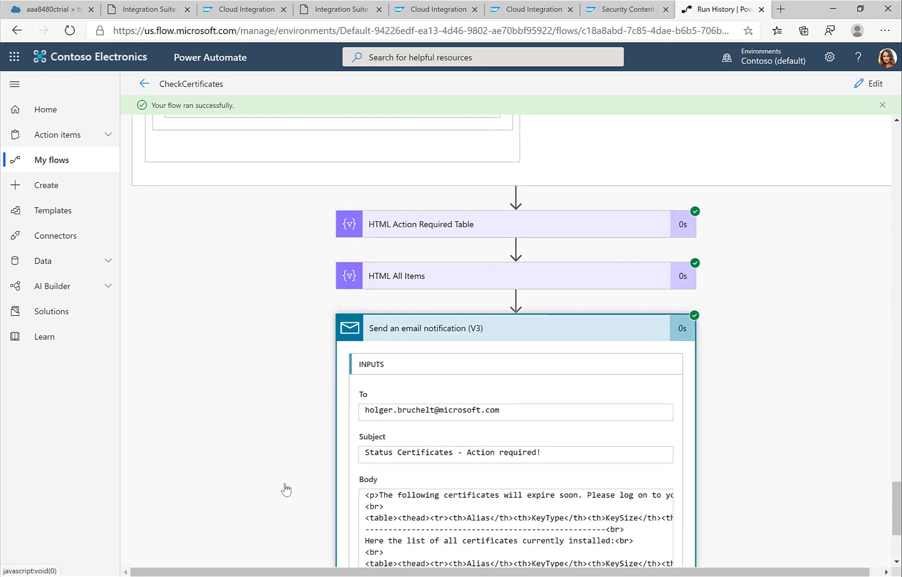
pyautogui.scroll(-3)
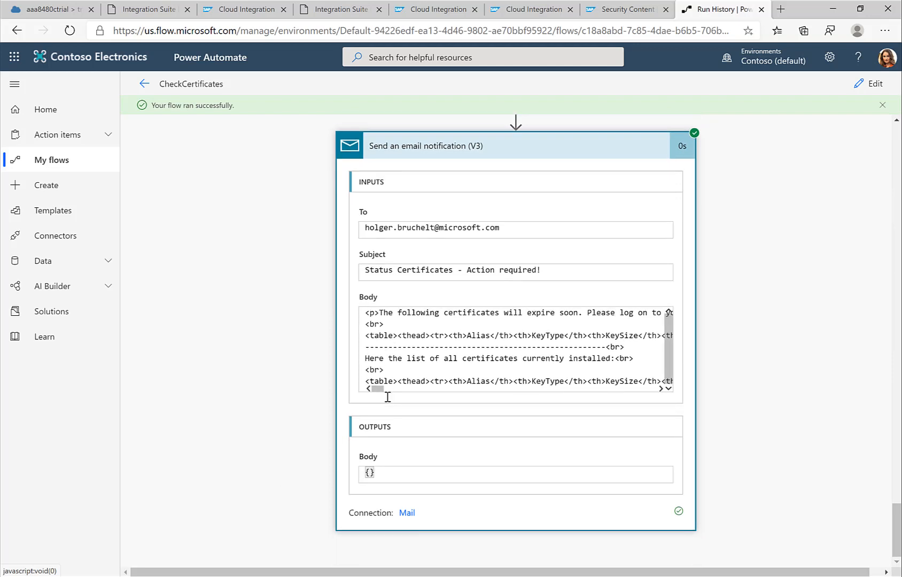
pyautogui.moveTo(375, 416)
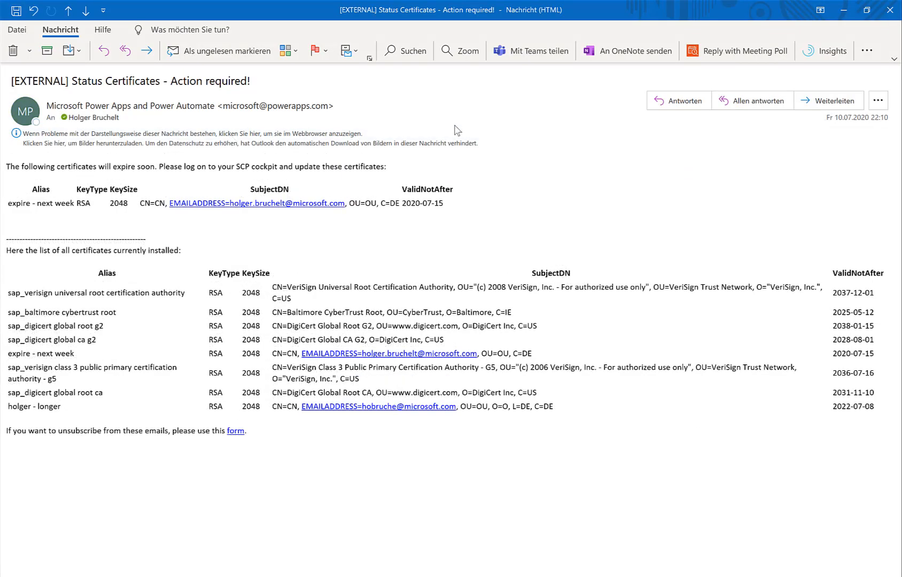
pyautogui.moveTo(194, 81)
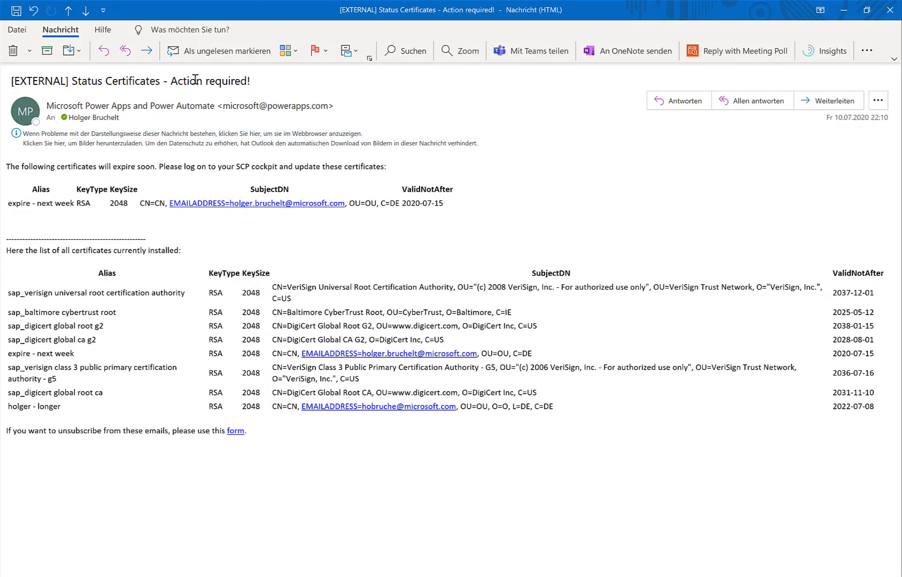
# Step: Highlight the 2020-07-15 expiry date in the received Outlook email
pyautogui.doubleClick(194, 81)
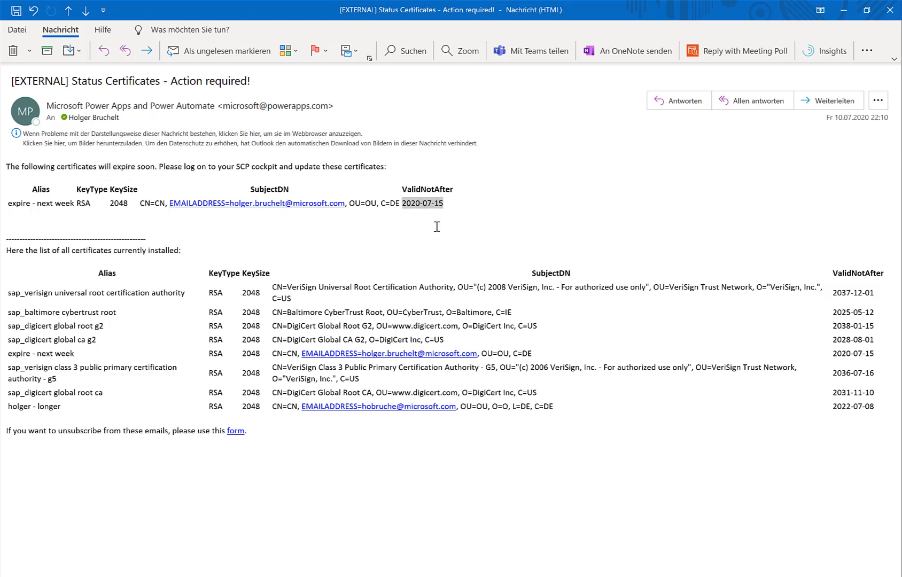
pyautogui.moveTo(90, 250)
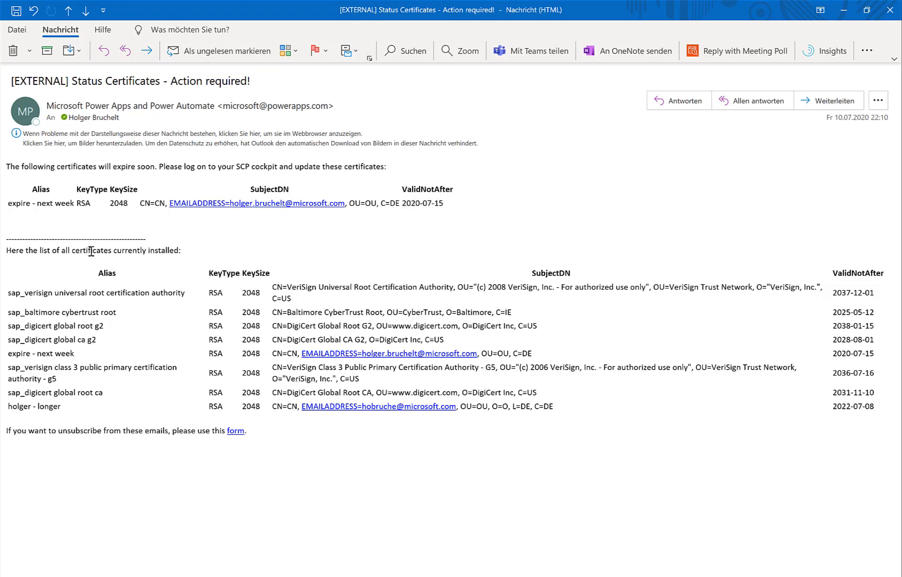